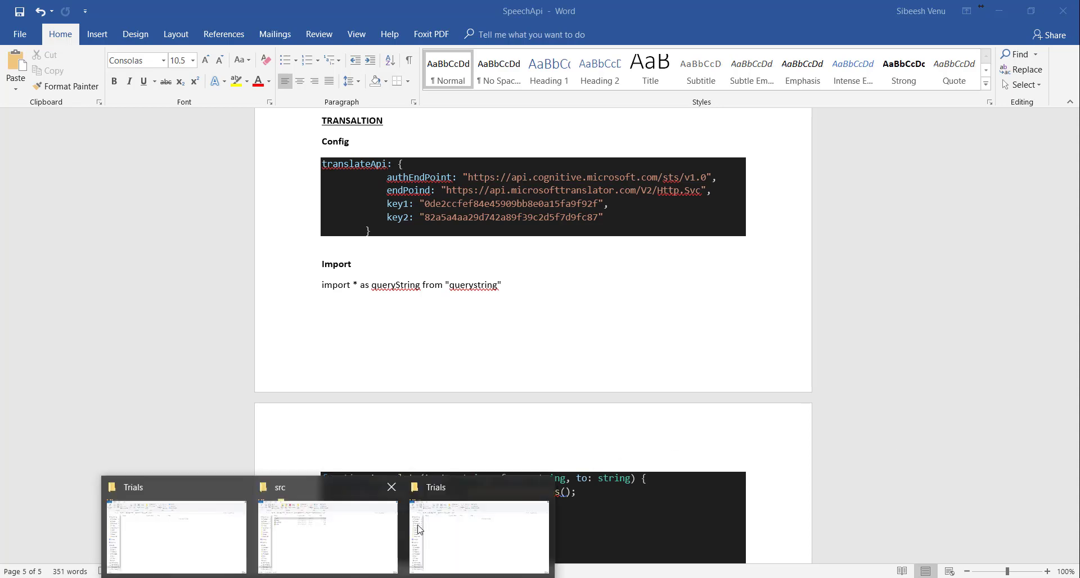
# Step: Open the empty Trials folder in Visual Studio Code via Explorer's Open with Code action
pyautogui.click(477, 536)
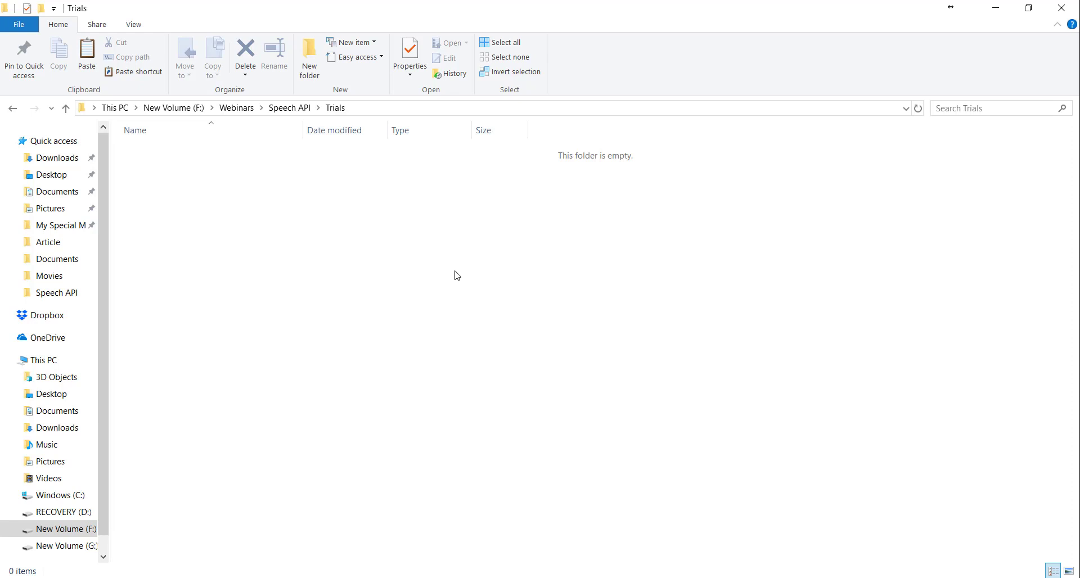
pyautogui.rightClick(457, 276)
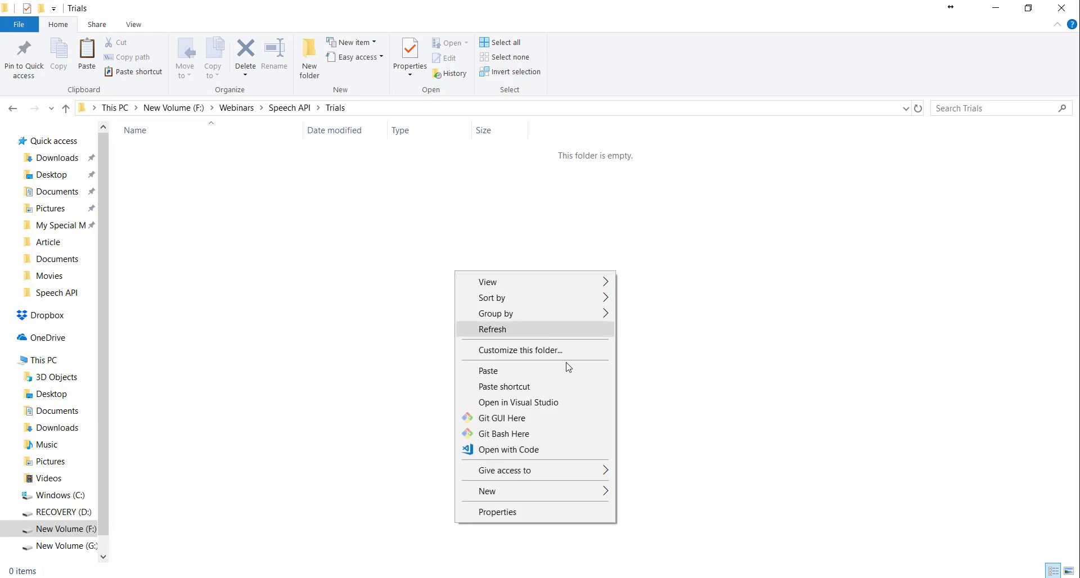
pyautogui.click(562, 452)
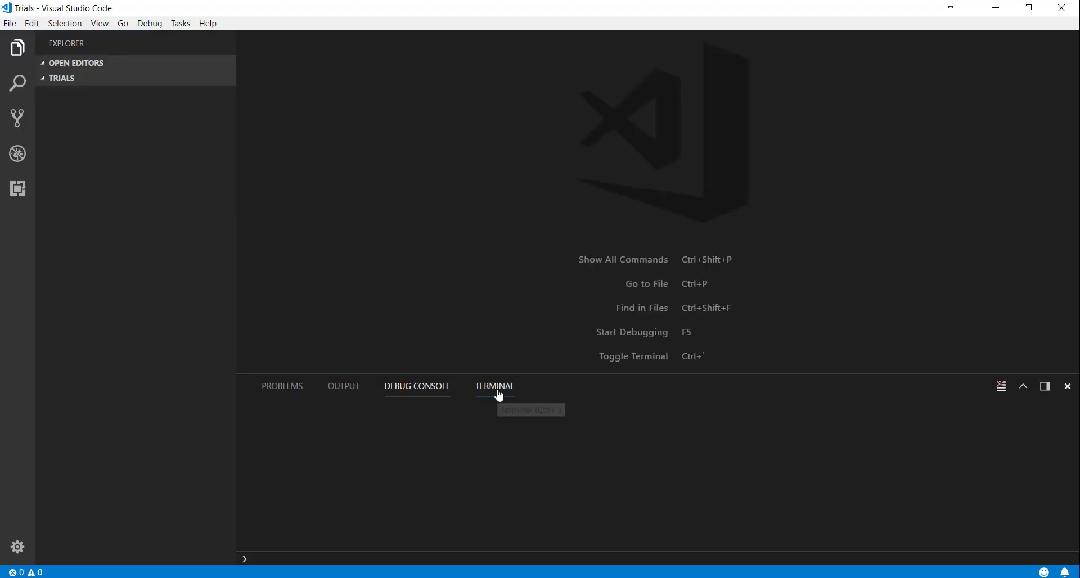
# Step: In the terminal, make an app folder, enter it and run npm init with default answers
pyautogui.click(495, 386)
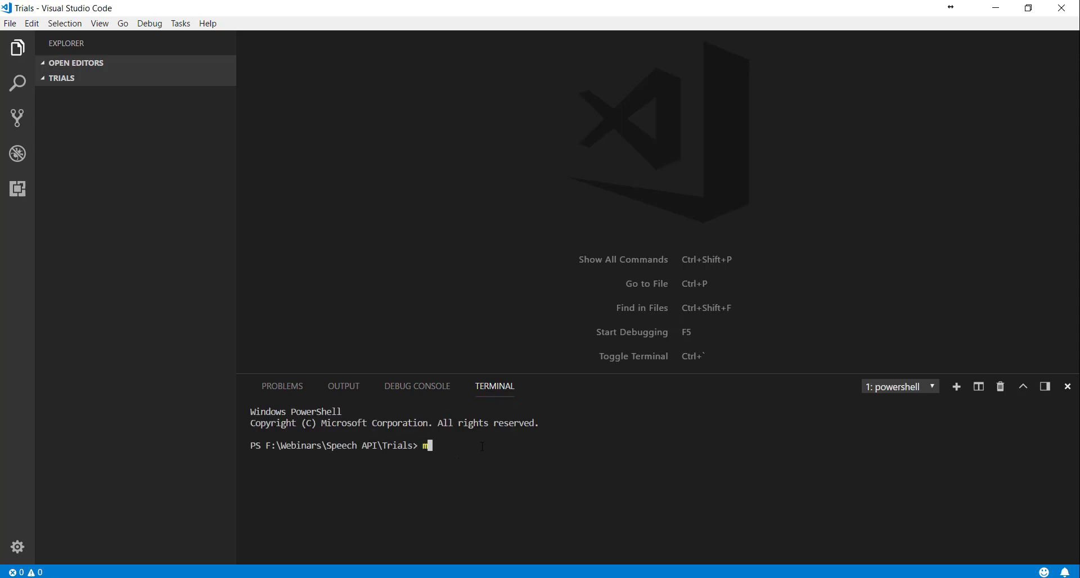
pyautogui.write('kdir app')
pyautogui.write('cd')
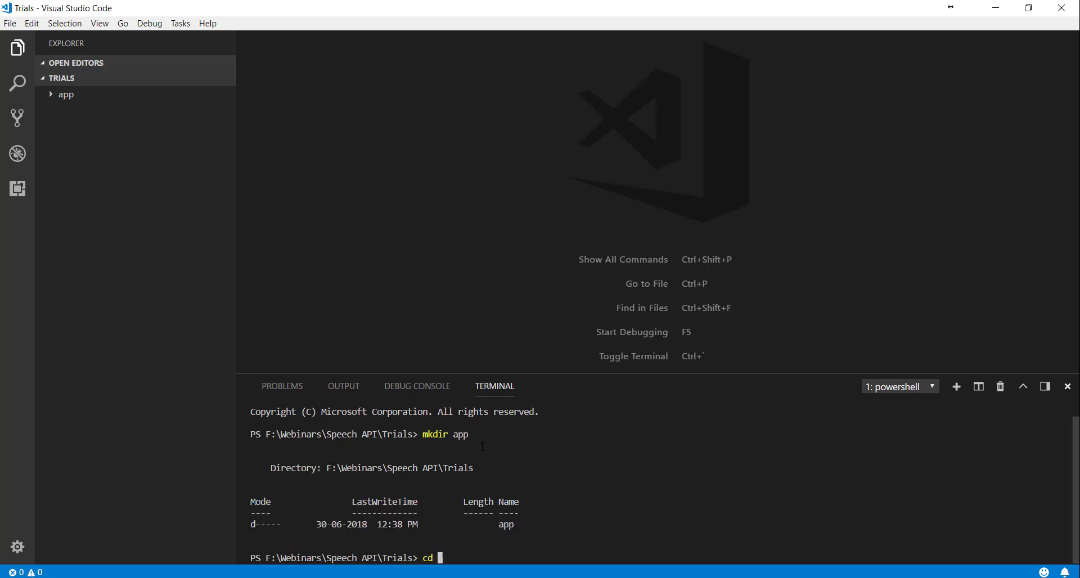
pyautogui.write('app')
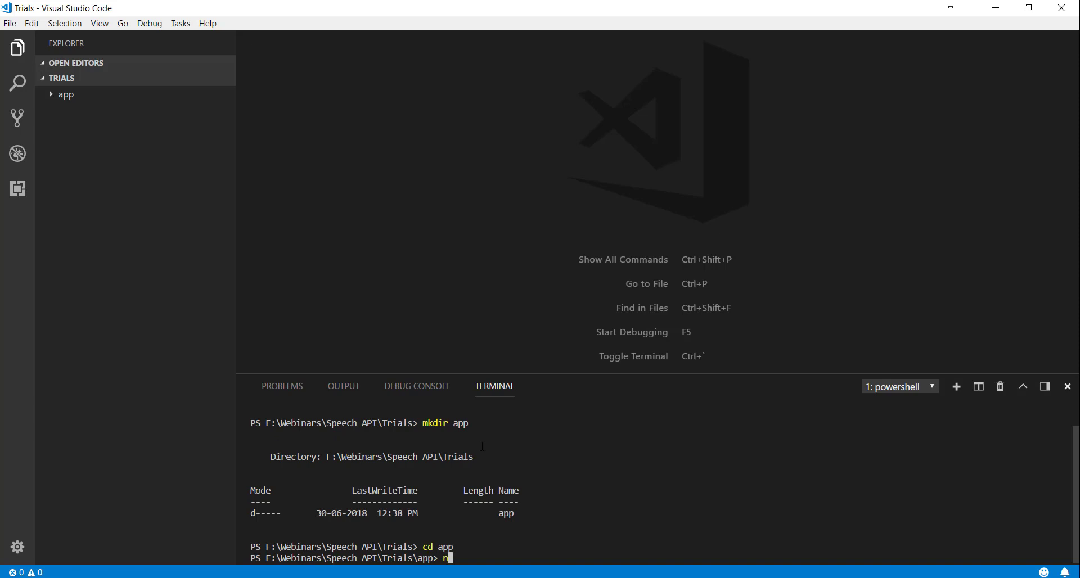
pyautogui.write('npm init')
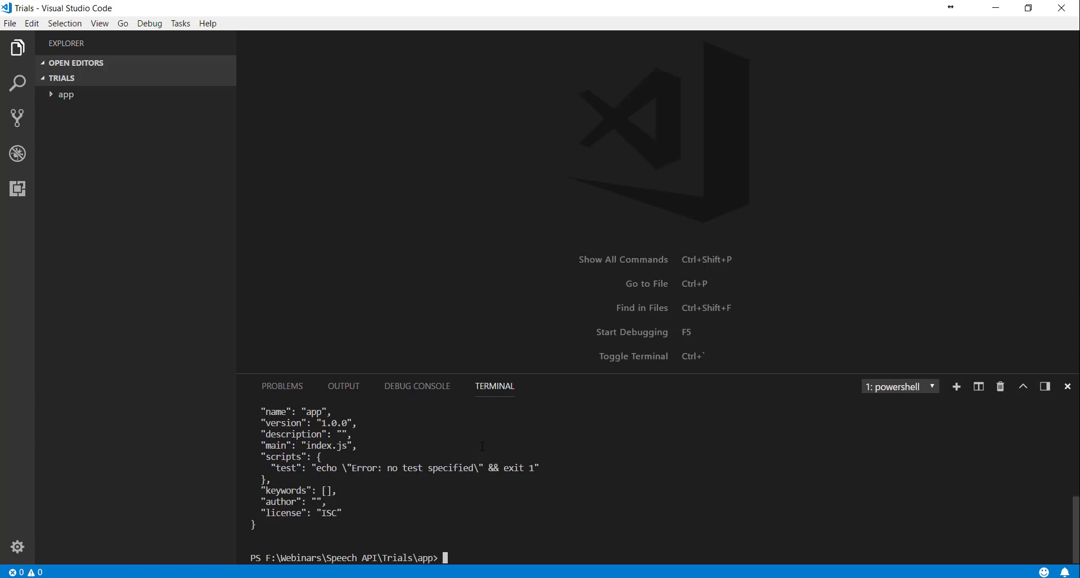
pyautogui.moveTo(255, 309)
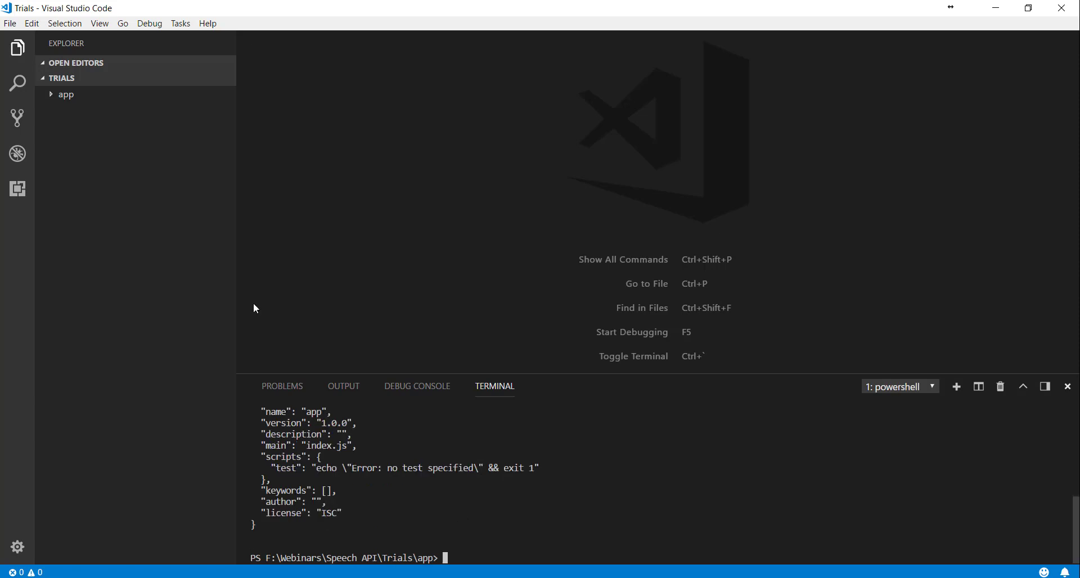
# Step: Open app/package.json and begin replacing the test script name, typing 'bu'
pyautogui.click(65, 94)
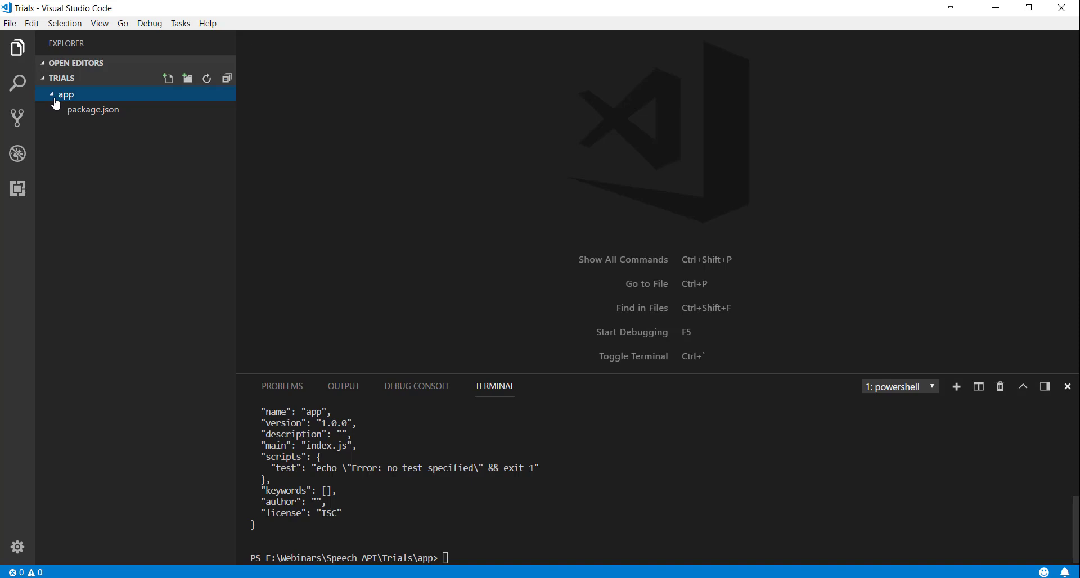
pyautogui.moveTo(111, 119)
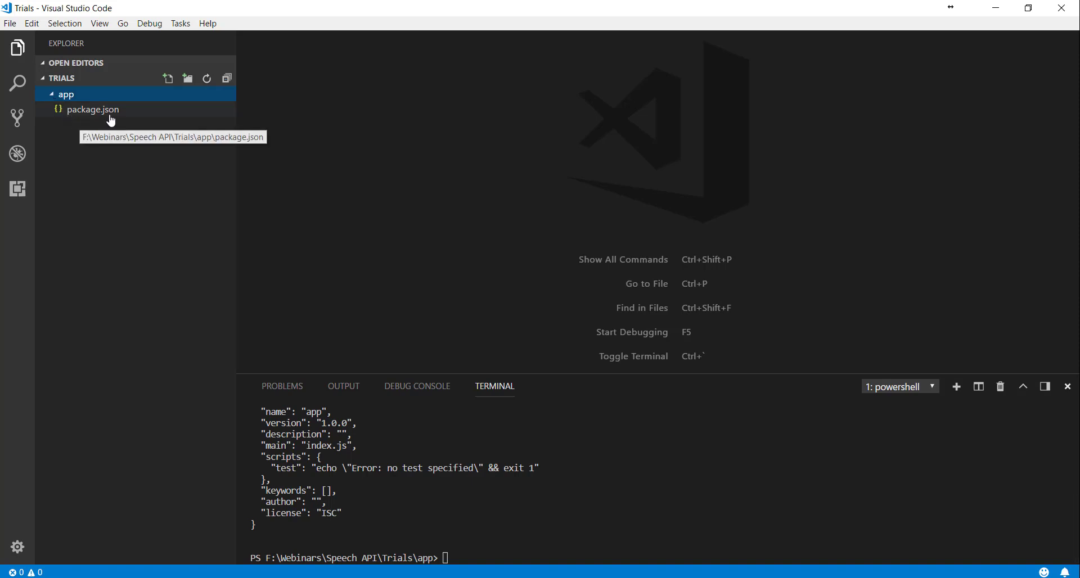
pyautogui.click(93, 109)
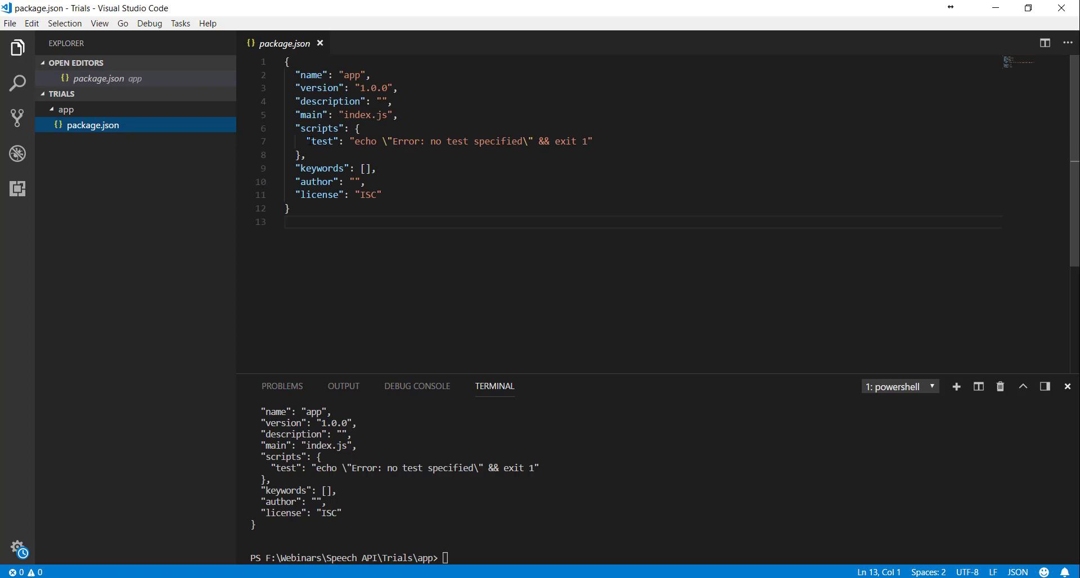
pyautogui.doubleClick(321, 141)
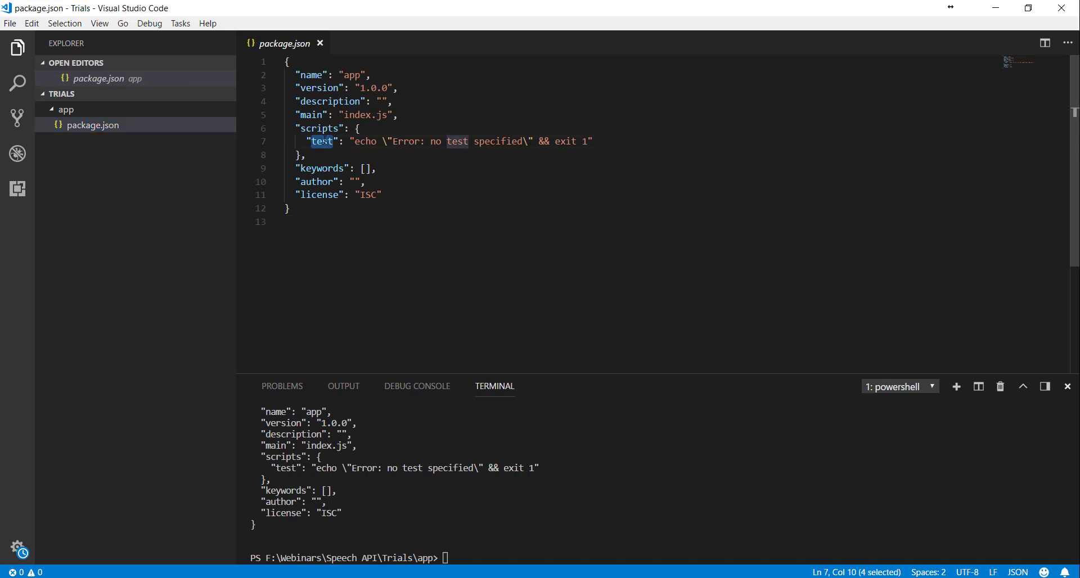
pyautogui.write('bu')
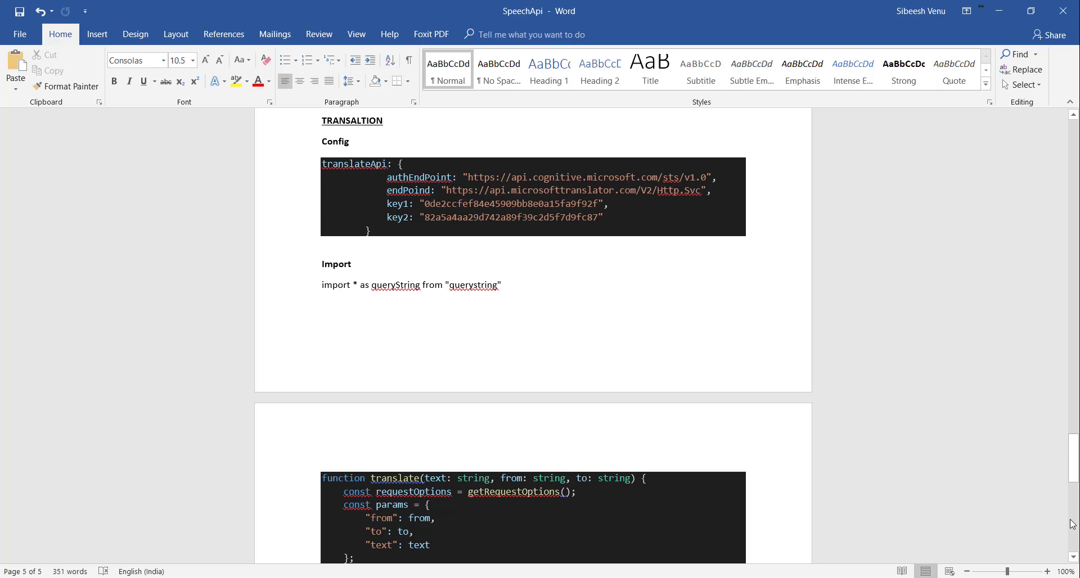
# Step: Scroll the SpeechApi Word notes up to the package.json dependencies section
pyautogui.scroll(3)
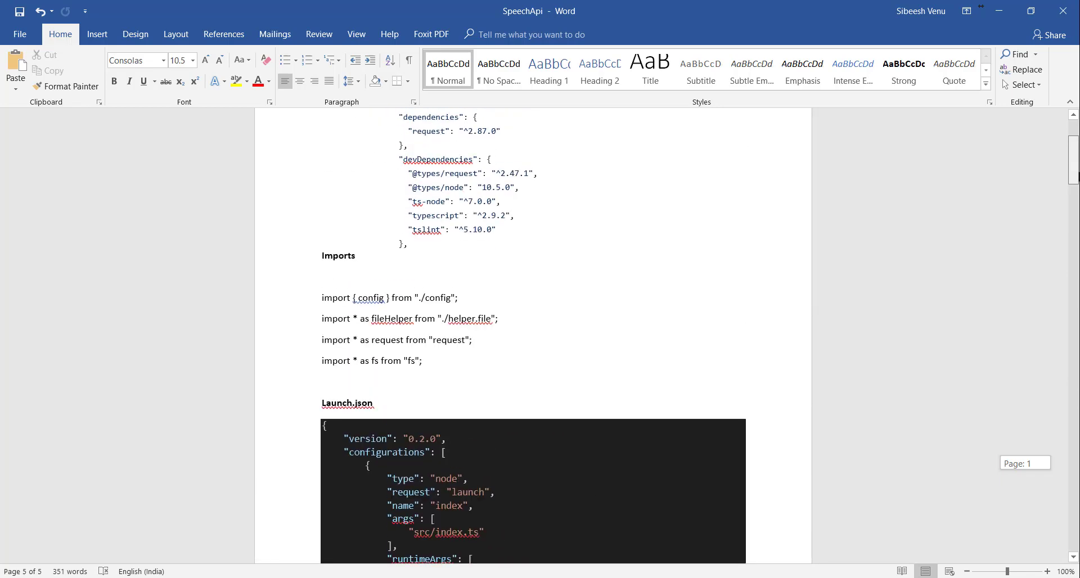
pyautogui.scroll(3)
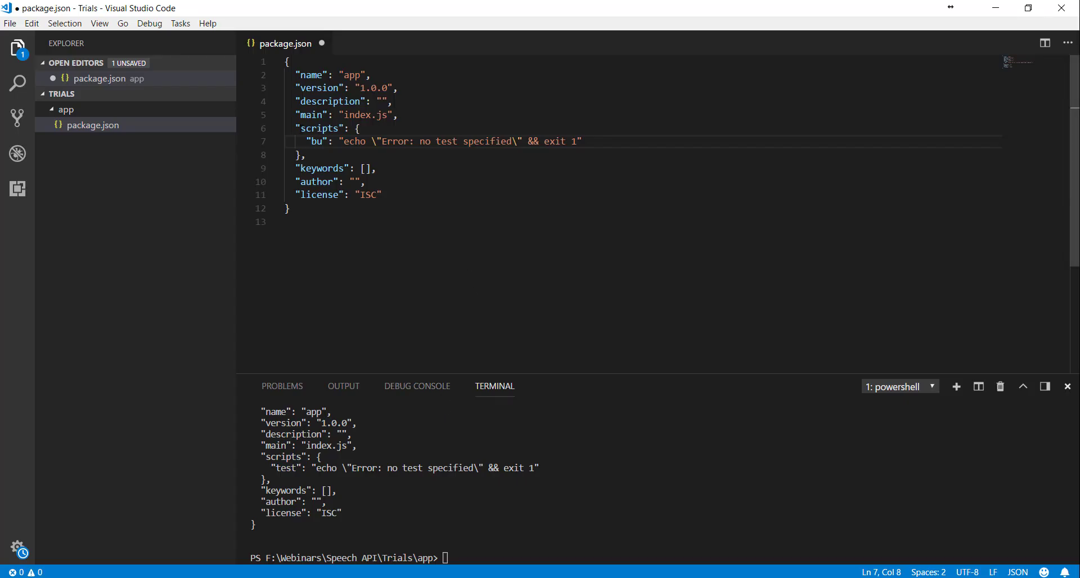
# Step: Select the scripts block in package.json to replace it with the build script and dependencies
pyautogui.moveTo(295, 128); pyautogui.dragTo(308, 155)
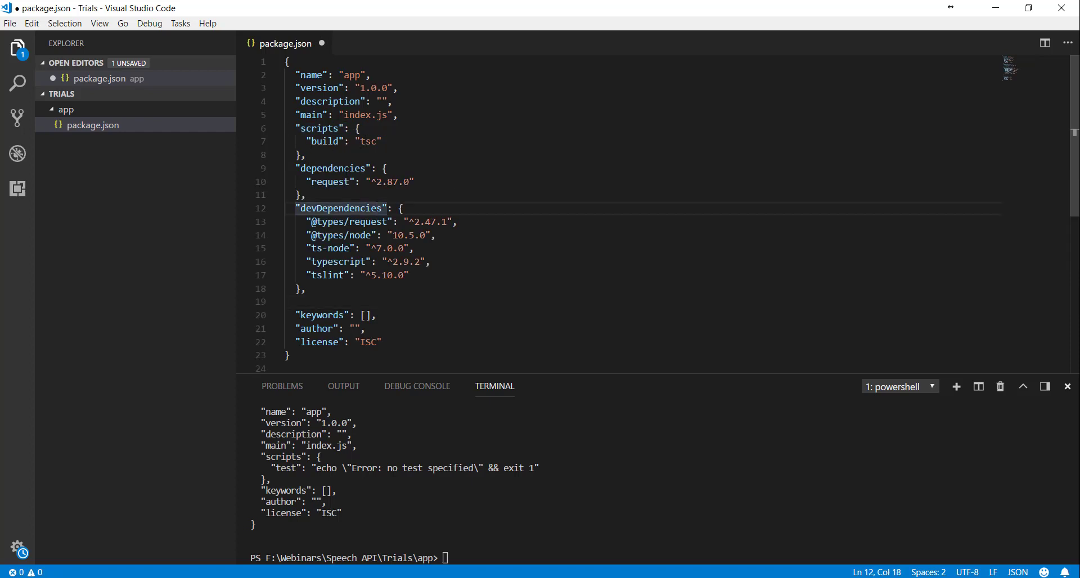
pyautogui.moveTo(329, 181)
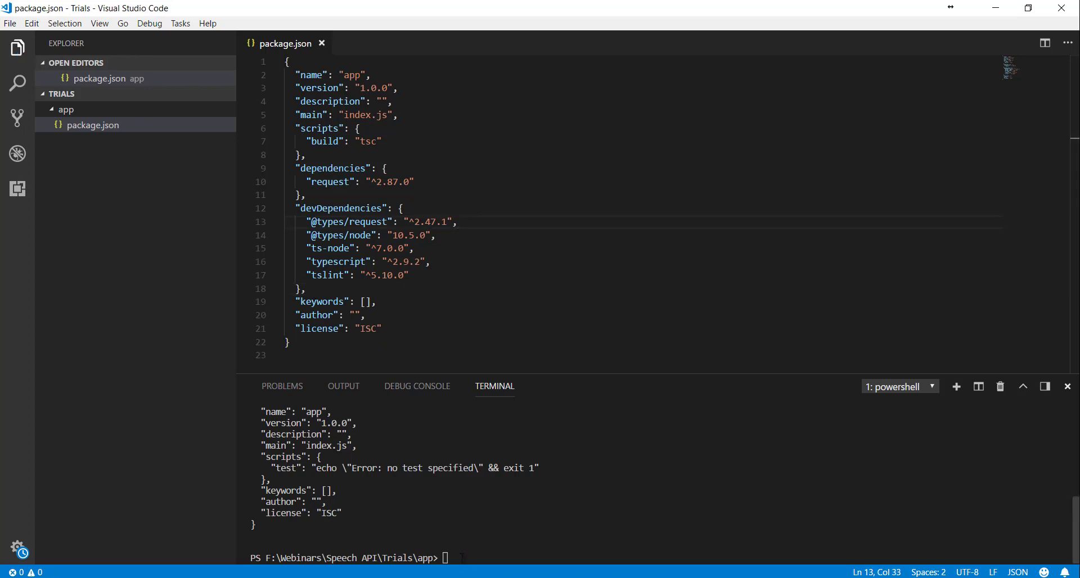
# Step: Run npm install in the terminal, then inspect the generated node_modules and lock file
pyautogui.write('npm insta')
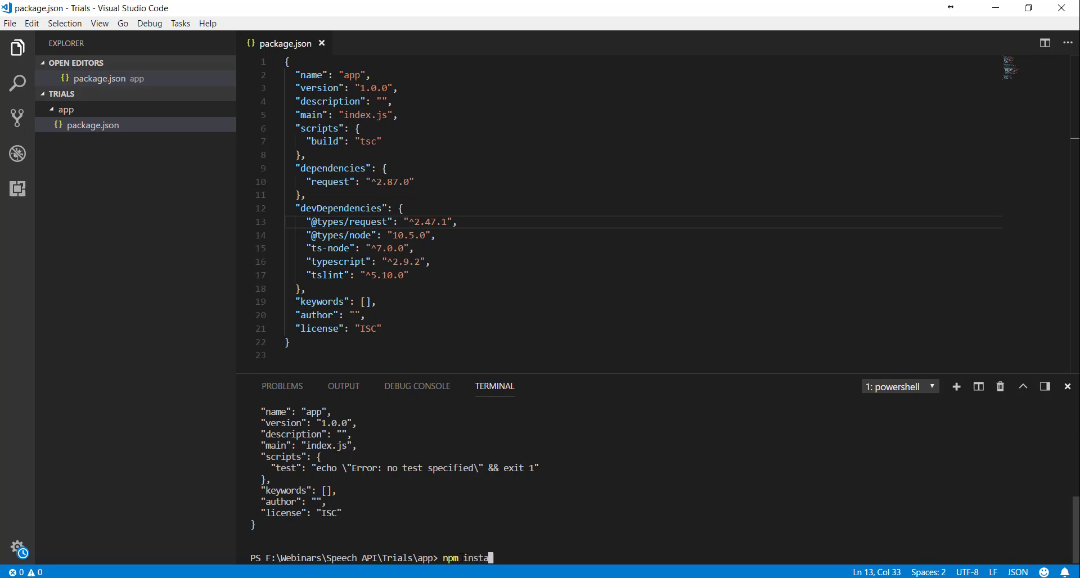
pyautogui.press('Enter')
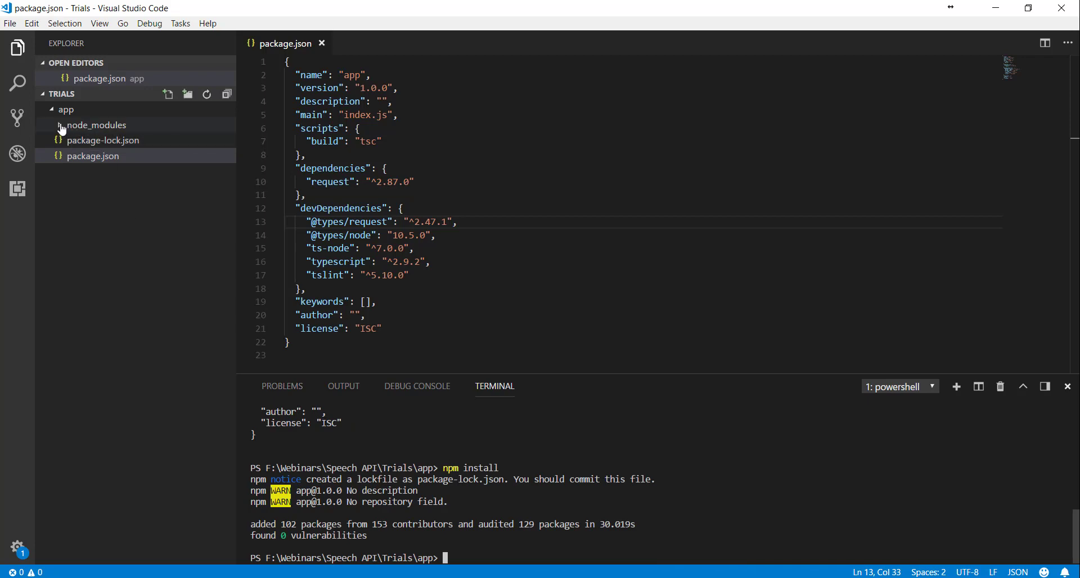
pyautogui.click(97, 125)
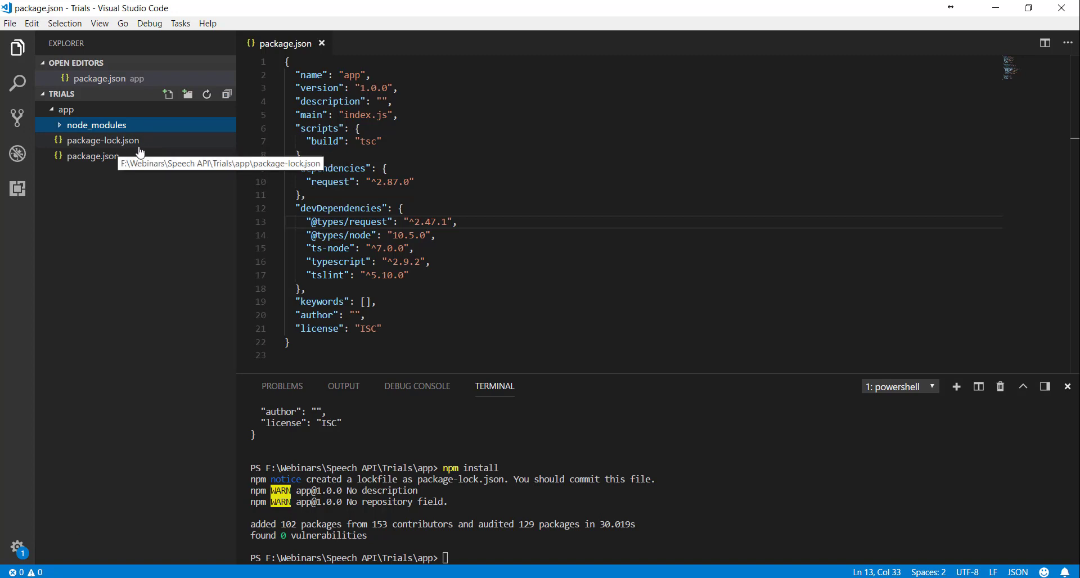
pyautogui.moveTo(129, 147)
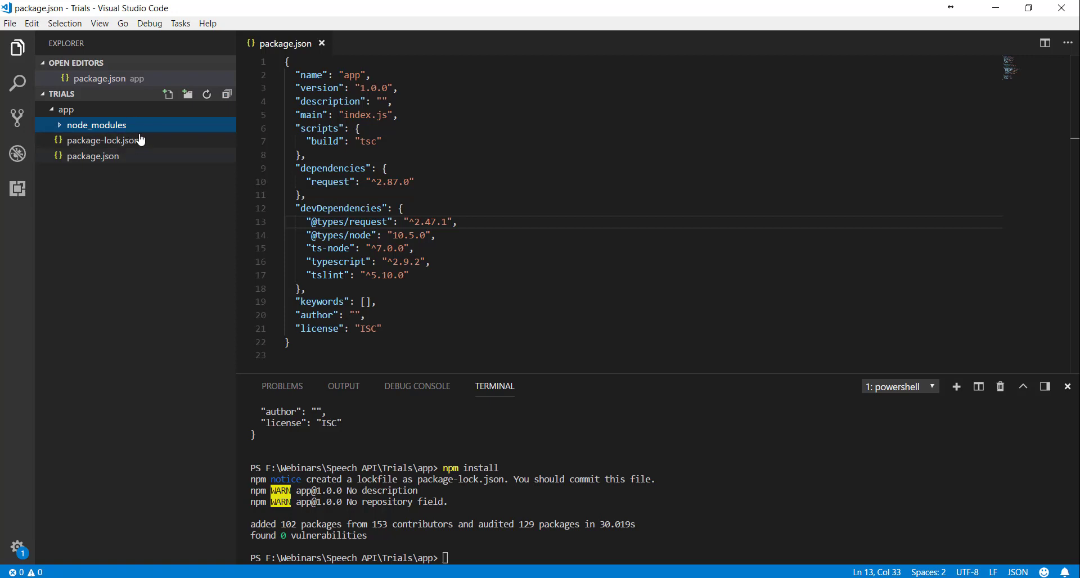
pyautogui.moveTo(116, 141)
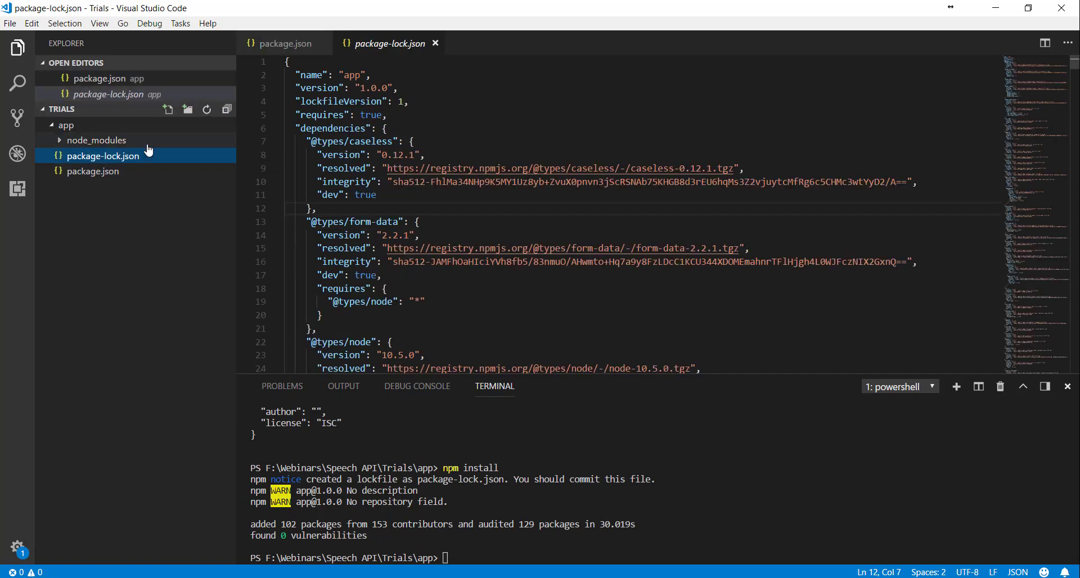
# Step: Create a src folder under app with a new empty index.ts file inside it
pyautogui.click(187, 109)
pyautogui.write('src')
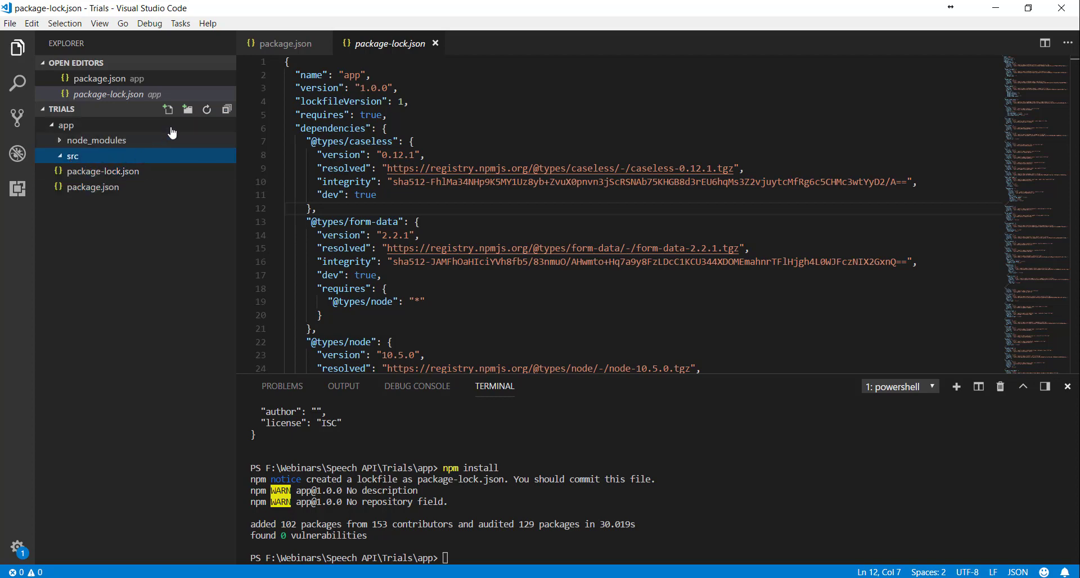
pyautogui.click(168, 109)
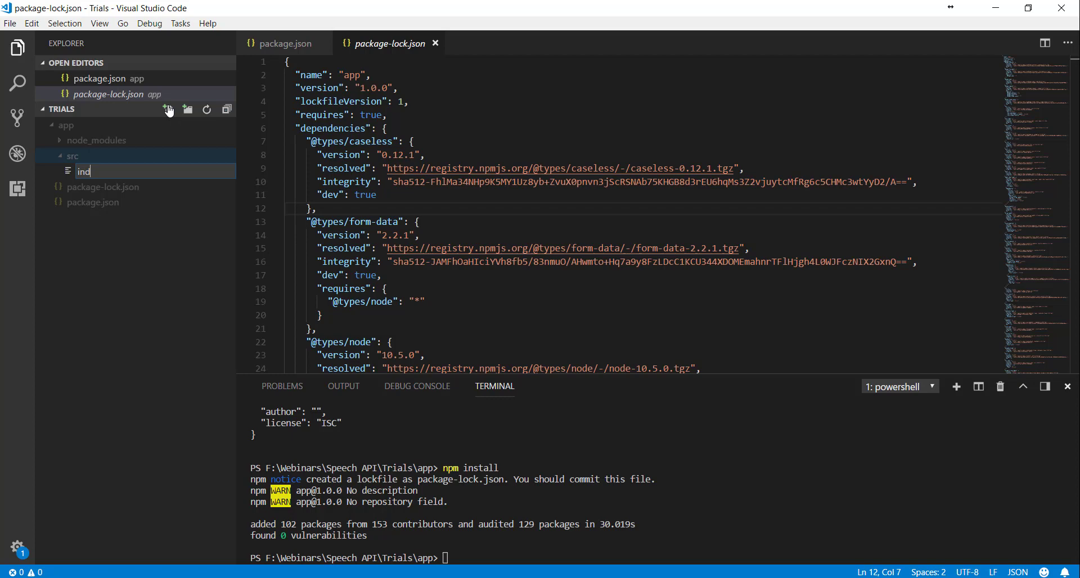
pyautogui.write('ex.ts')
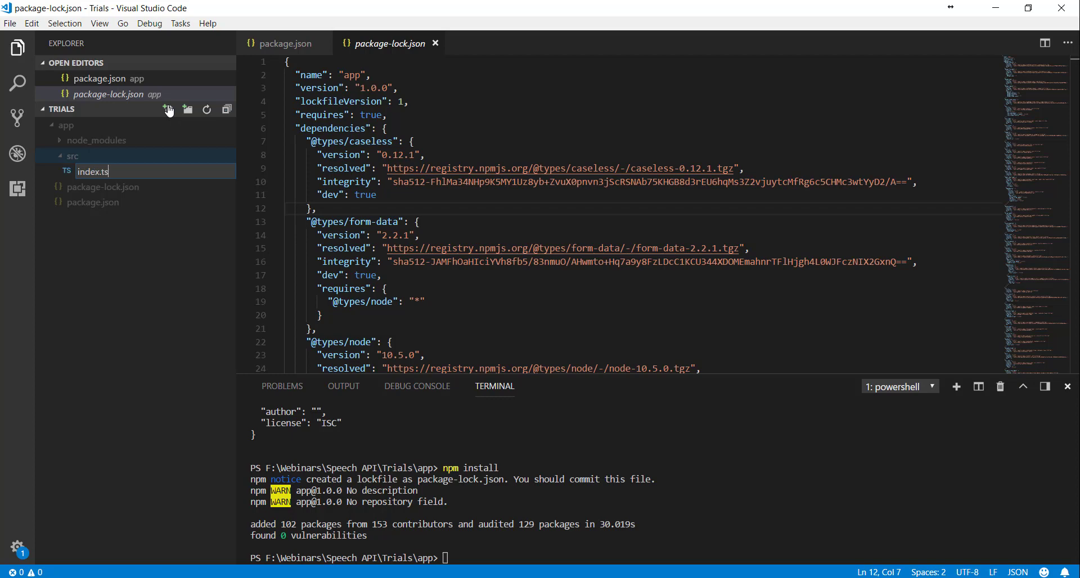
pyautogui.press('Enter')
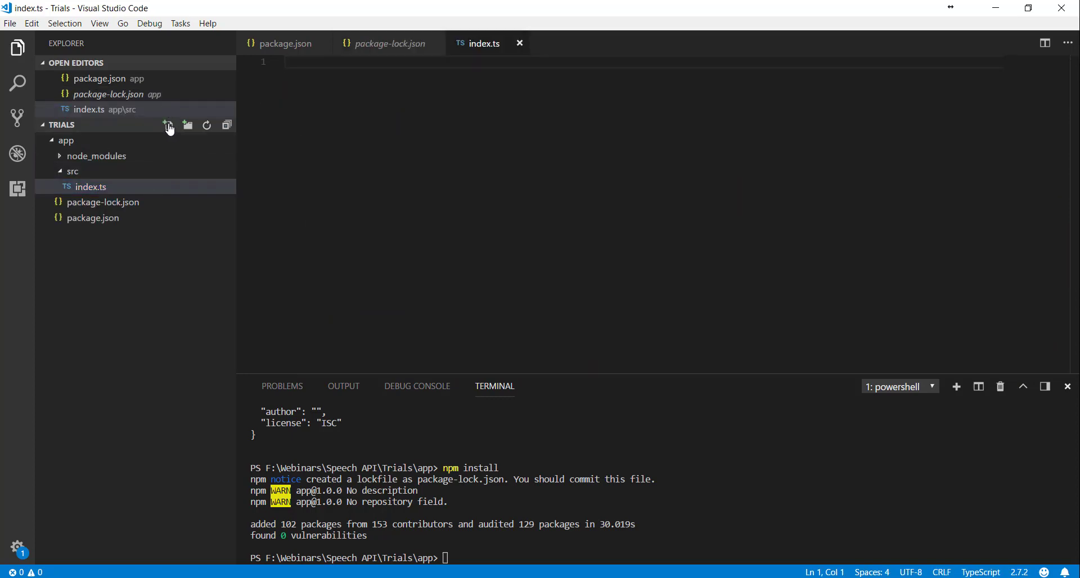
pyautogui.moveTo(167, 125)
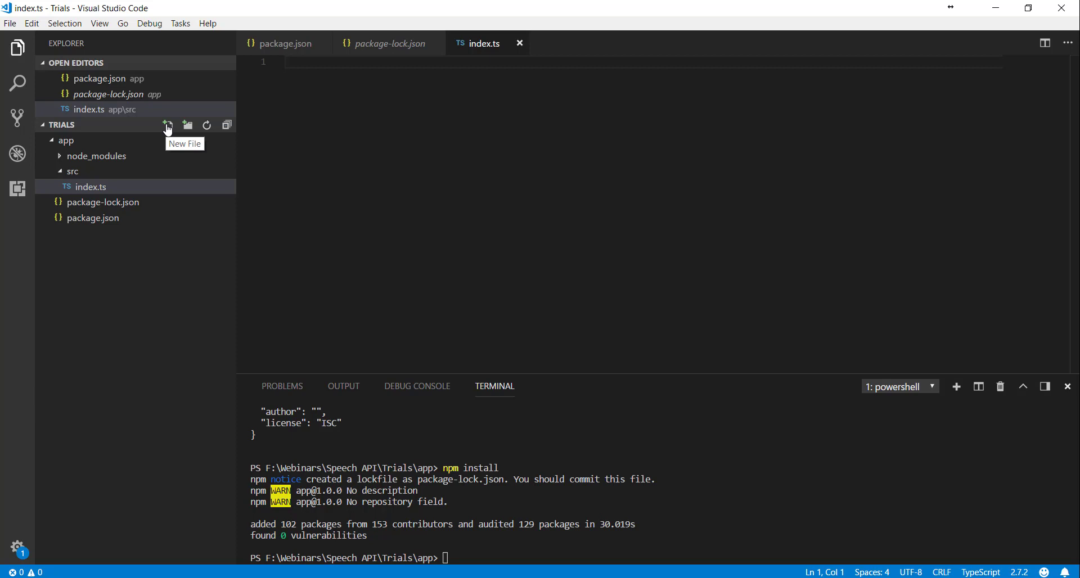
pyautogui.moveTo(171, 133)
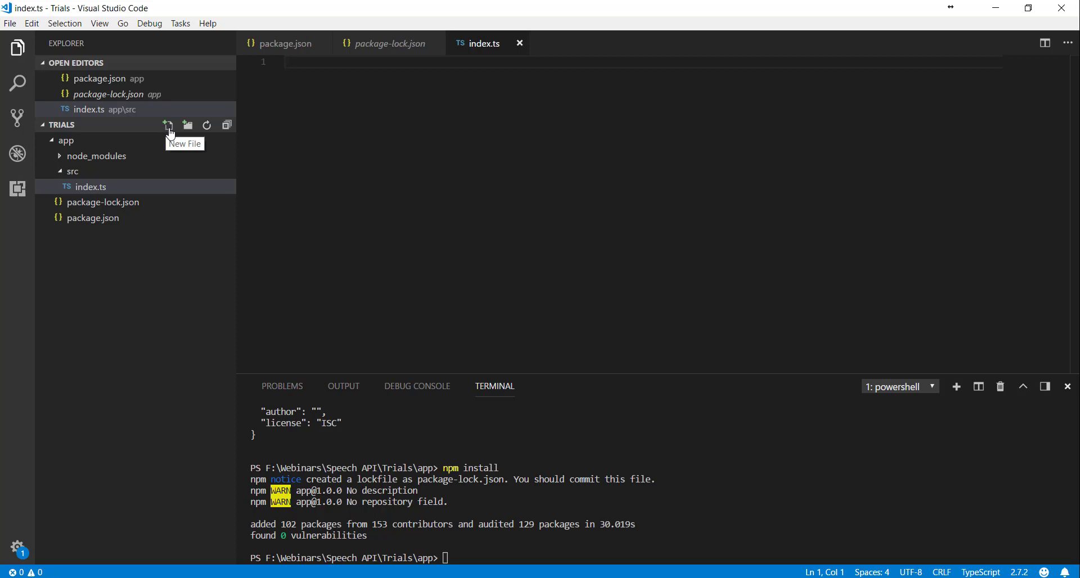
# Step: Create src/config.ts exporting a config object with translateApi endpoints and keys, saved
pyautogui.click(169, 125)
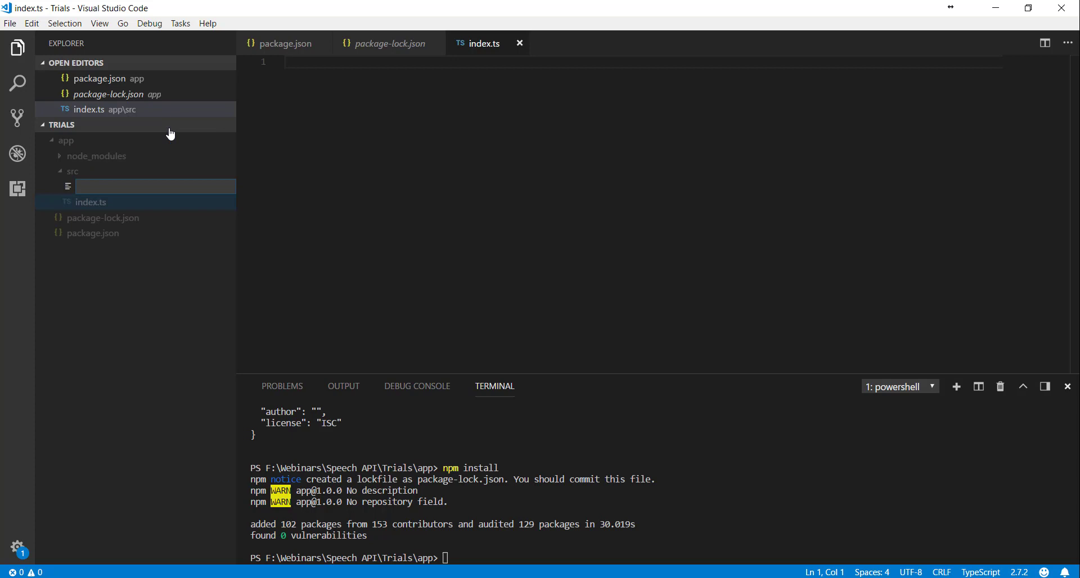
pyautogui.write('config.ts')
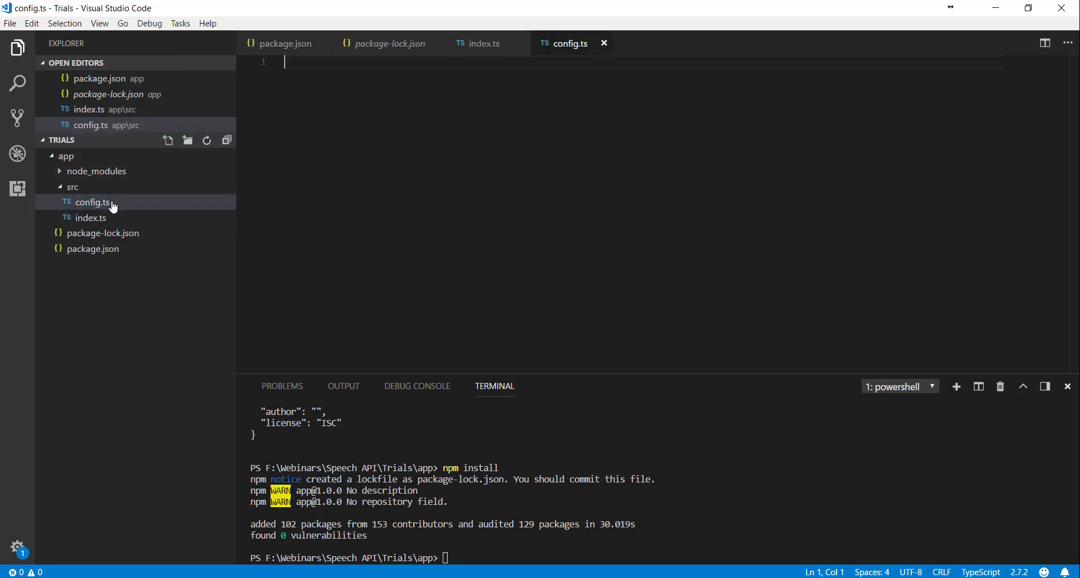
pyautogui.moveTo(121, 207)
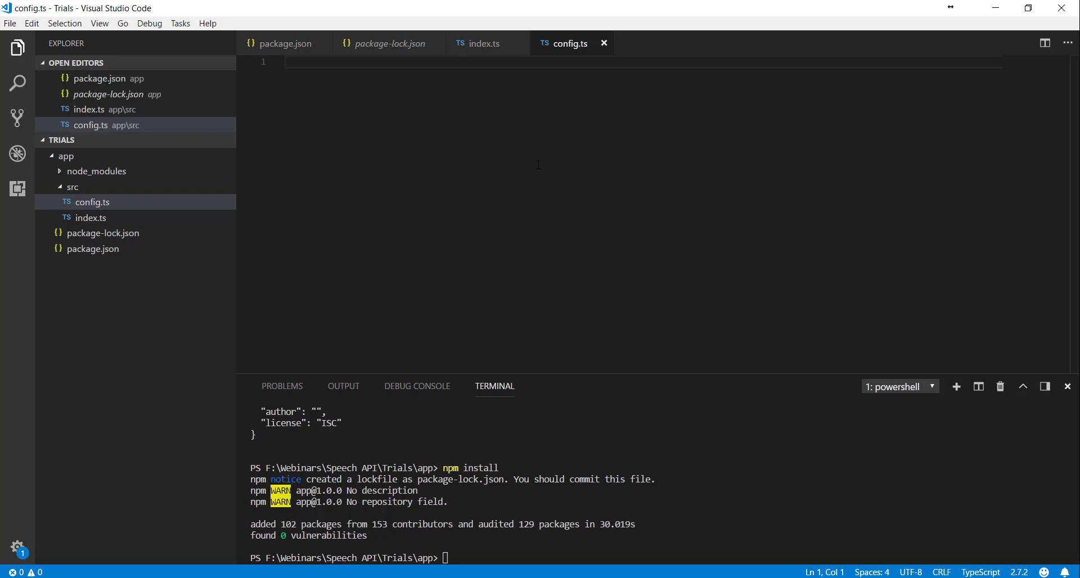
pyautogui.write('const let config = {')
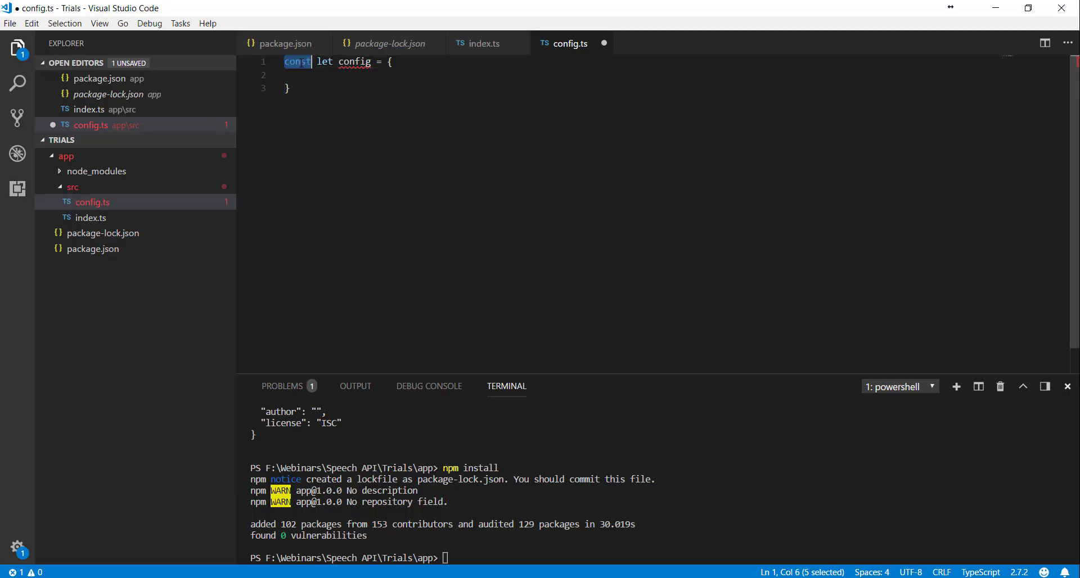
pyautogui.write('export')
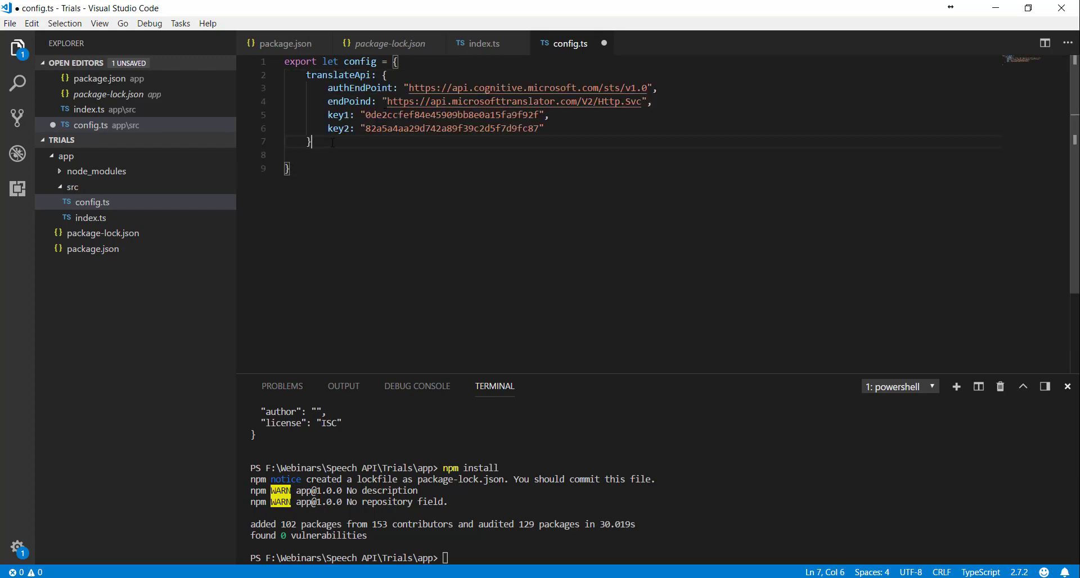
pyautogui.press('Backspace')
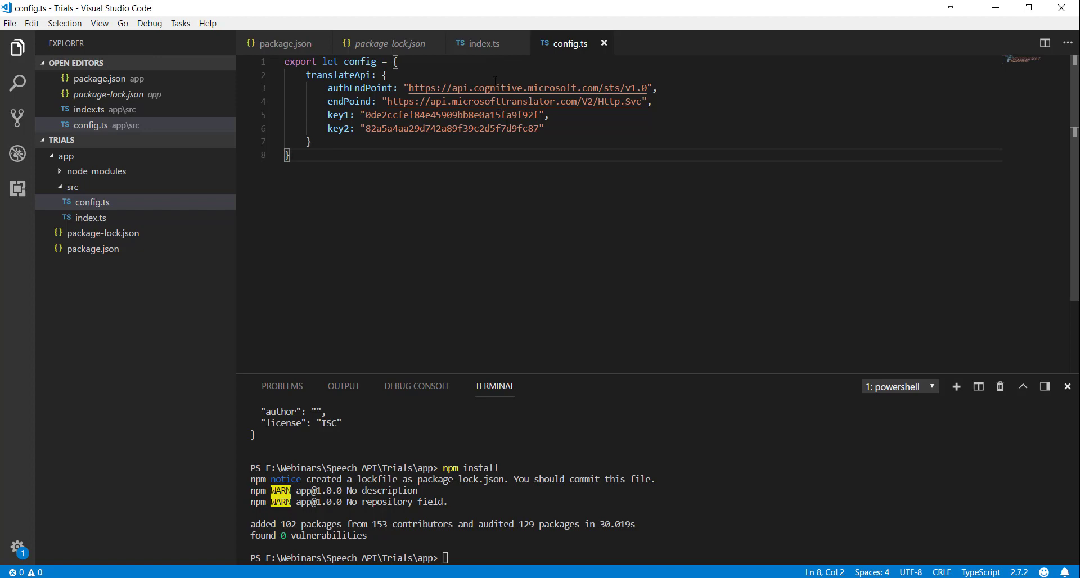
# Step: Switch to the empty index.ts and collapse then re-expand the src folder in the Explorer
pyautogui.click(484, 42)
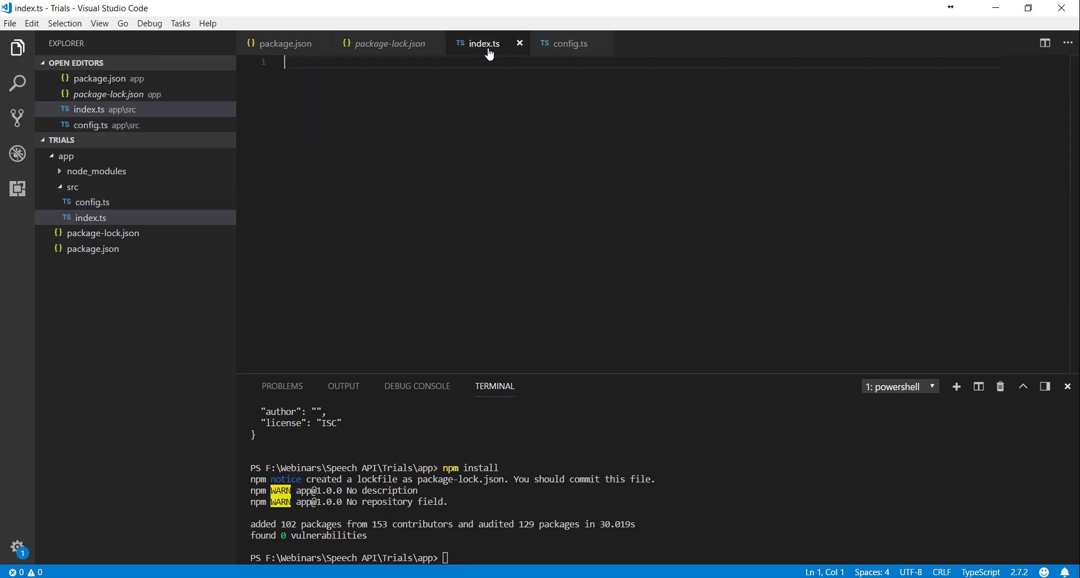
pyautogui.moveTo(459, 142)
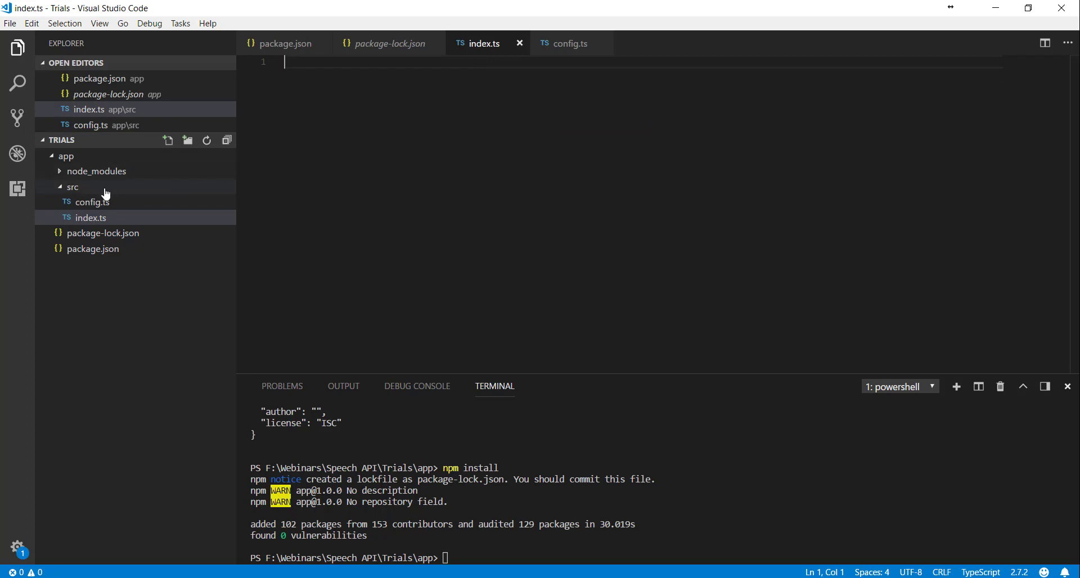
pyautogui.click(72, 186)
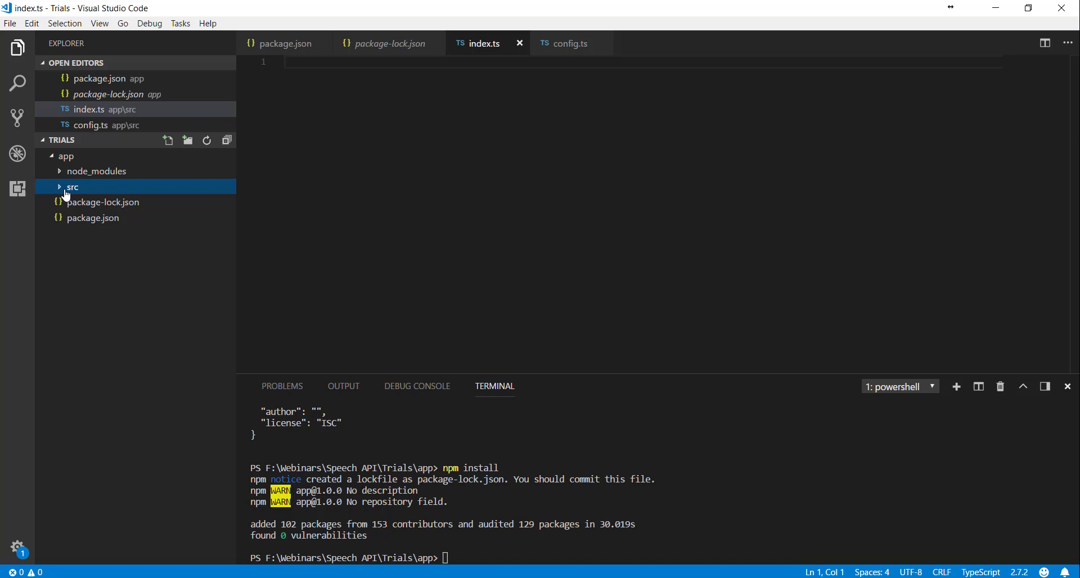
pyautogui.click(73, 186)
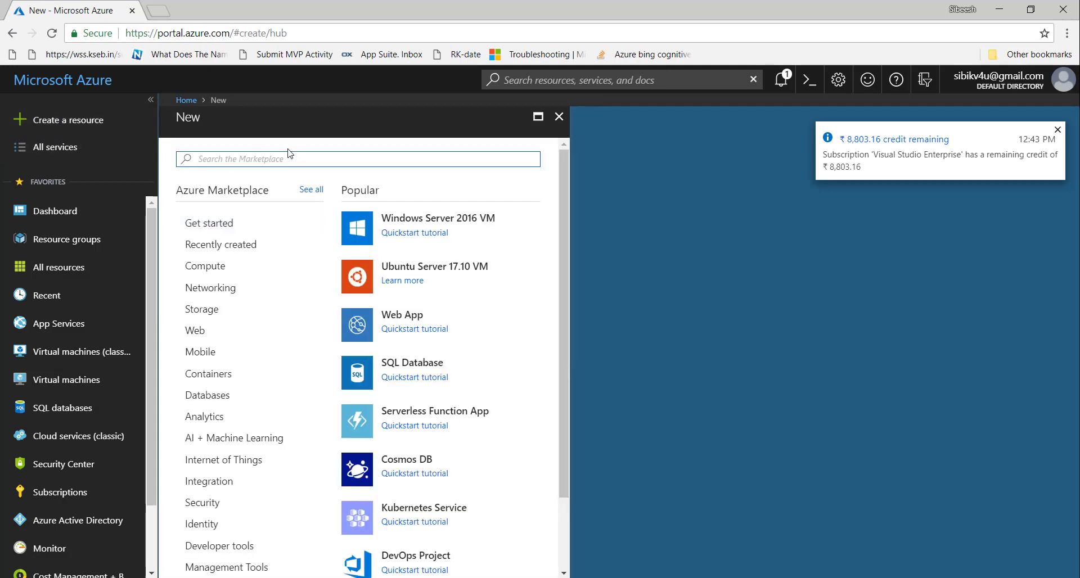
# Step: Search the Marketplace for text translator and start creating a Translator Text resource
pyautogui.write('text transla')
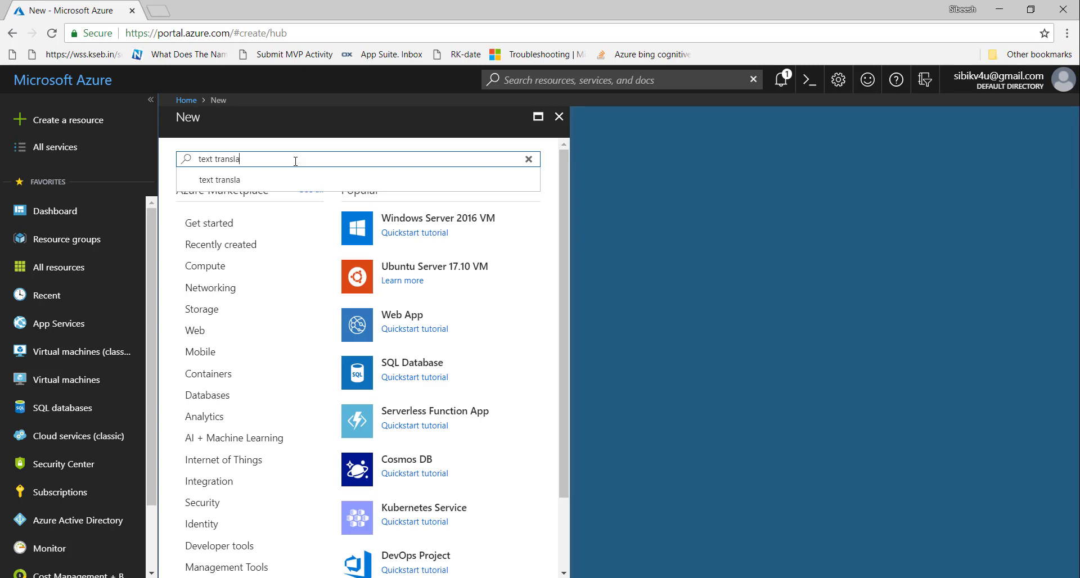
pyautogui.write('tor')
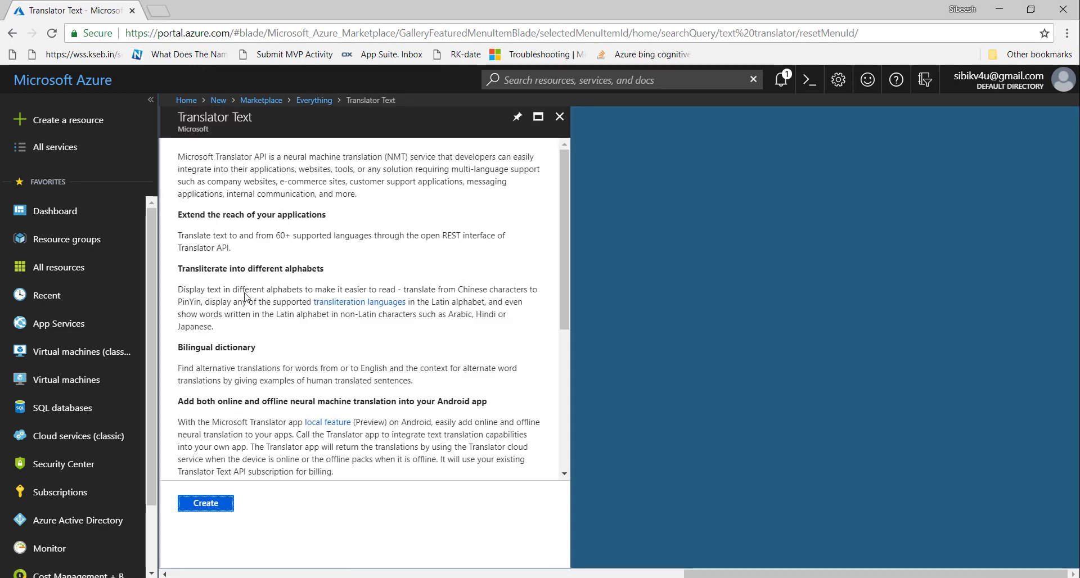
pyautogui.moveTo(314, 429)
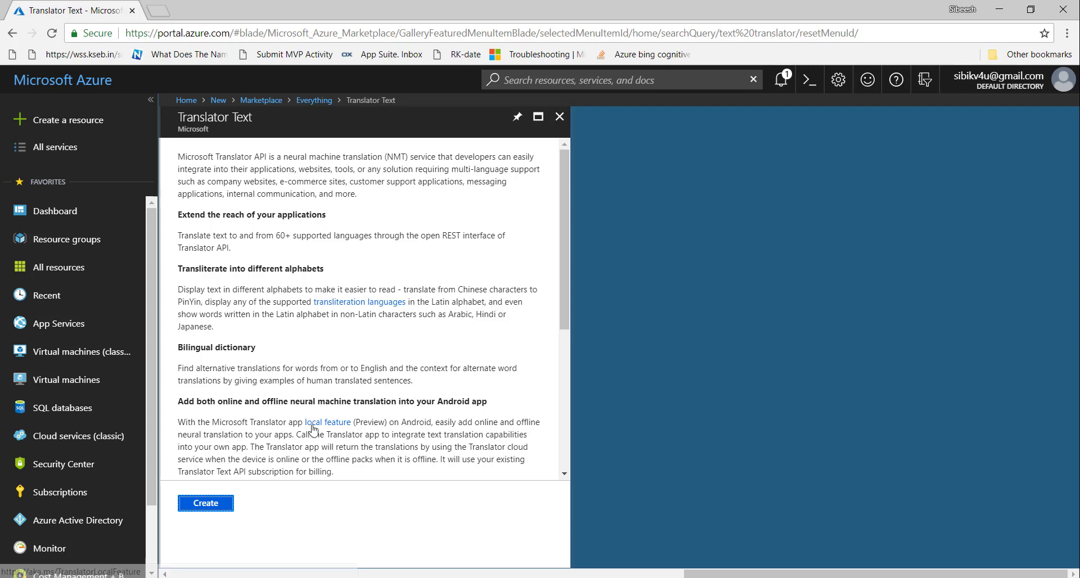
pyautogui.click(205, 503)
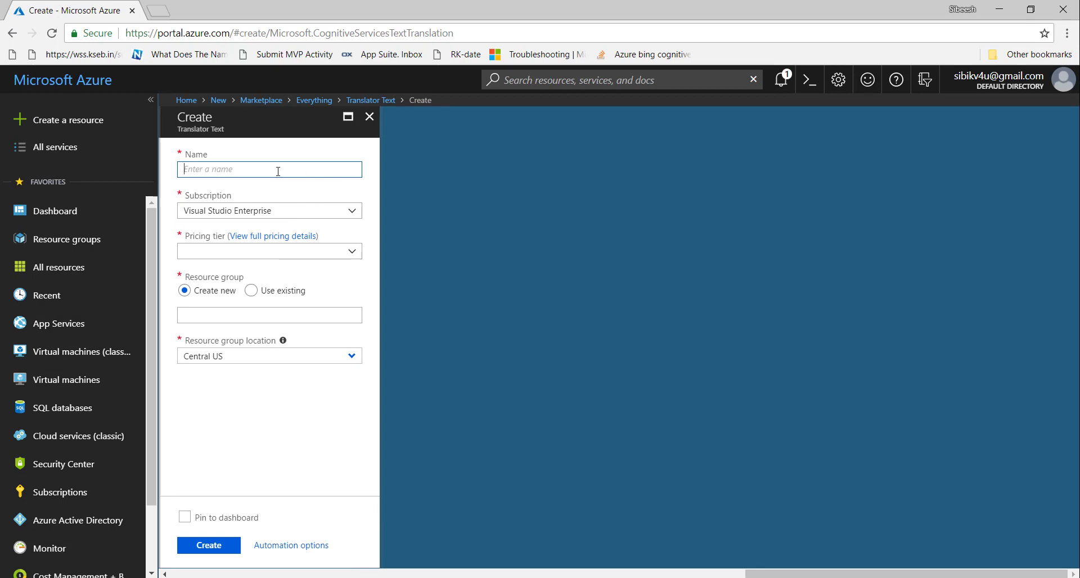
# Step: Name it MyTextTranslatorApi and use the existing CognitiveServices resource group
pyautogui.write('MyTextTranslatorApi')
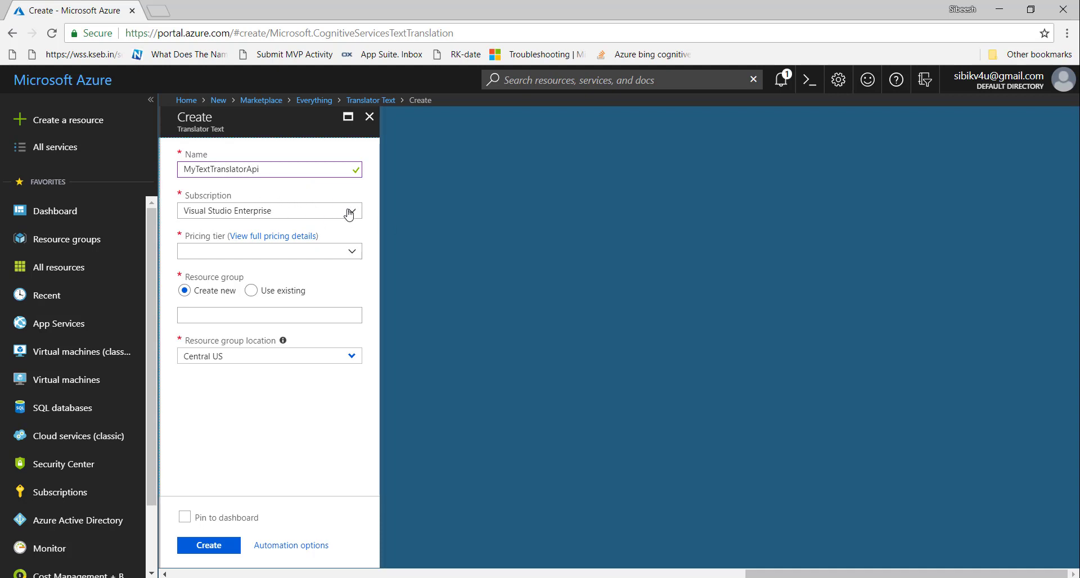
pyautogui.click(269, 251)
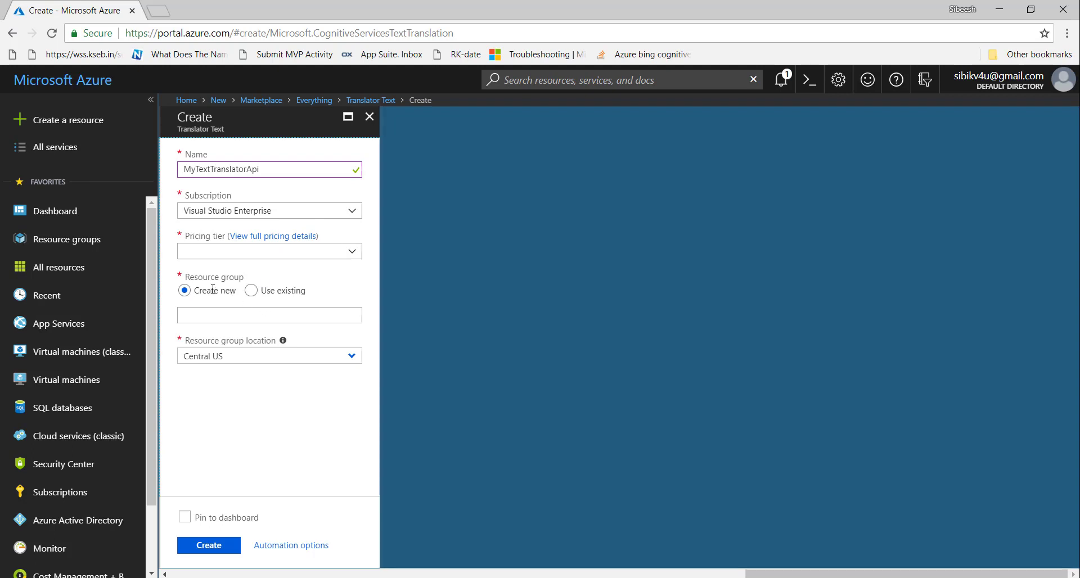
pyautogui.moveTo(318, 274)
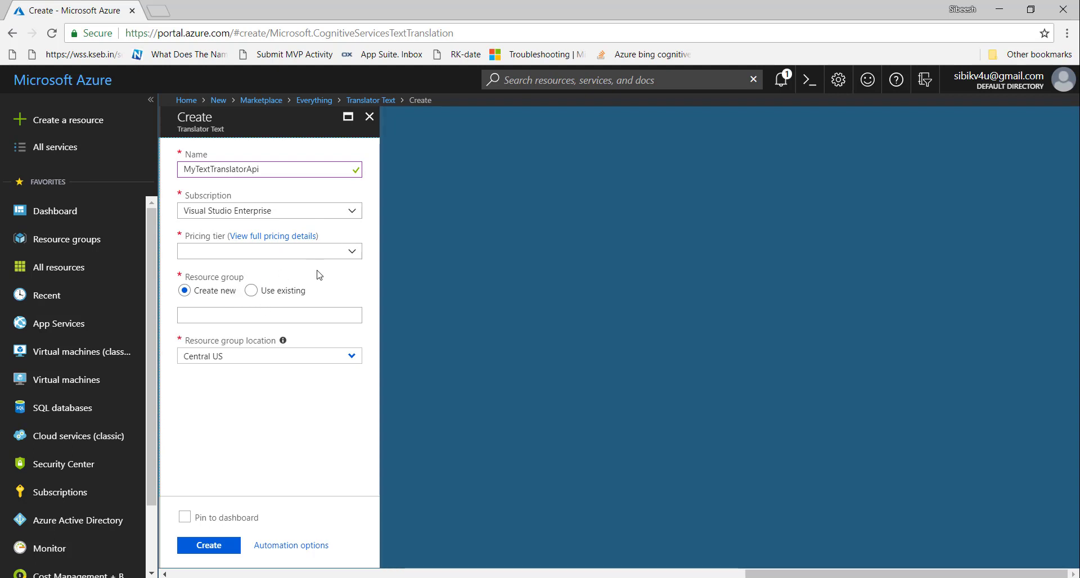
pyautogui.click(251, 290)
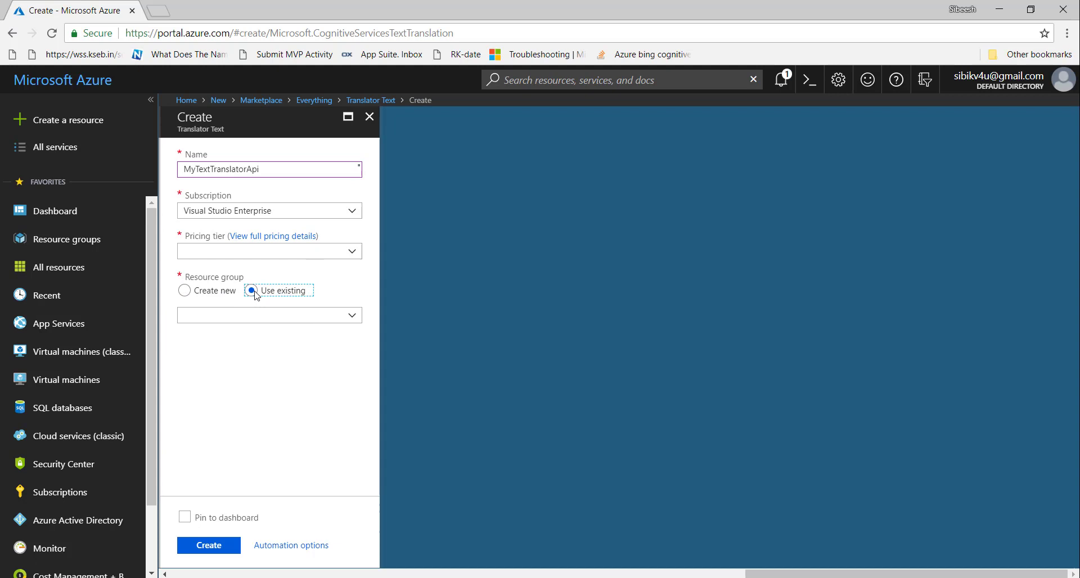
pyautogui.click(269, 315)
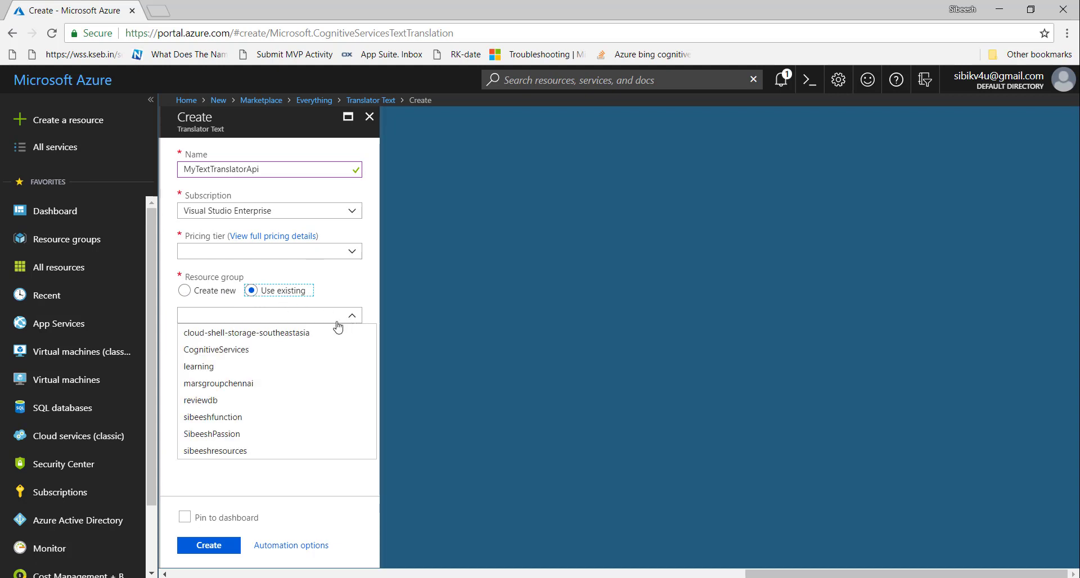
pyautogui.moveTo(234, 353)
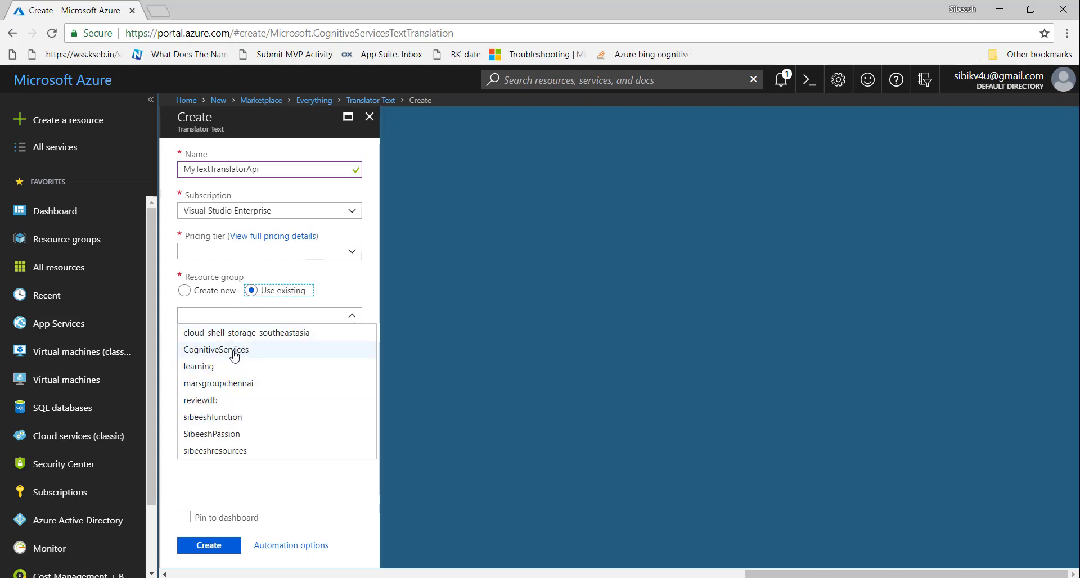
pyautogui.click(216, 348)
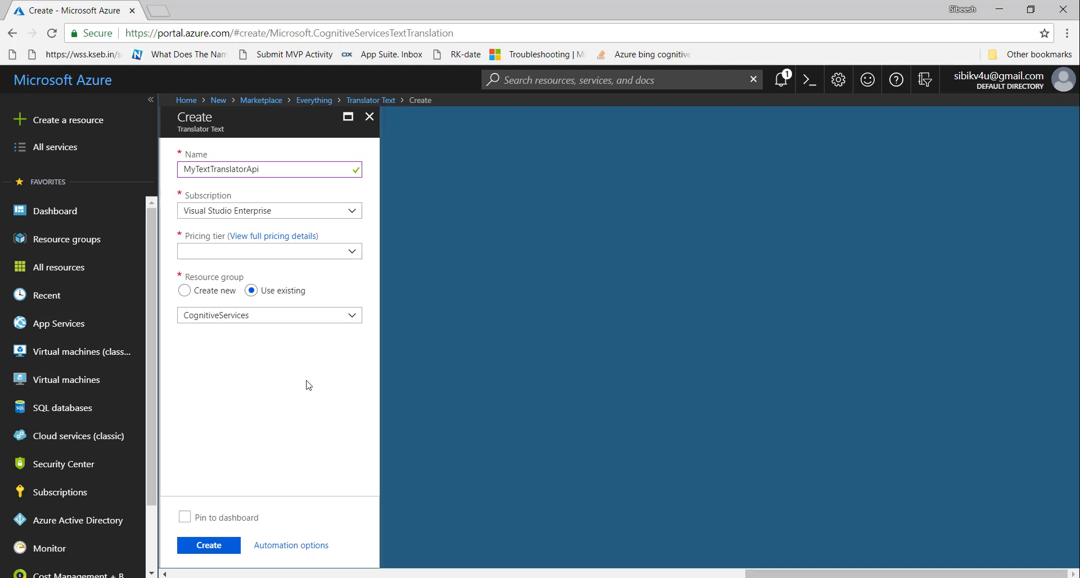
pyautogui.moveTo(278, 427)
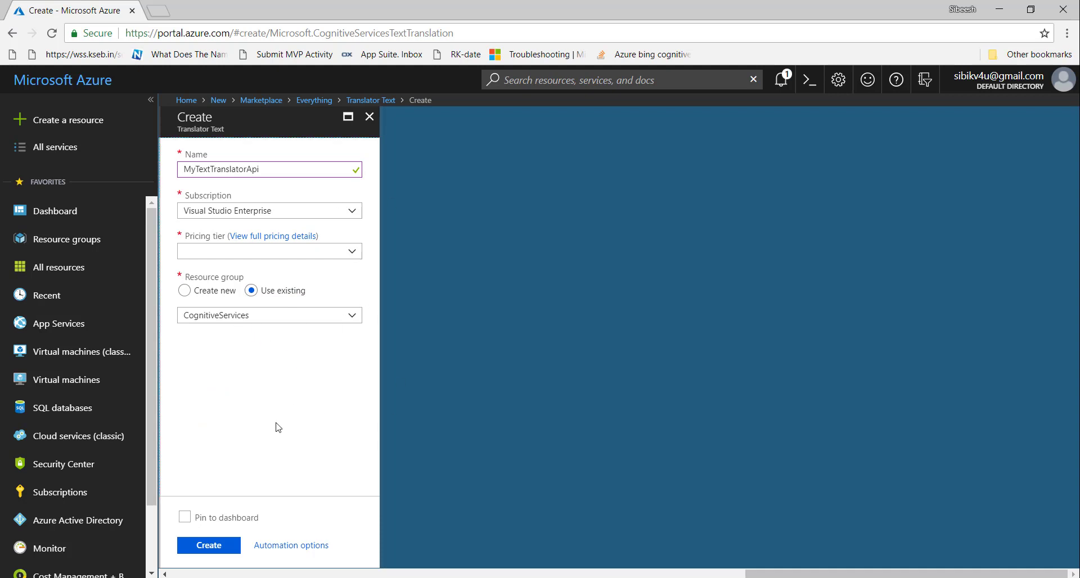
pyautogui.moveTo(348, 208)
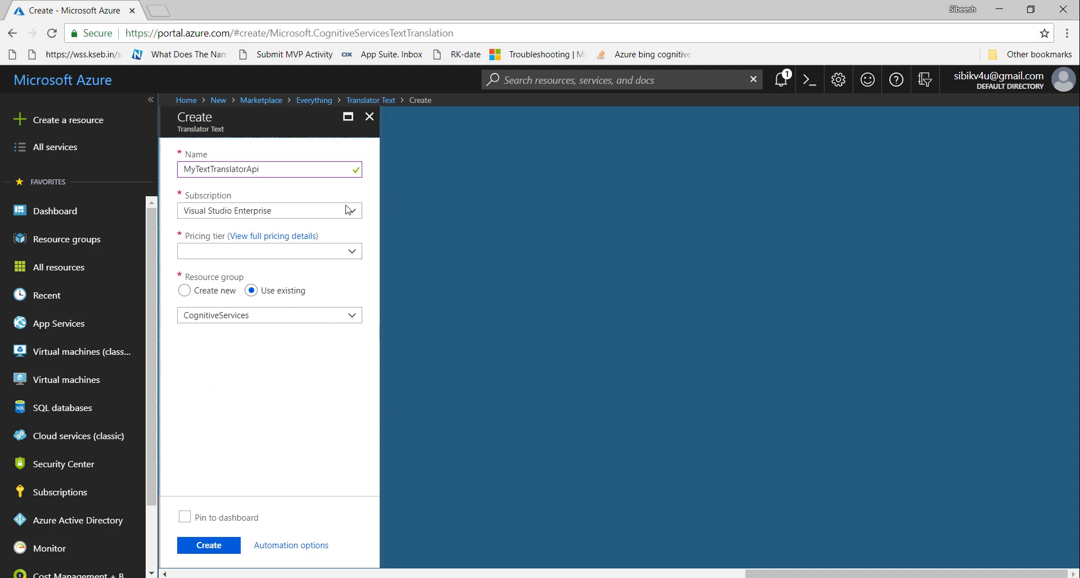
pyautogui.moveTo(369, 117)
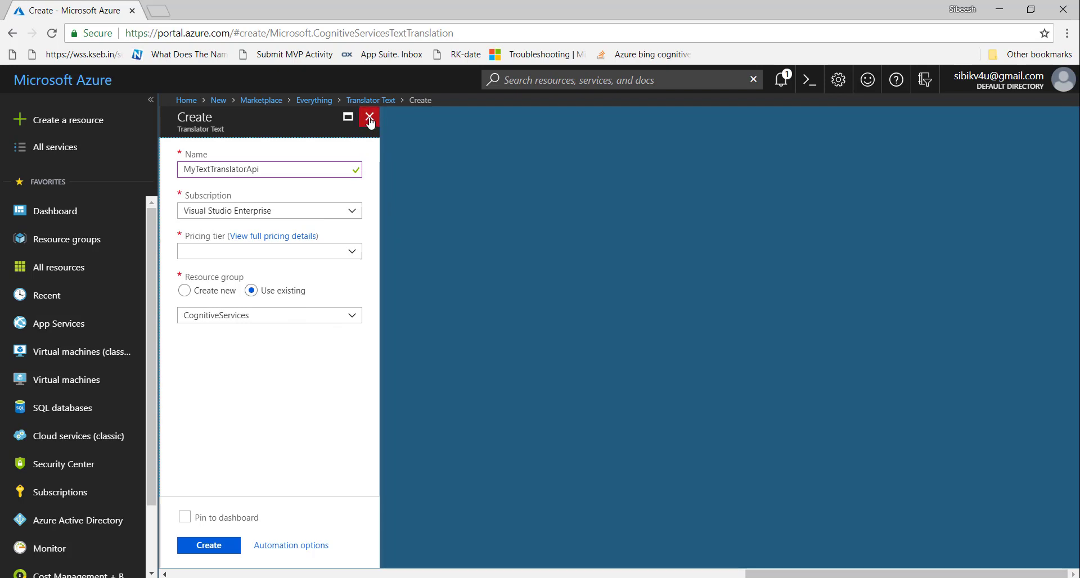
pyautogui.moveTo(489, 122)
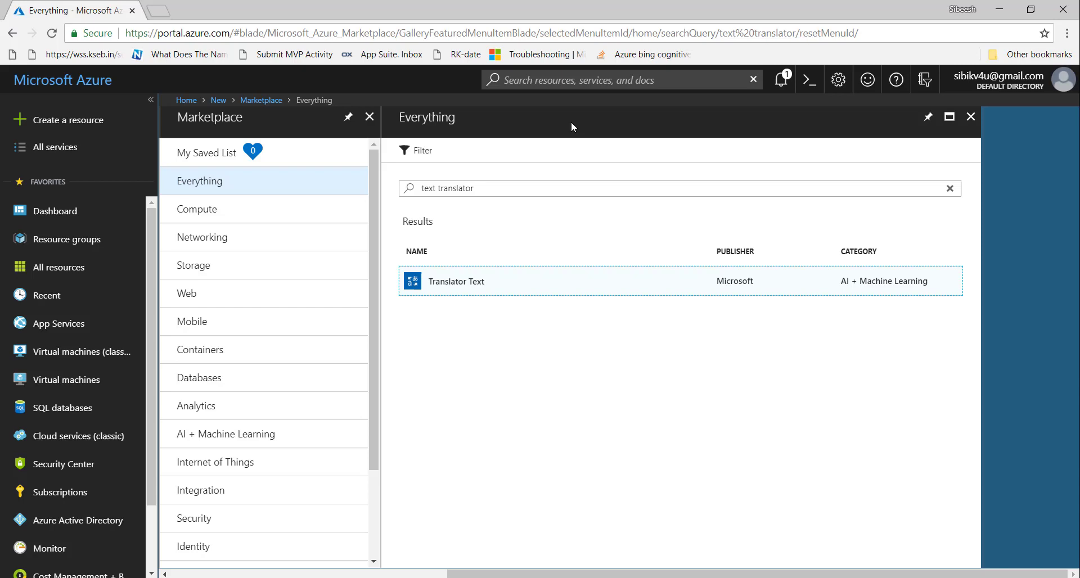
# Step: Close the Marketplace and New blades, then show the existing MyTranslatorApi resource's Overview
pyautogui.click(969, 117)
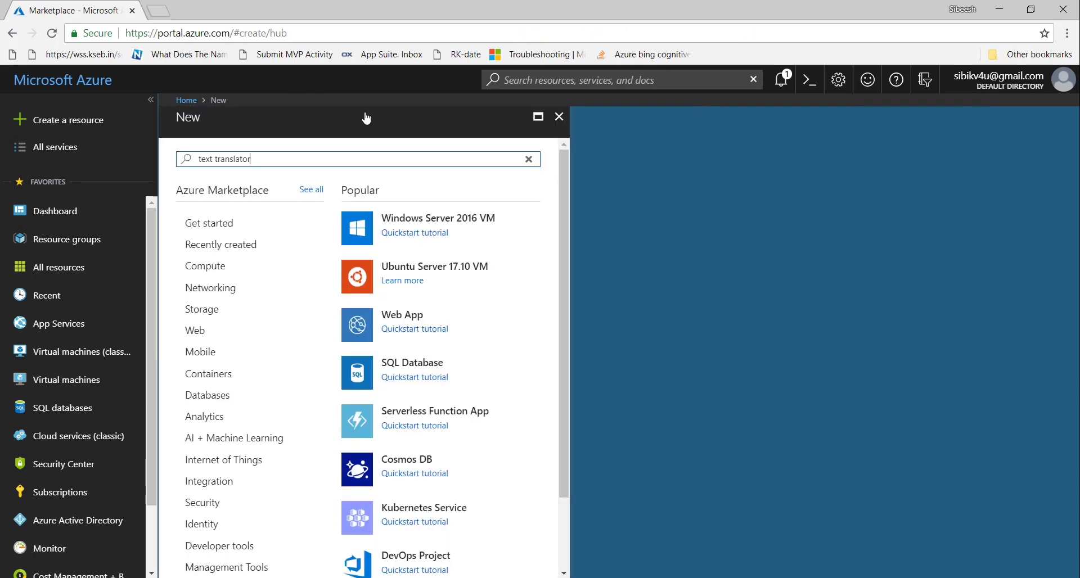
pyautogui.click(558, 115)
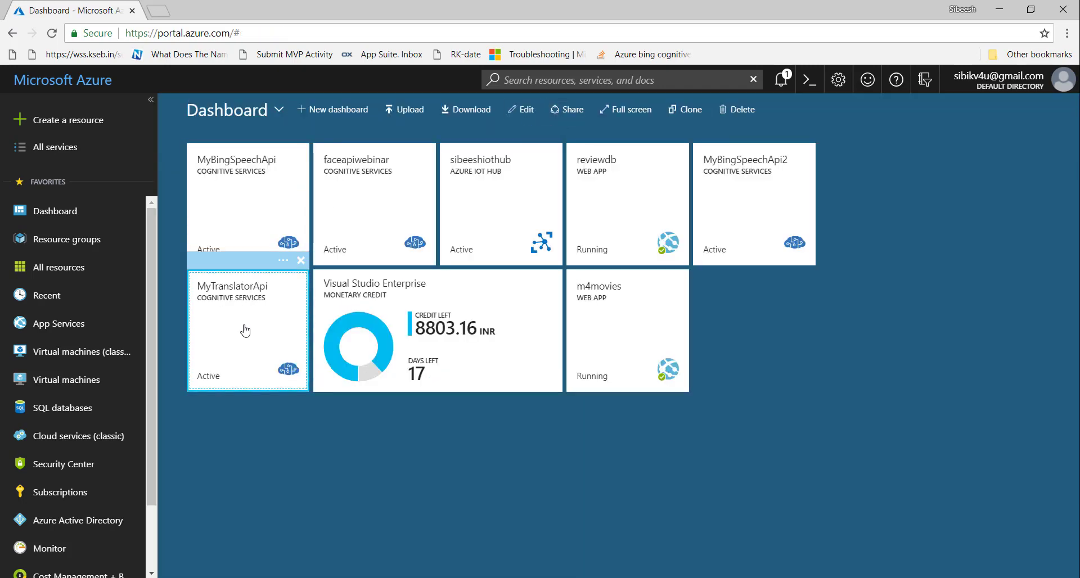
pyautogui.click(246, 329)
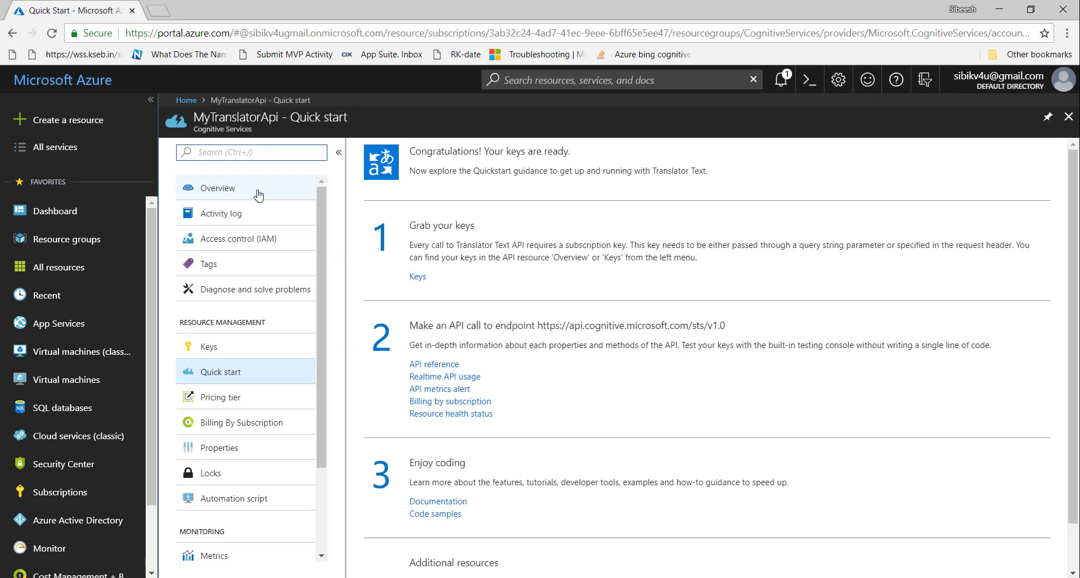
pyautogui.click(218, 188)
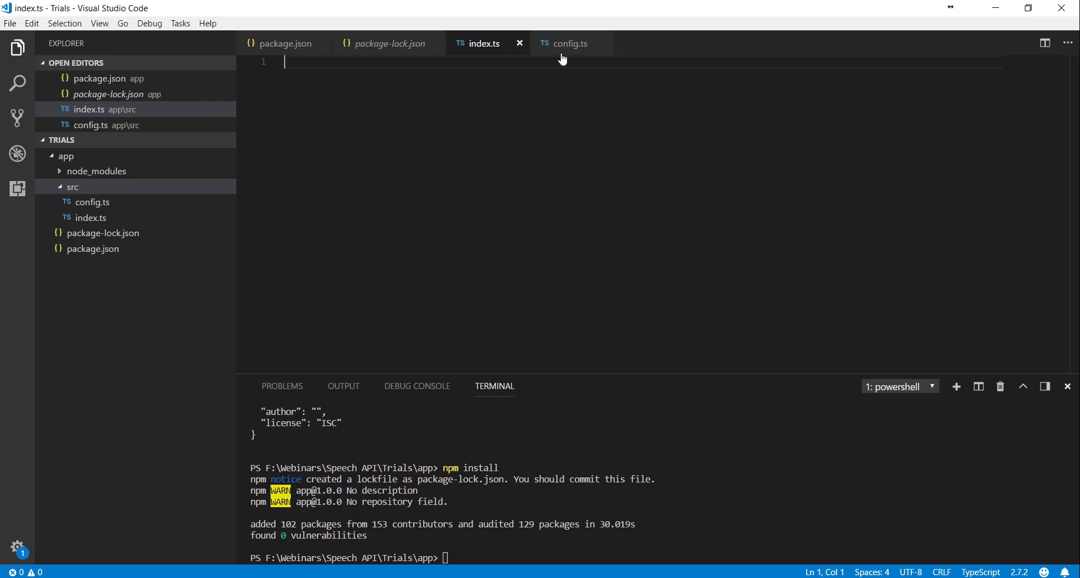
# Step: With config.ts in view, reveal MyTranslatorApi's access keys and copy Key 1
pyautogui.click(569, 43)
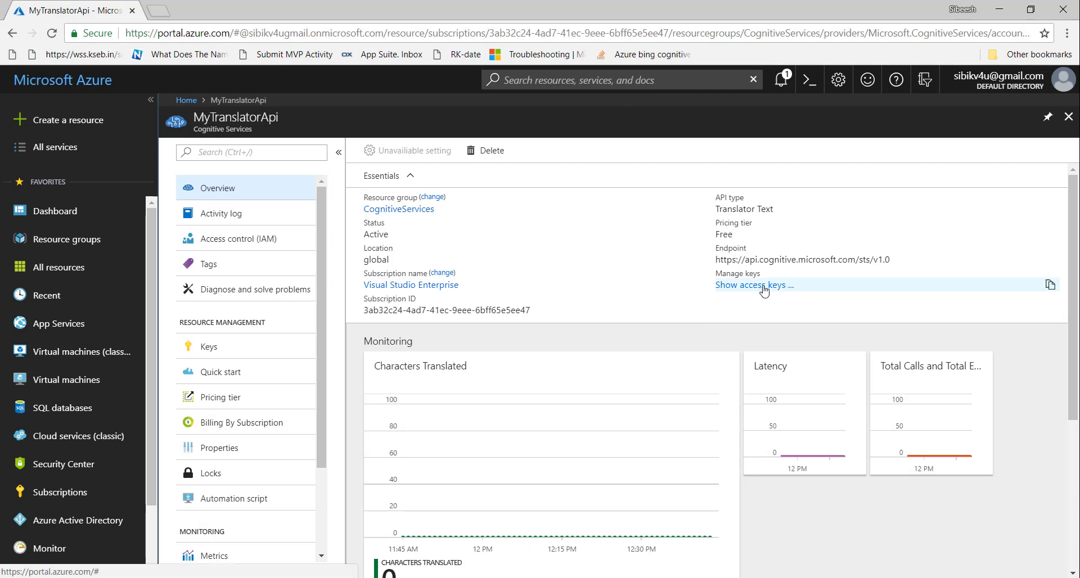
pyautogui.click(753, 285)
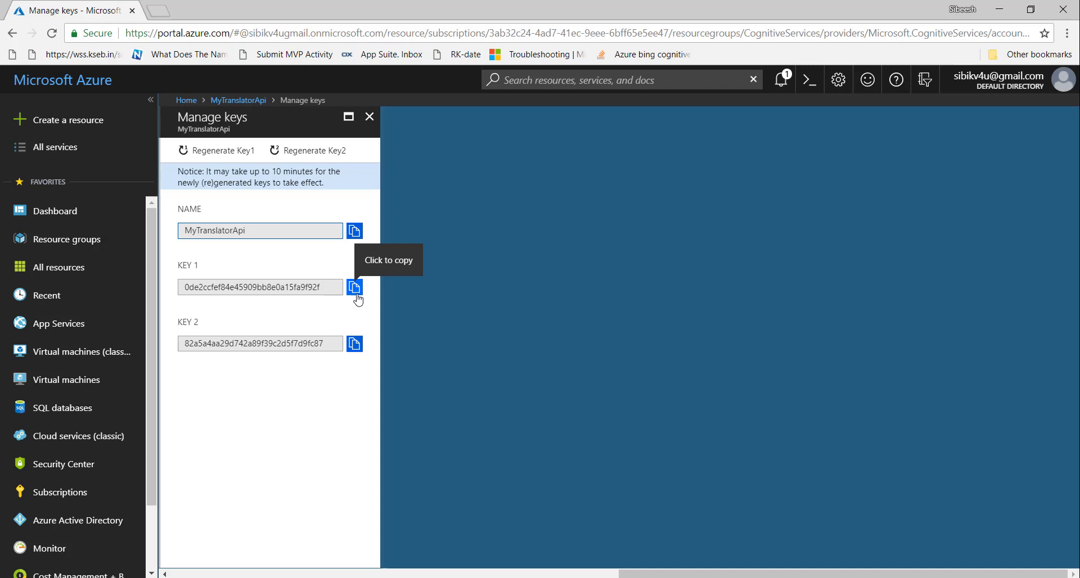
pyautogui.click(354, 287)
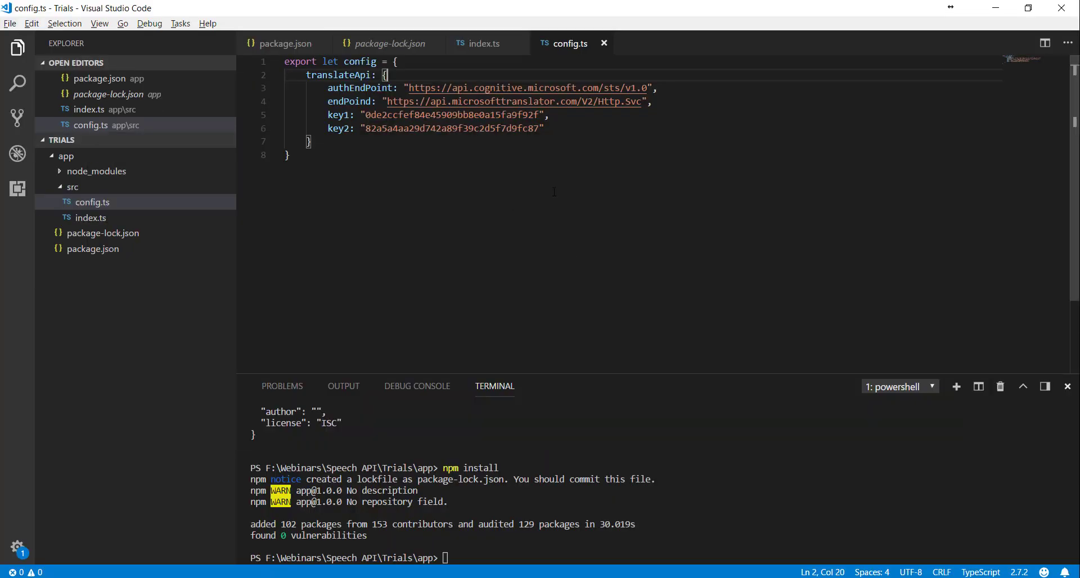
pyautogui.moveTo(605, 171)
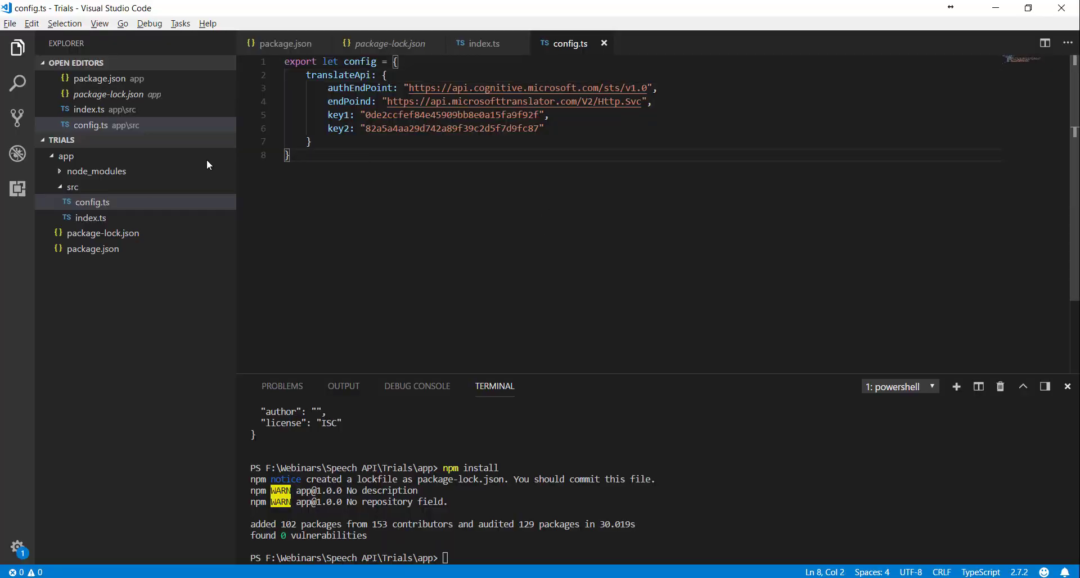
# Step: Collapse the src folder and bring package.json up in the editor
pyautogui.click(72, 187)
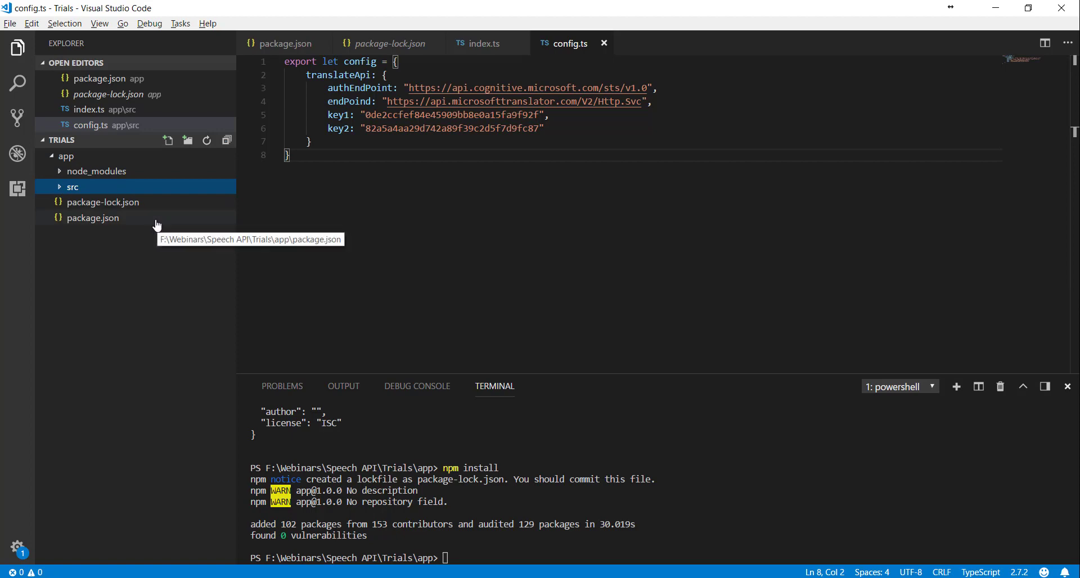
pyautogui.doubleClick(92, 217)
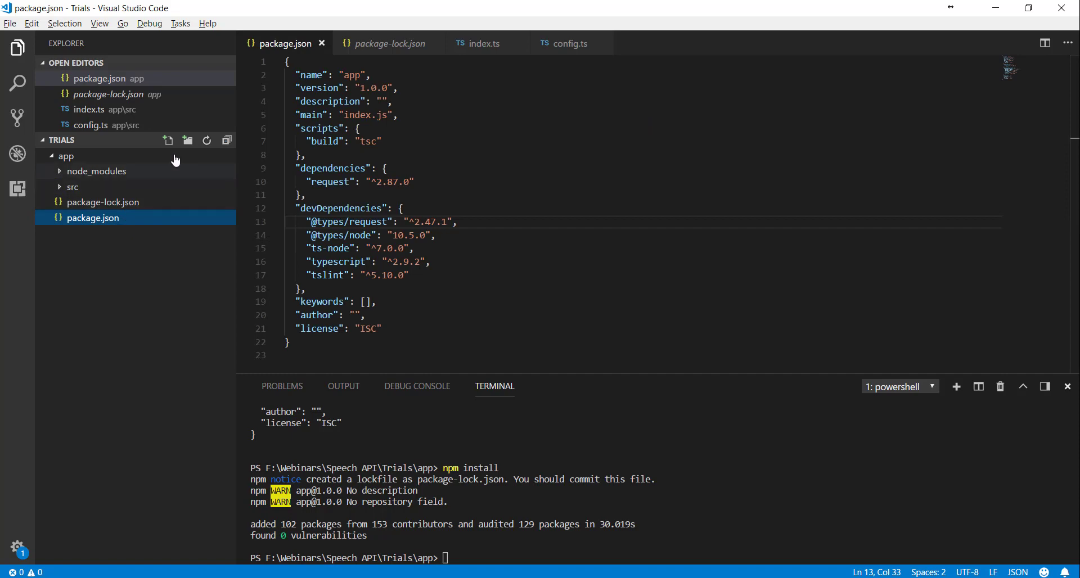
pyautogui.moveTo(187, 141)
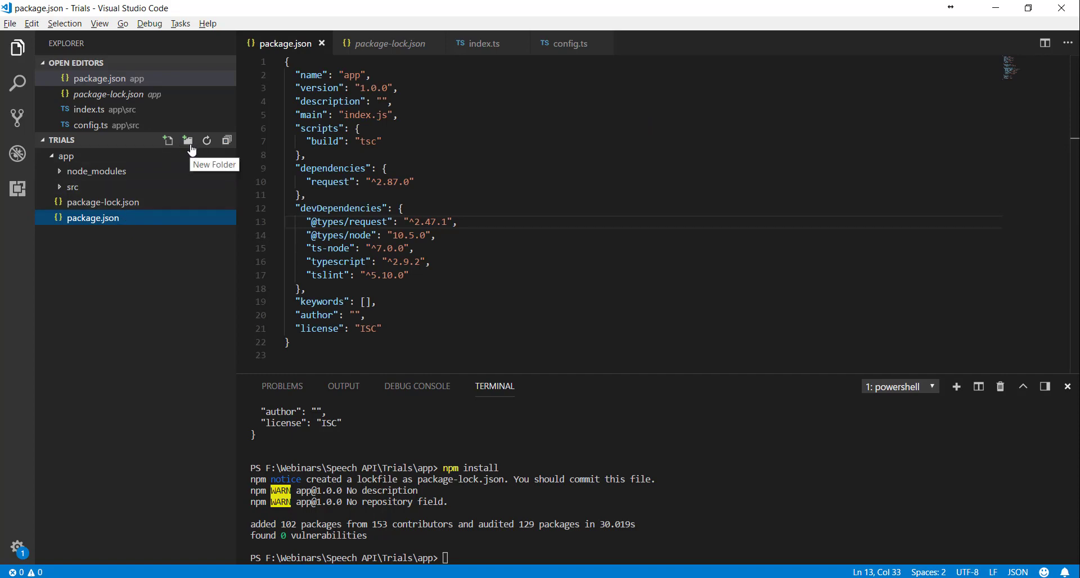
# Step: Create a new folder in the app project, mistyped as '.vswsode'
pyautogui.click(186, 139)
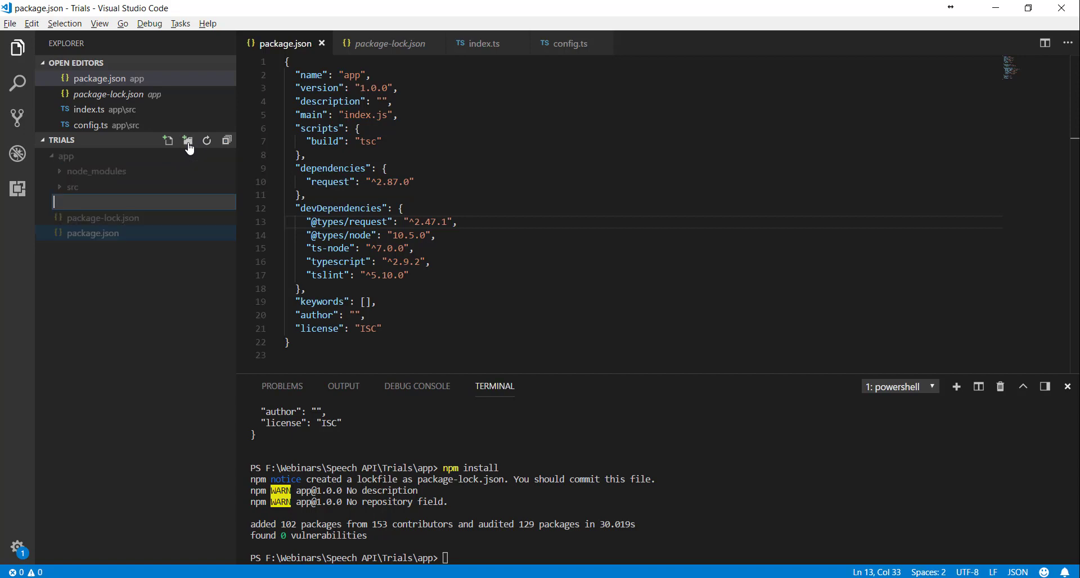
pyautogui.write('.vswsd')
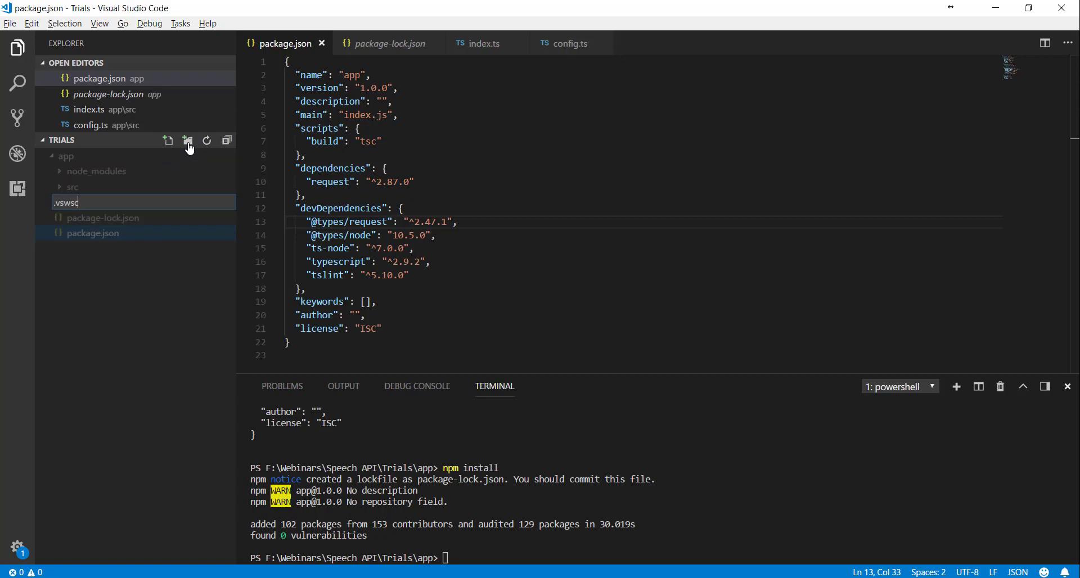
pyautogui.press('Enter')
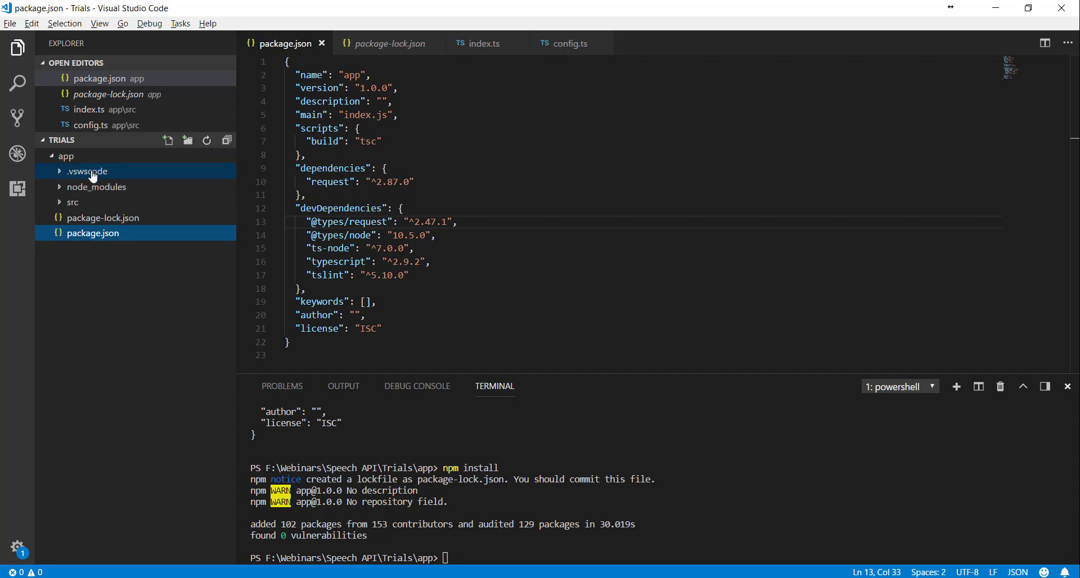
pyautogui.click(87, 171)
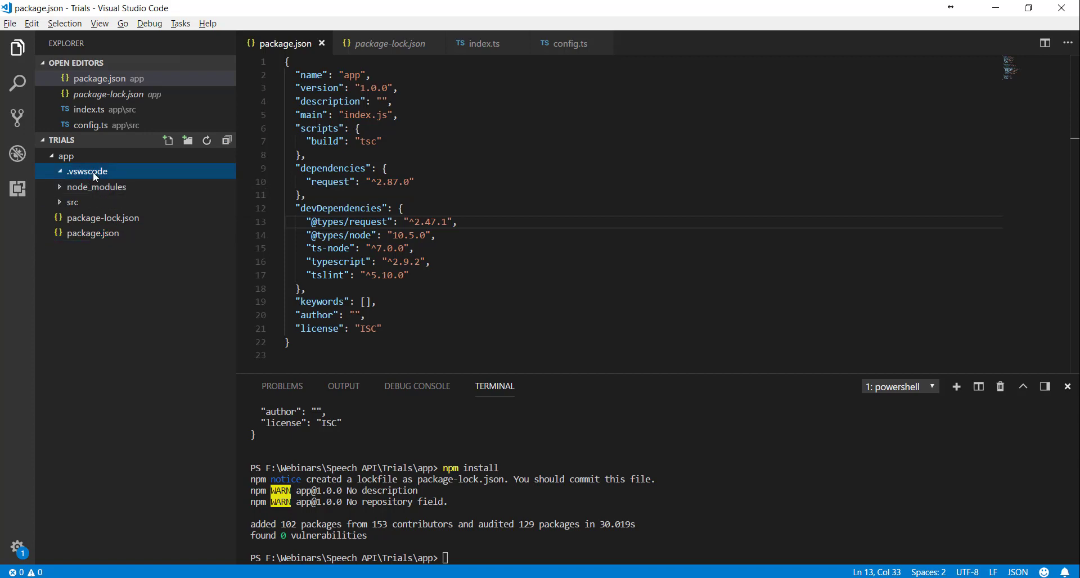
pyautogui.moveTo(94, 175)
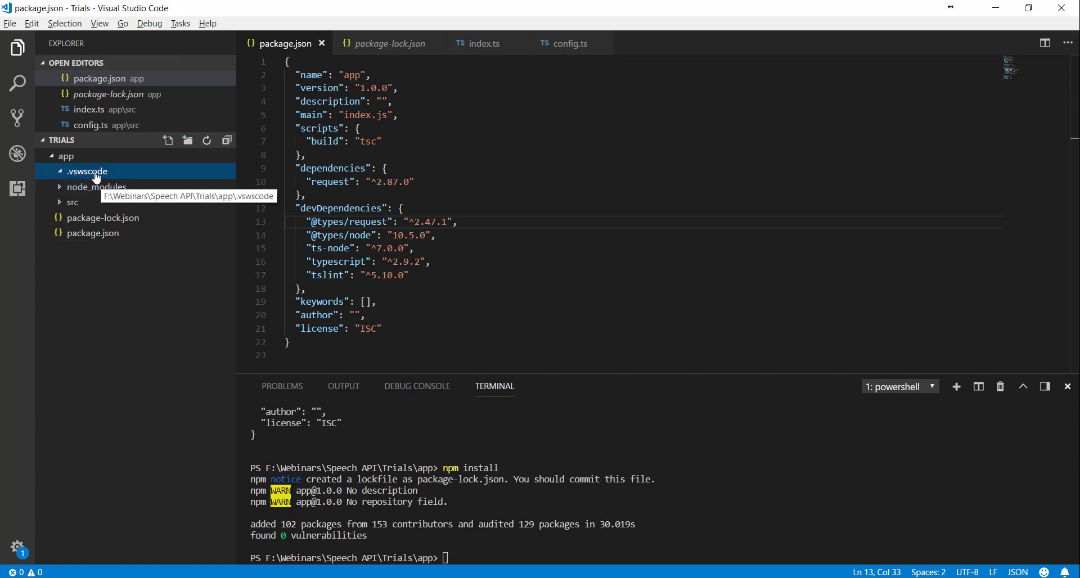
# Step: Rename the misspelled folder to '.vscode'
pyautogui.rightClick(87, 171)
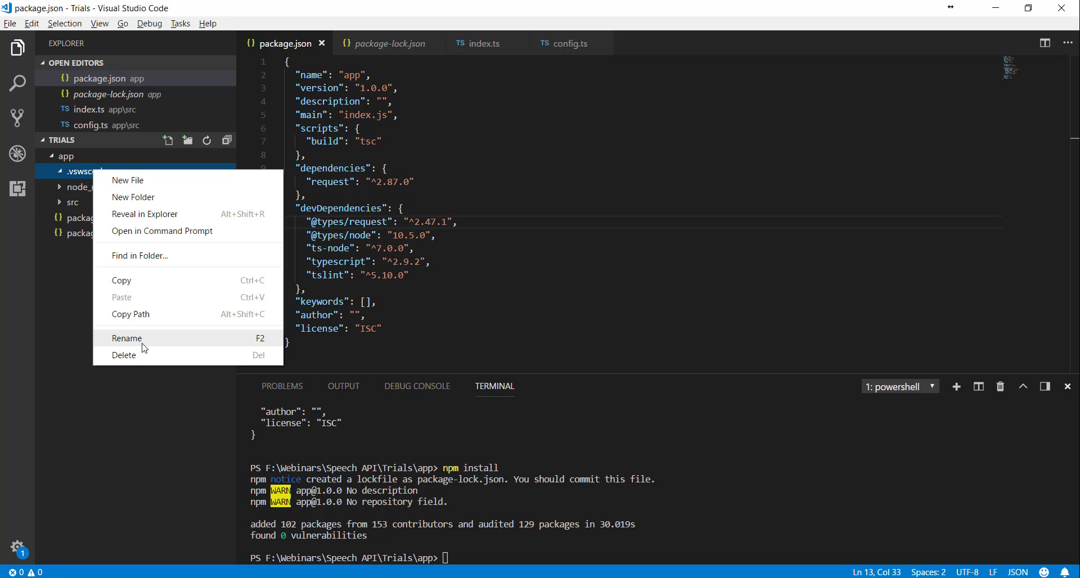
pyautogui.click(126, 338)
pyautogui.write('.vscode')
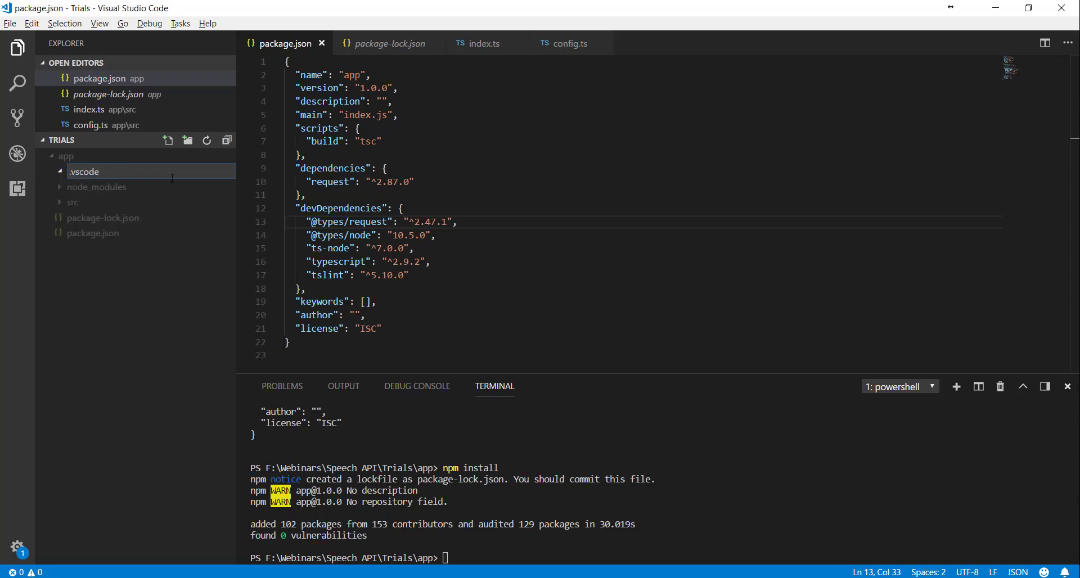
pyautogui.click(84, 171)
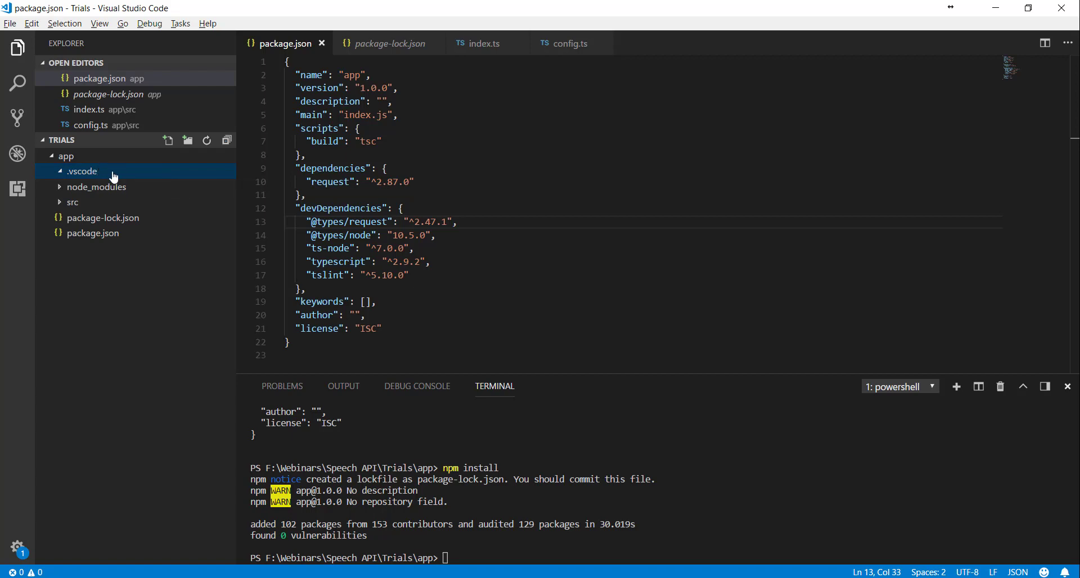
pyautogui.moveTo(167, 141)
pyautogui.write('launch')
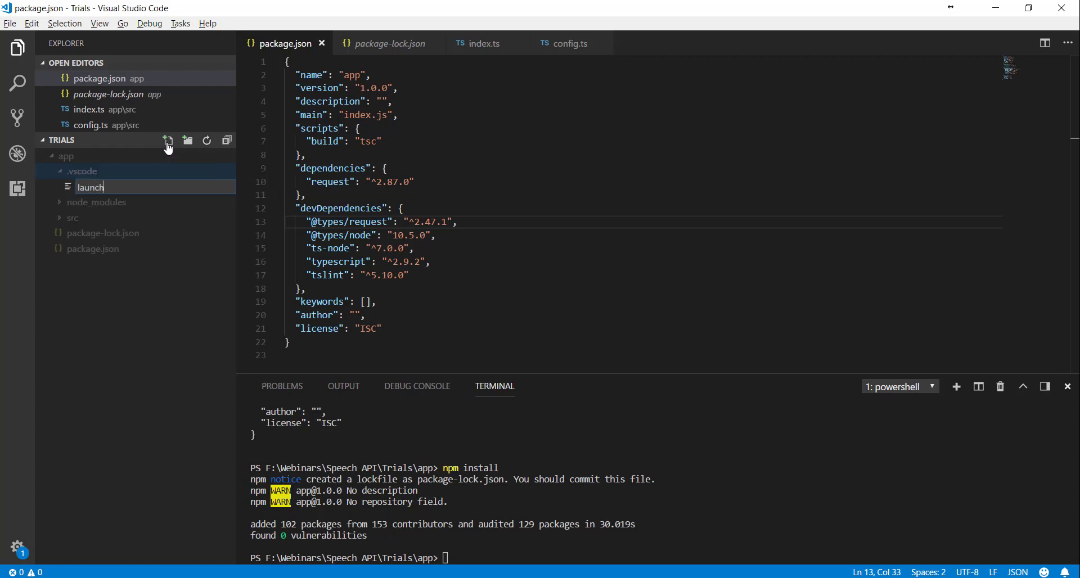
# Step: Create launch.json with a node configuration running src/index.ts via -r ts-node/register
pyautogui.press('Enter')
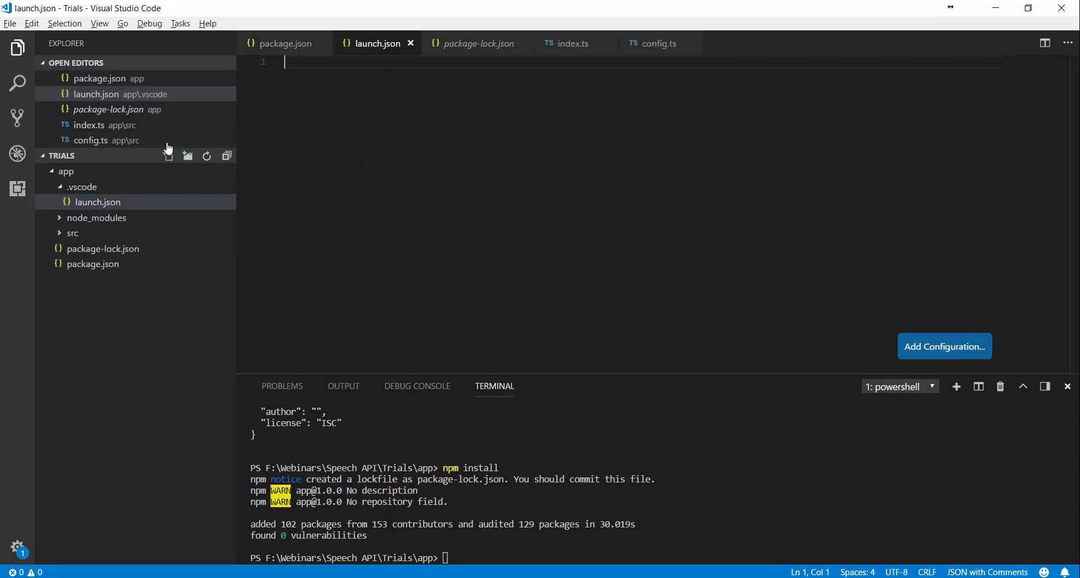
pyautogui.moveTo(537, 208)
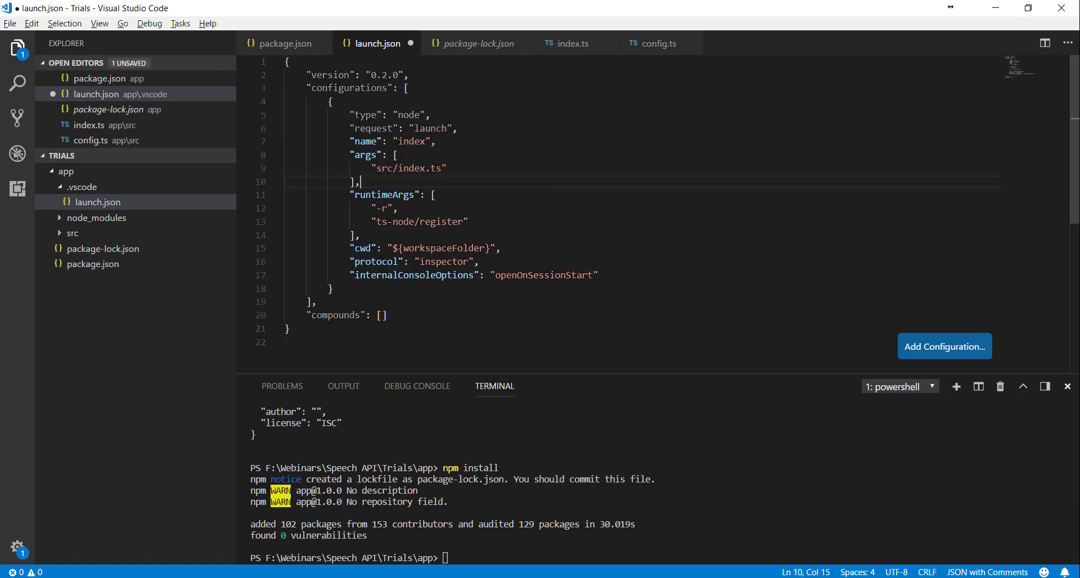
pyautogui.doubleClick(407, 114)
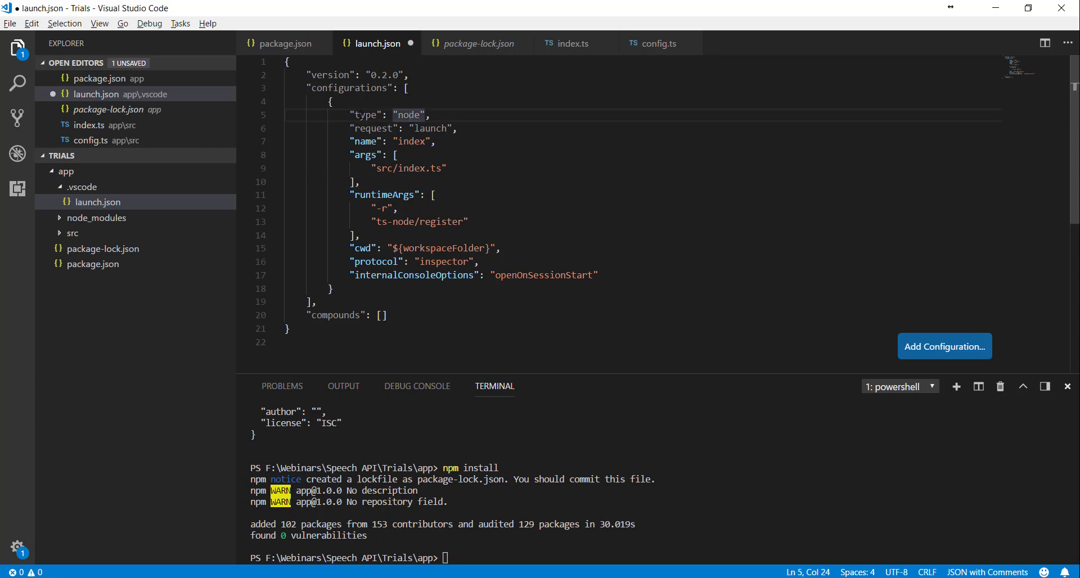
pyautogui.moveTo(408, 115)
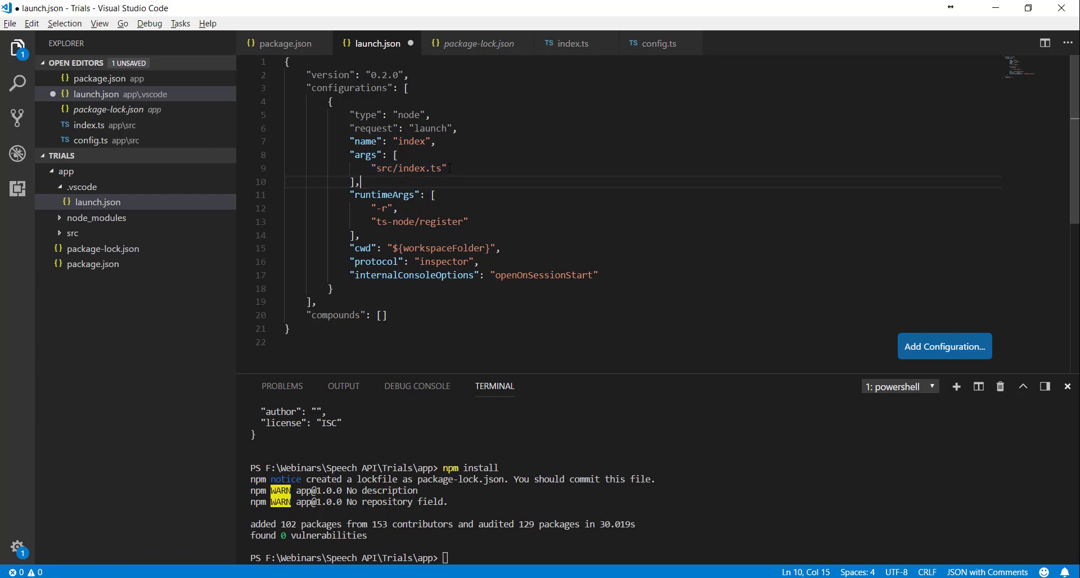
pyautogui.moveTo(351, 155); pyautogui.dragTo(361, 167)
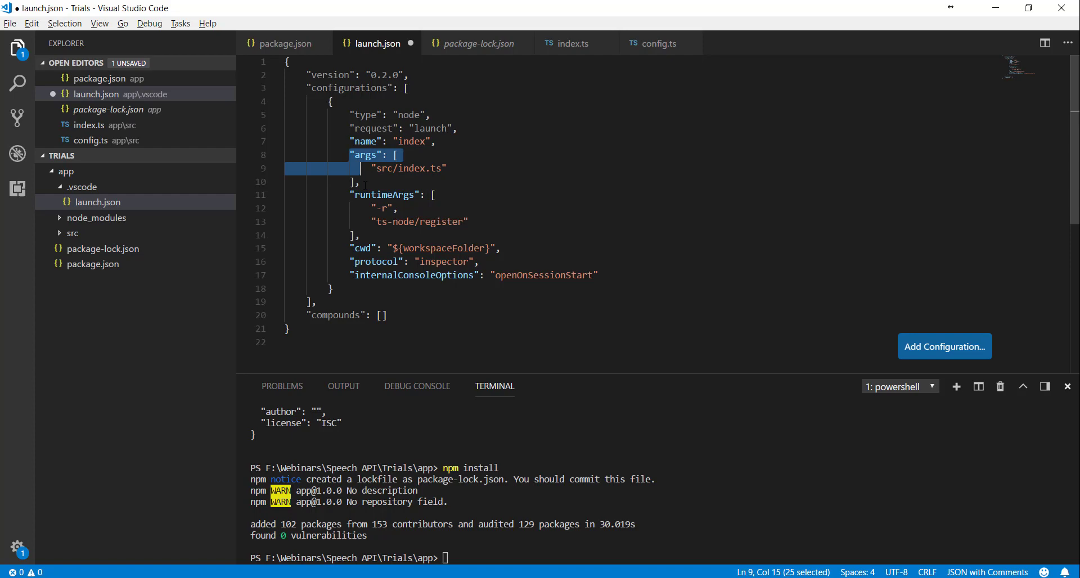
pyautogui.click(363, 181)
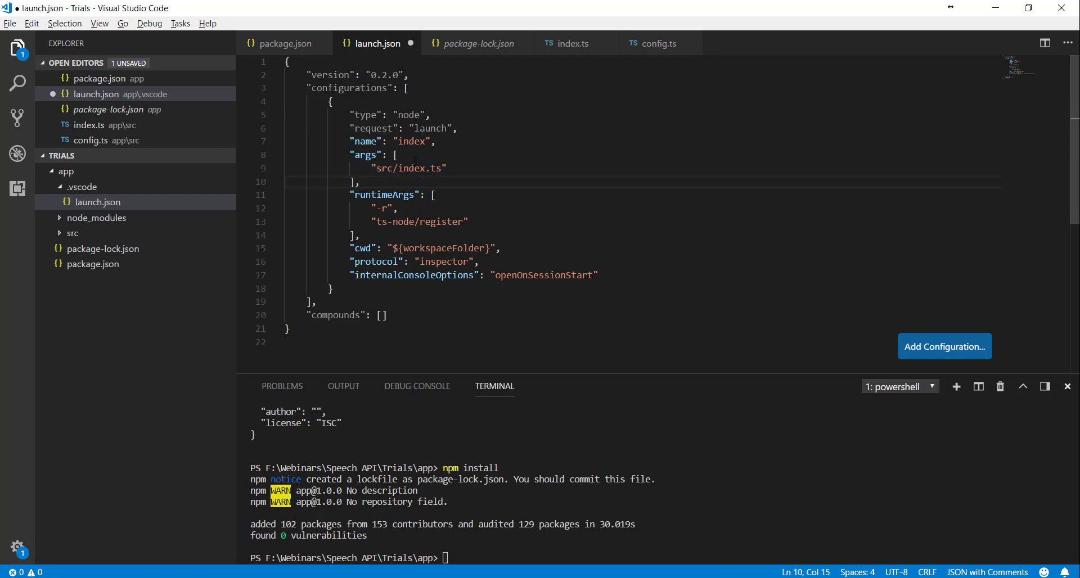
pyautogui.moveTo(367, 247)
pyautogui.write('co')
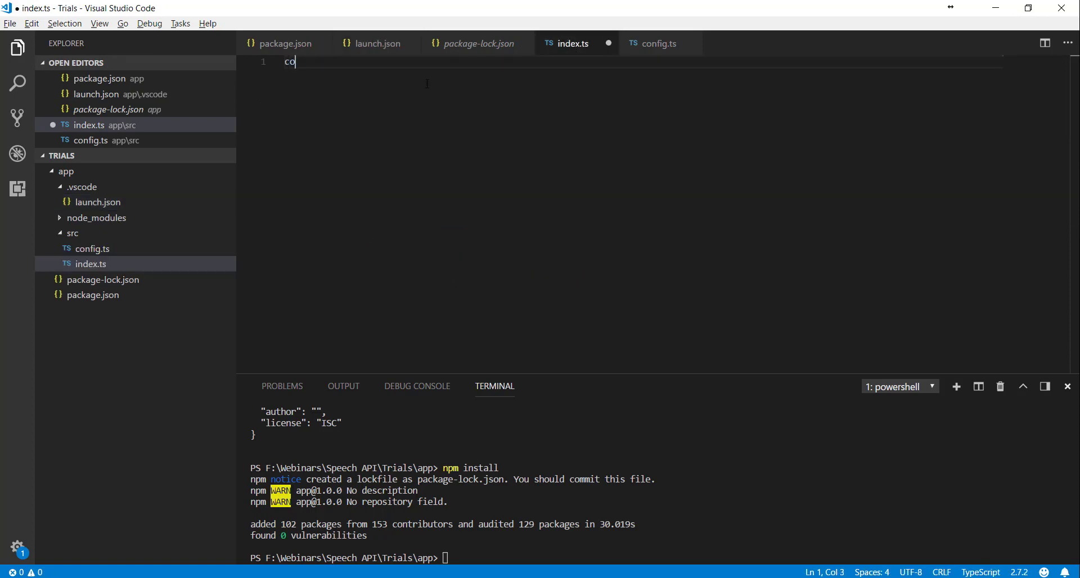
# Step: Write console.log(config) and quick-fix the import of config from ./config
pyautogui.write('nsole.')
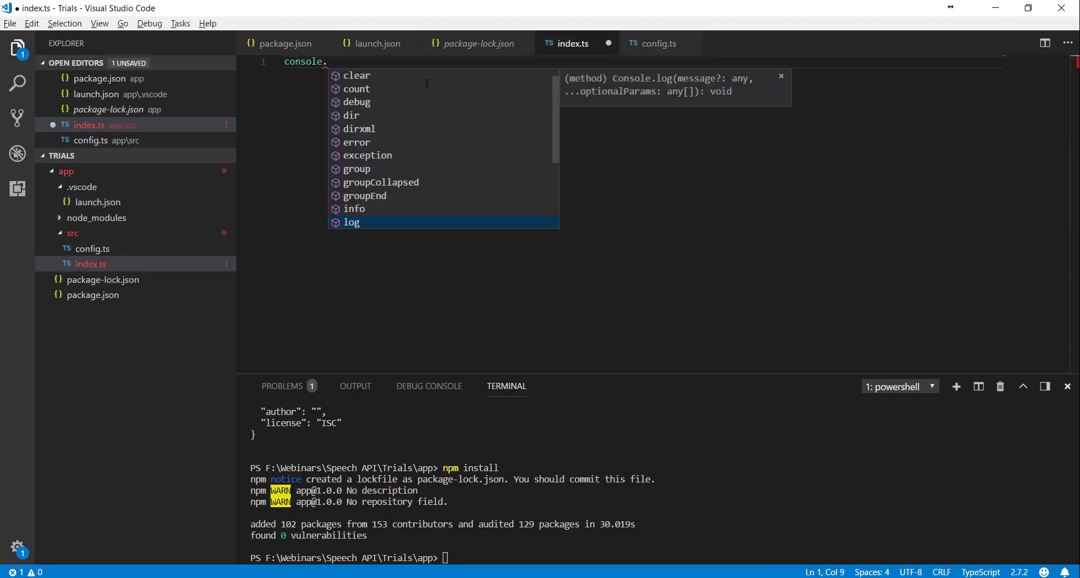
pyautogui.write('log(co')
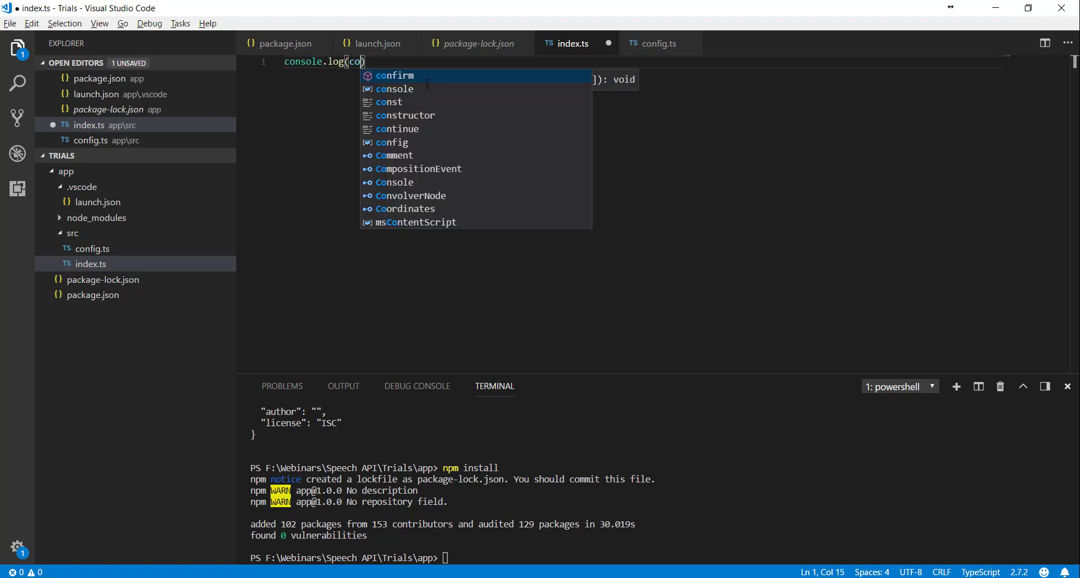
pyautogui.write('n')
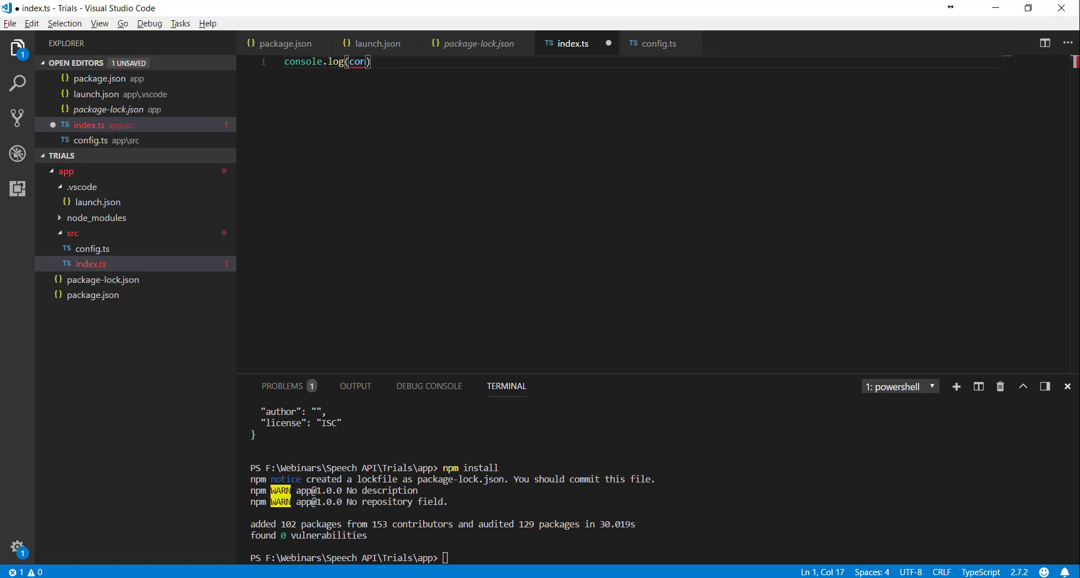
pyautogui.press('Backspace')
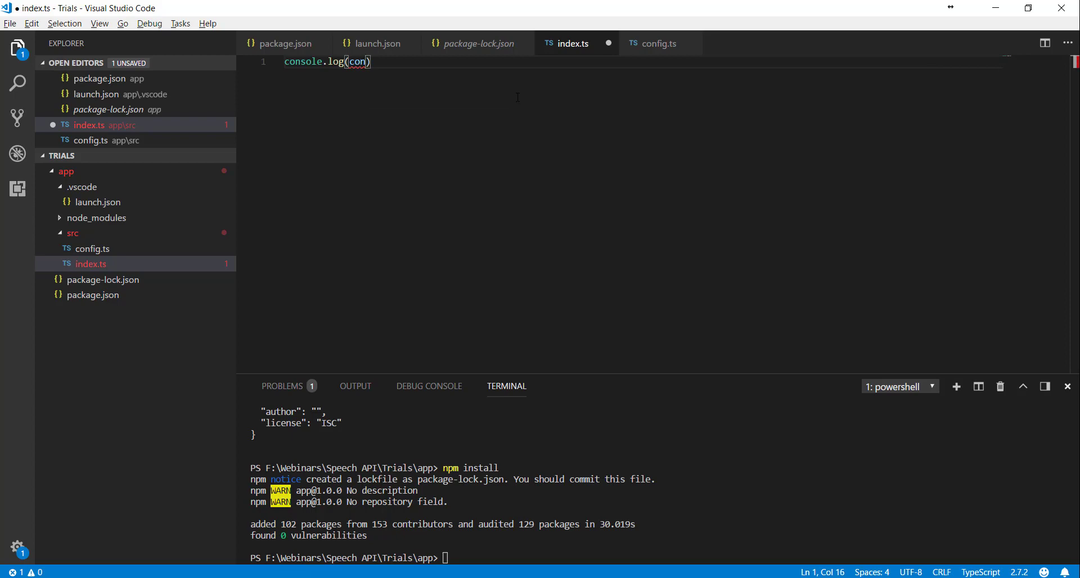
pyautogui.write('fig')
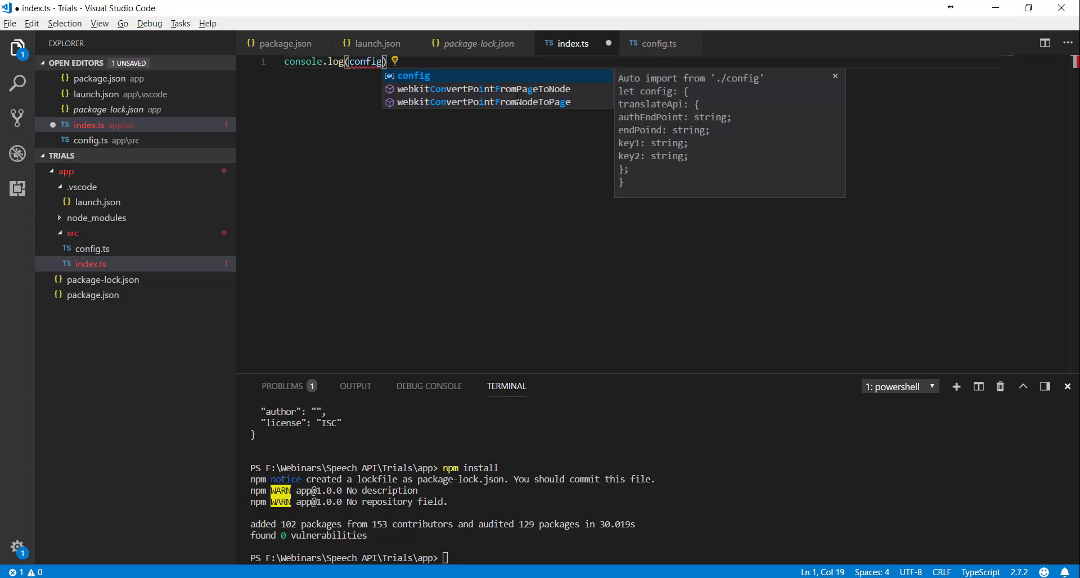
pyautogui.press('Escape')
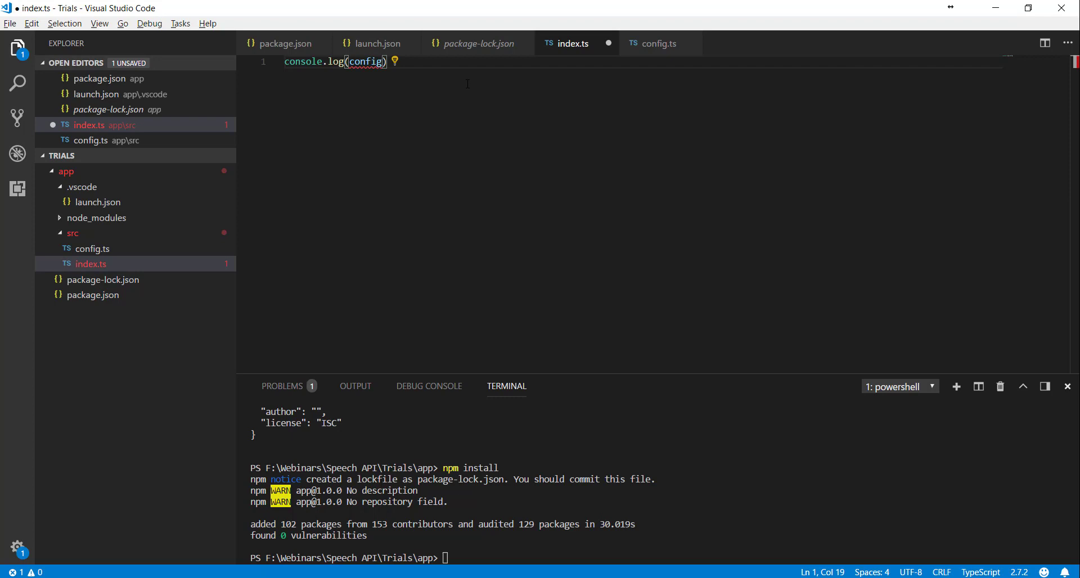
pyautogui.moveTo(424, 70)
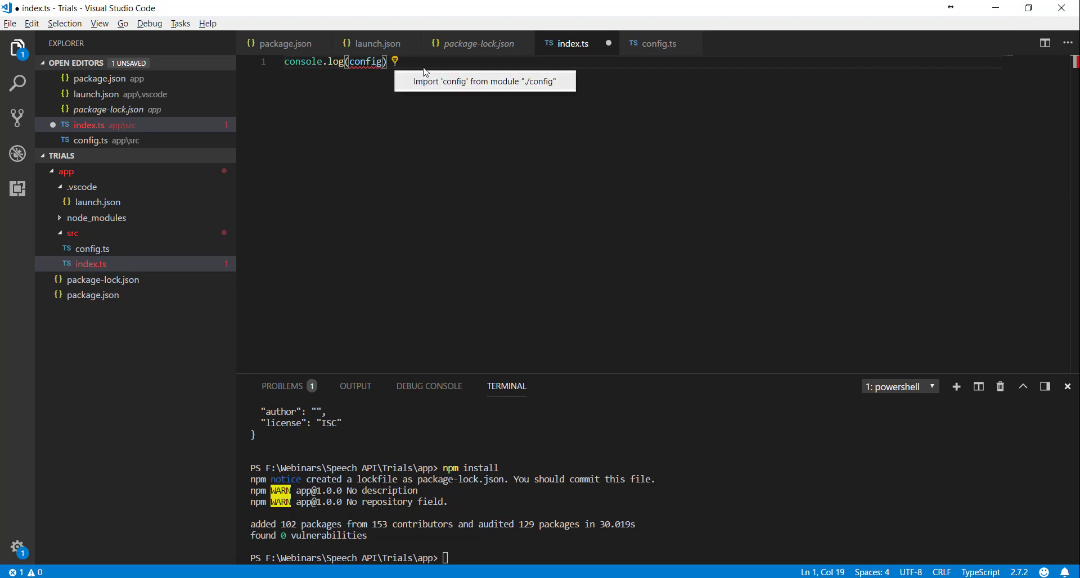
pyautogui.click(482, 81)
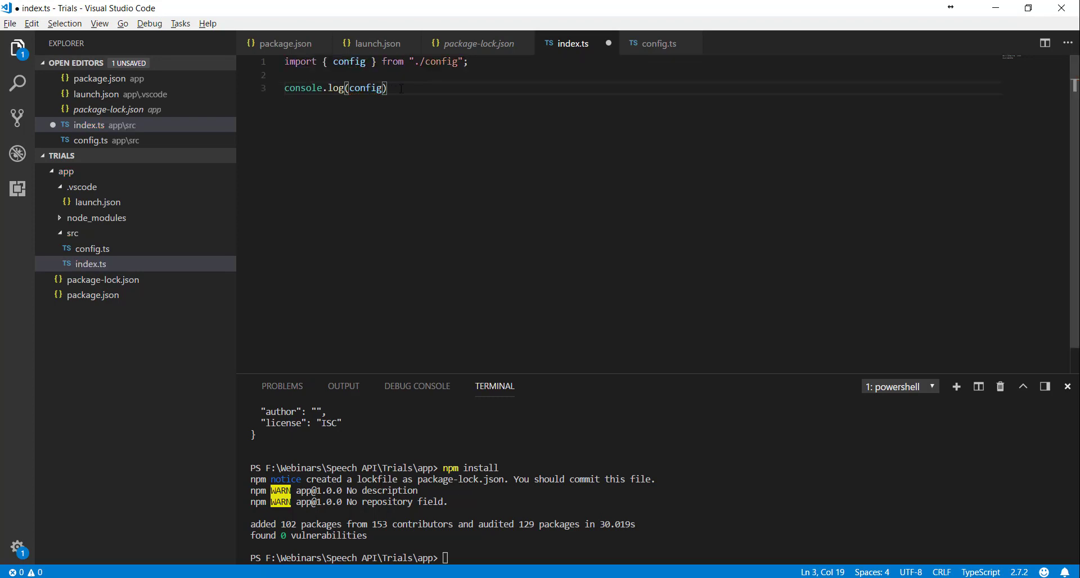
# Step: Complete the log argument as config.translateApi.authEndPoint);
pyautogui.write('.')
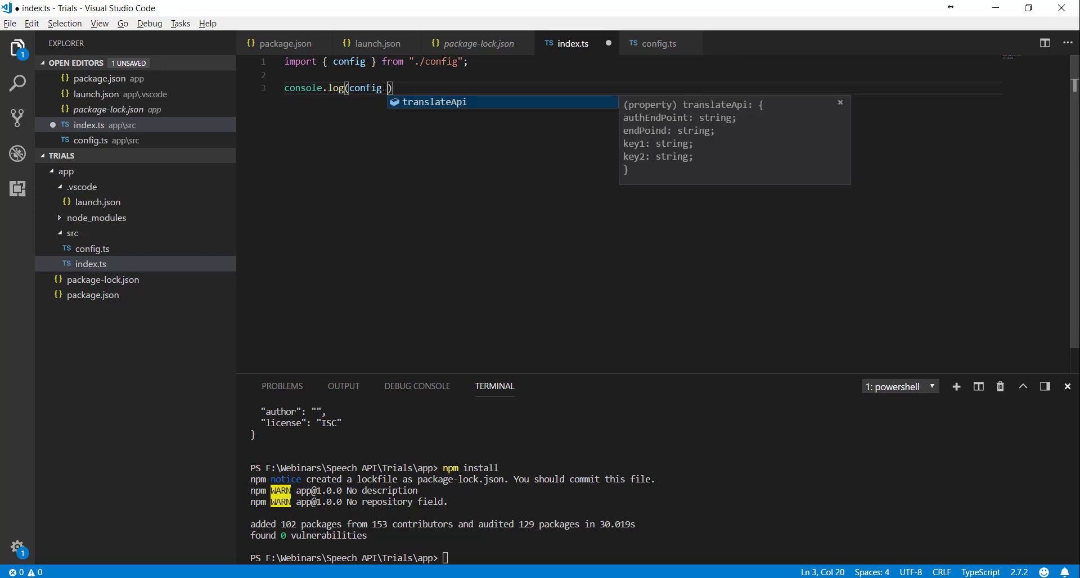
pyautogui.write('translateApi.authEndPoint')
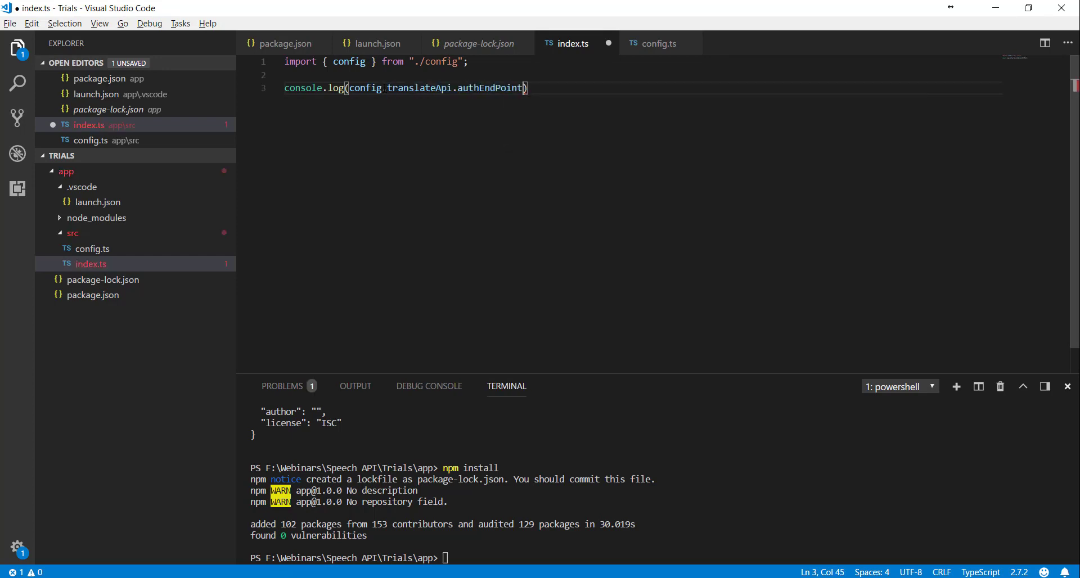
pyautogui.write(');')
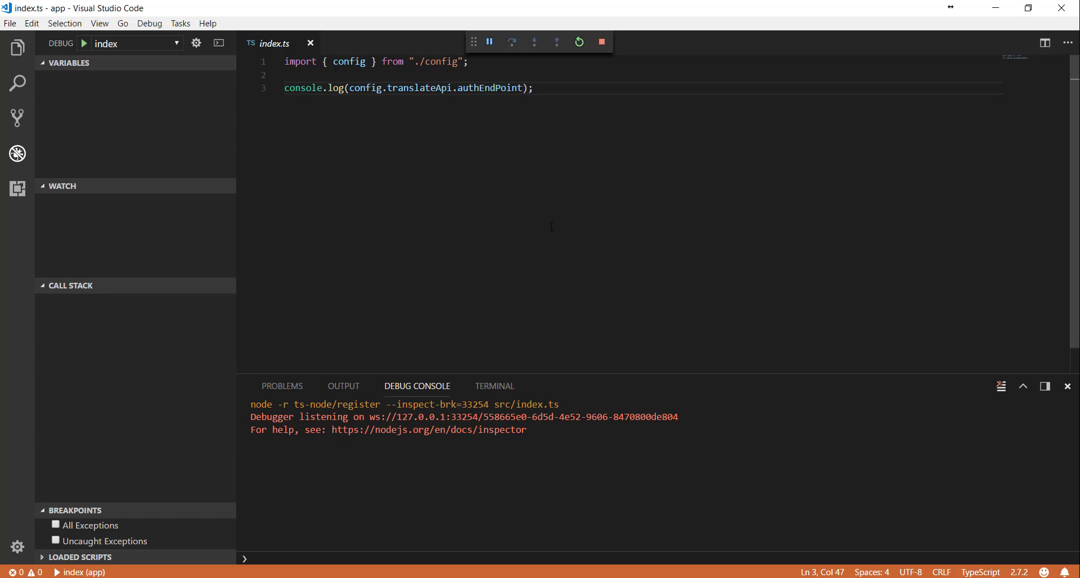
# Step: Run the index debug configuration so the Debug Console prints the authEndPoint URL
pyautogui.click(511, 42)
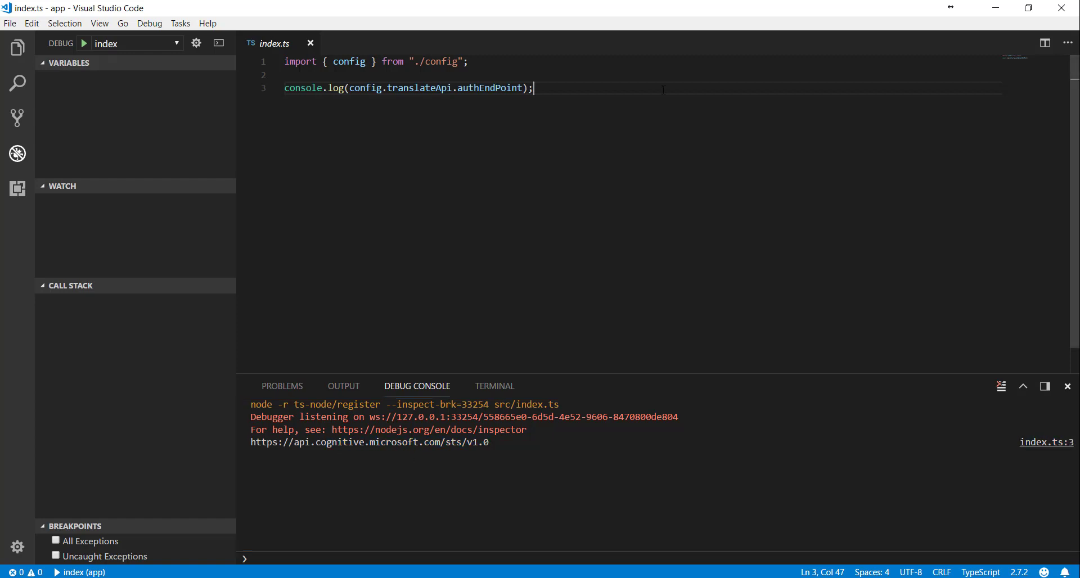
pyautogui.click(13, 41)
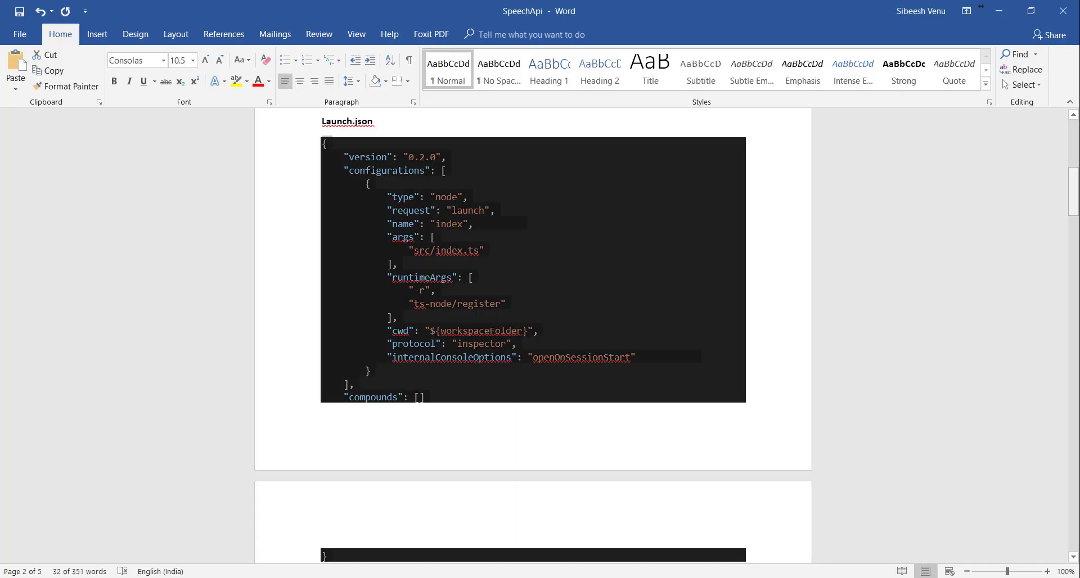
# Step: Scroll the Word notes to the TRANSALTION section's querystring import and return to the code
pyautogui.scroll(-3)
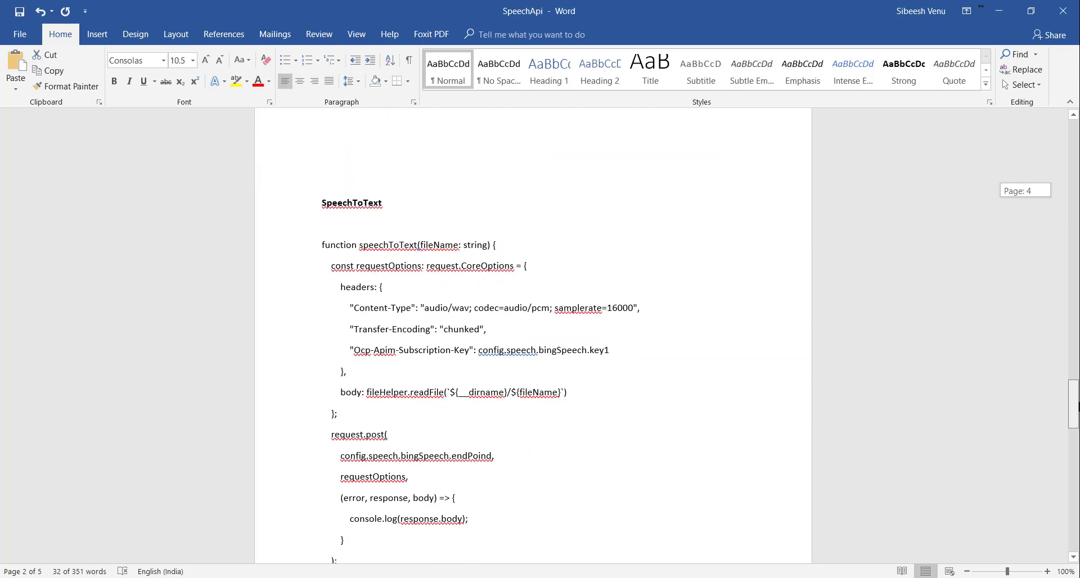
pyautogui.scroll(-3)
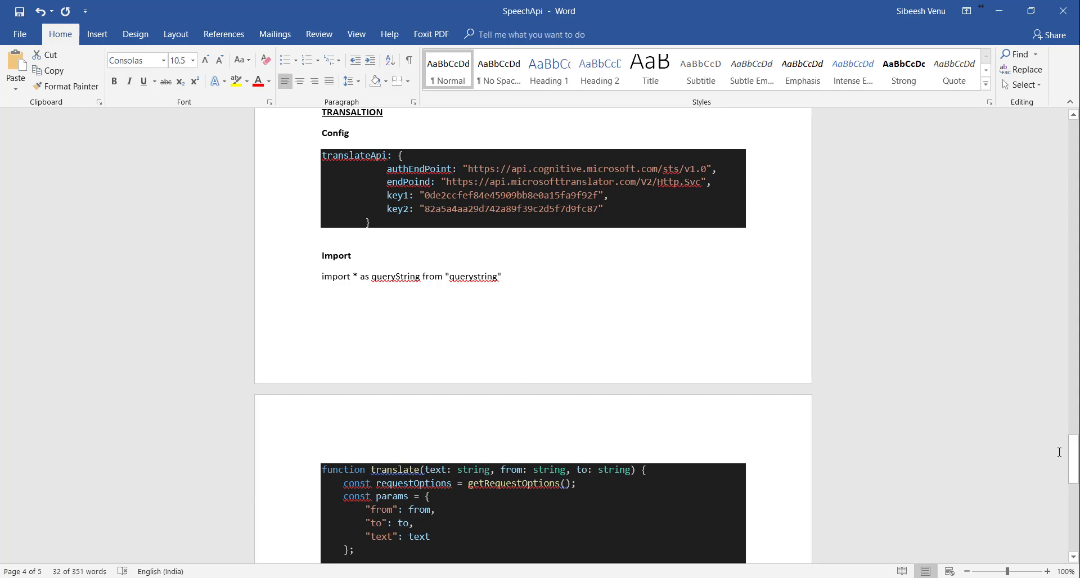
pyautogui.scroll(-3)
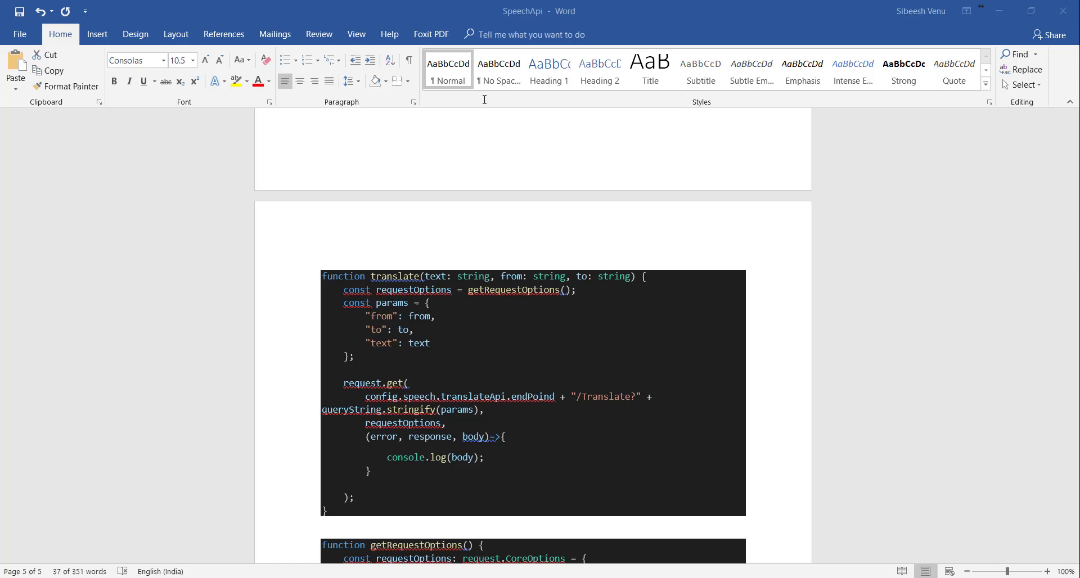
pyautogui.scroll(-3)
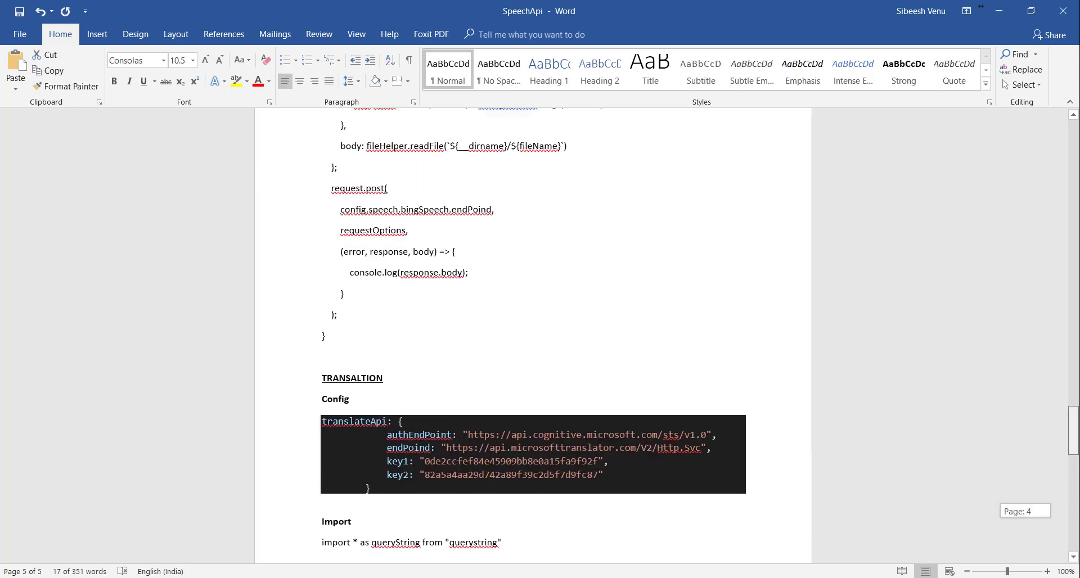
pyautogui.scroll(-3)
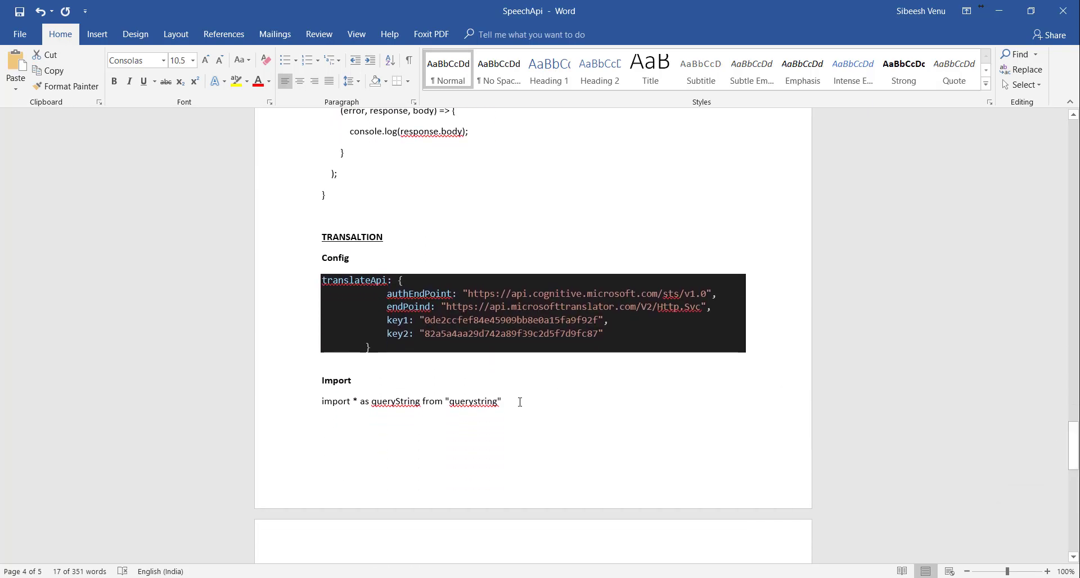
pyautogui.press('alt+tab')
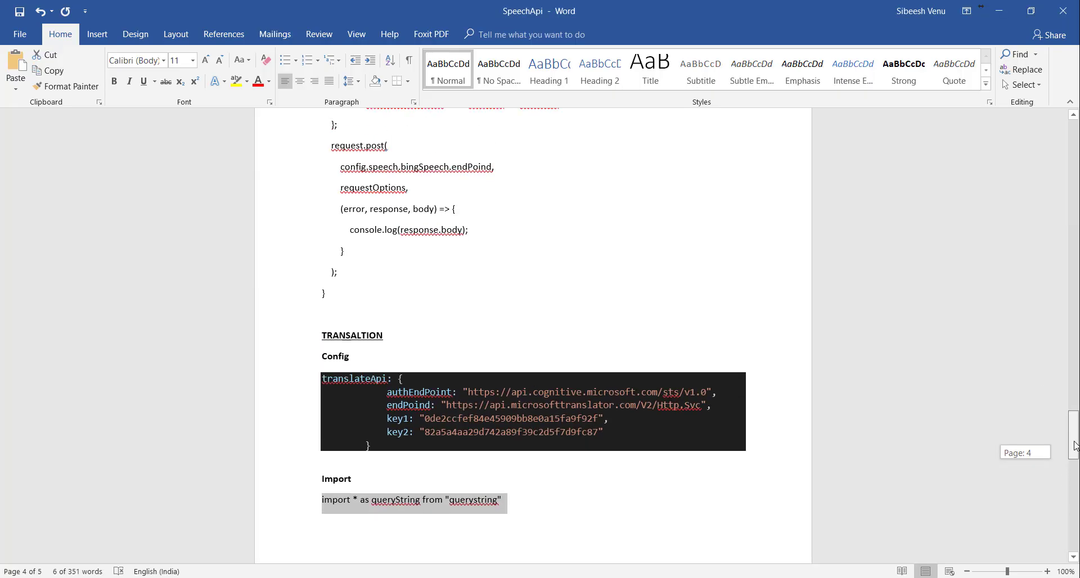
pyautogui.scroll(3)
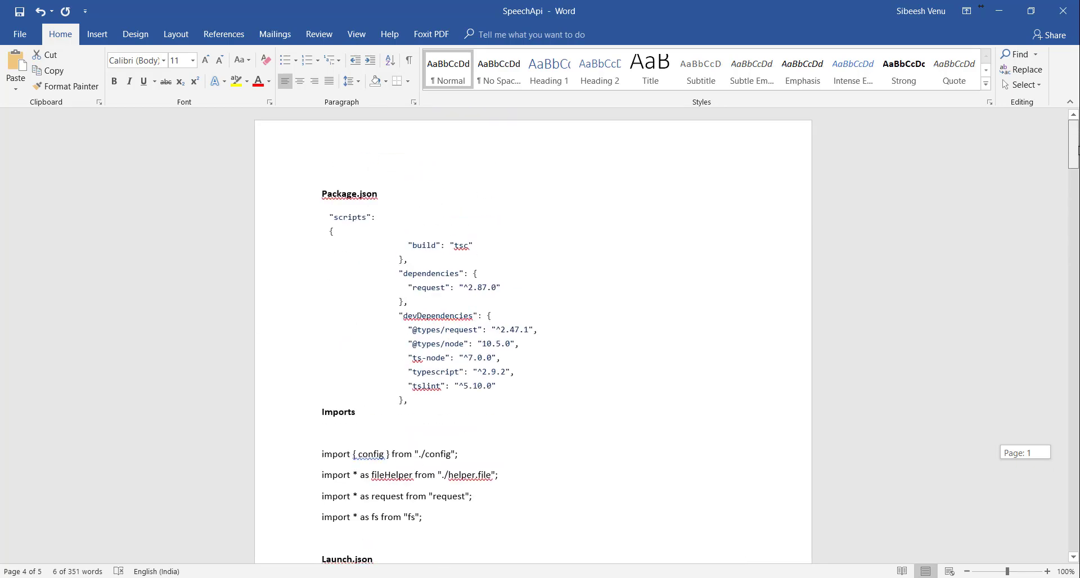
pyautogui.scroll(-3)
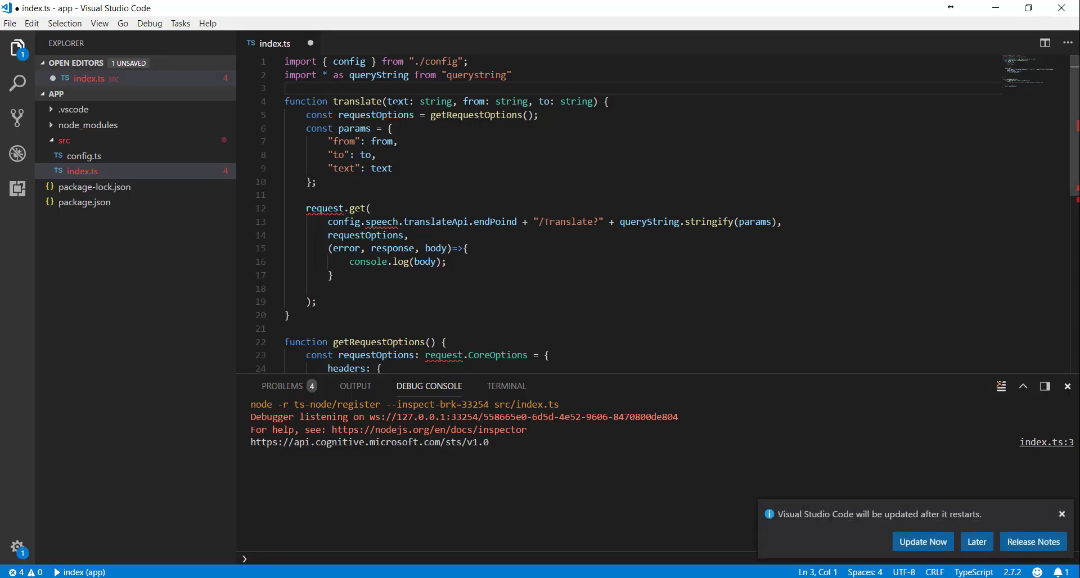
# Step: Add import * as request from "request"; to index.ts and dismiss the update notification
pyautogui.write('import * as request from "request";')
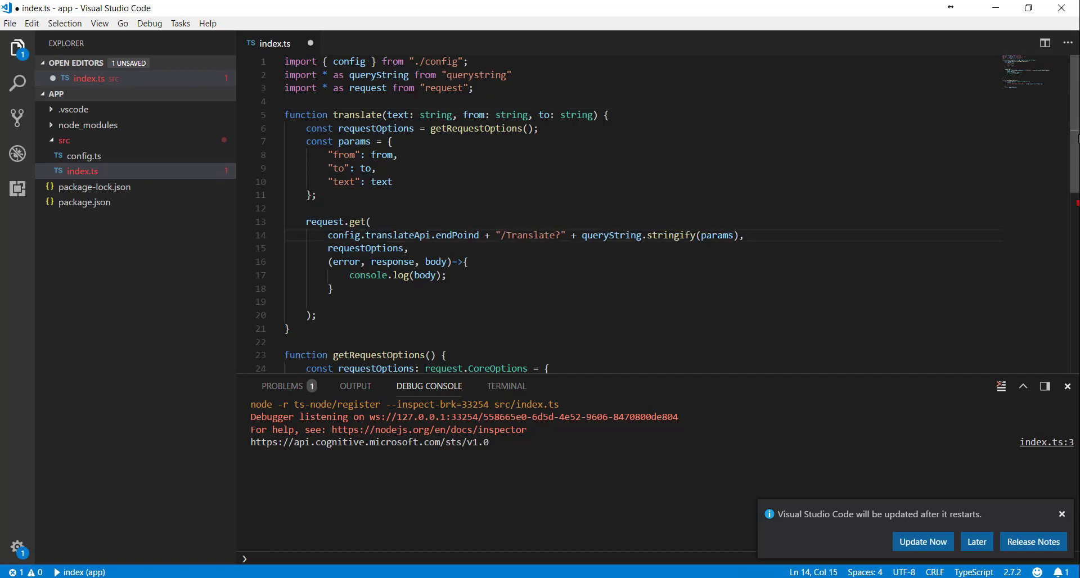
pyautogui.scroll(-3)
pyautogui.write('"ocp-Apim-Subscription-Key": config.translateApi.key1')
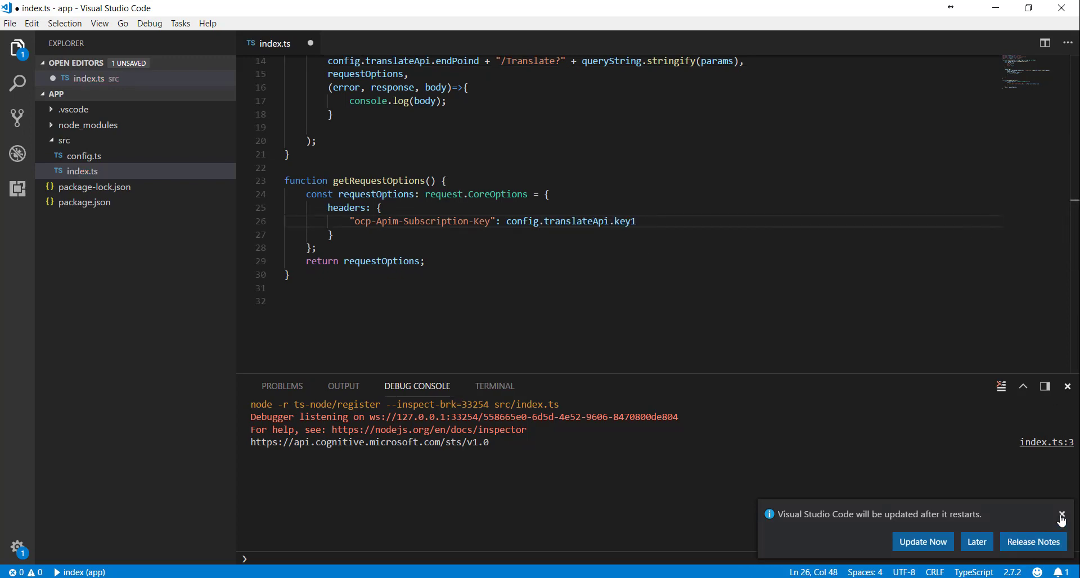
pyautogui.click(1062, 515)
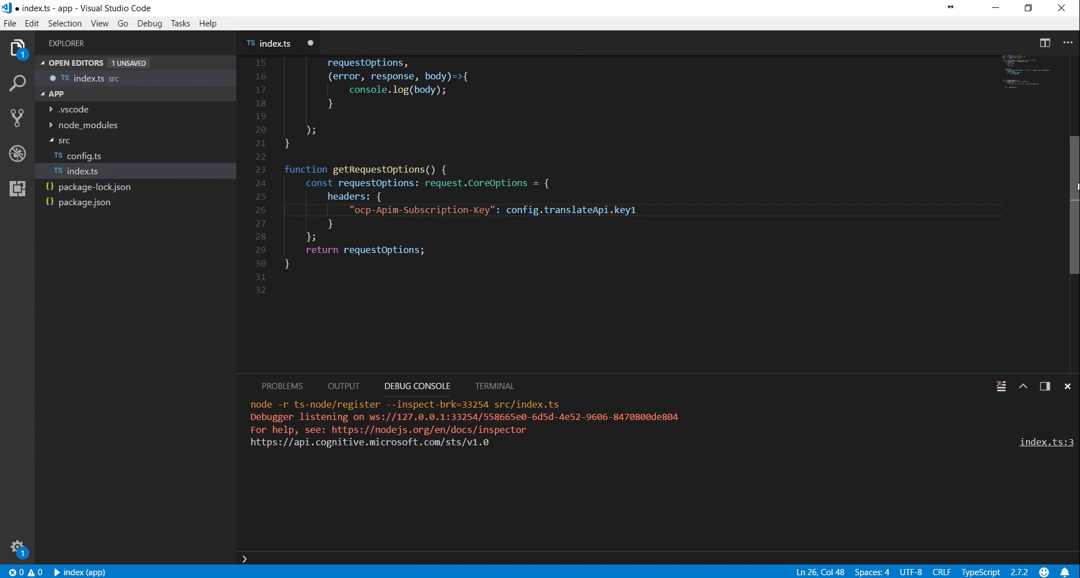
pyautogui.scroll(3)
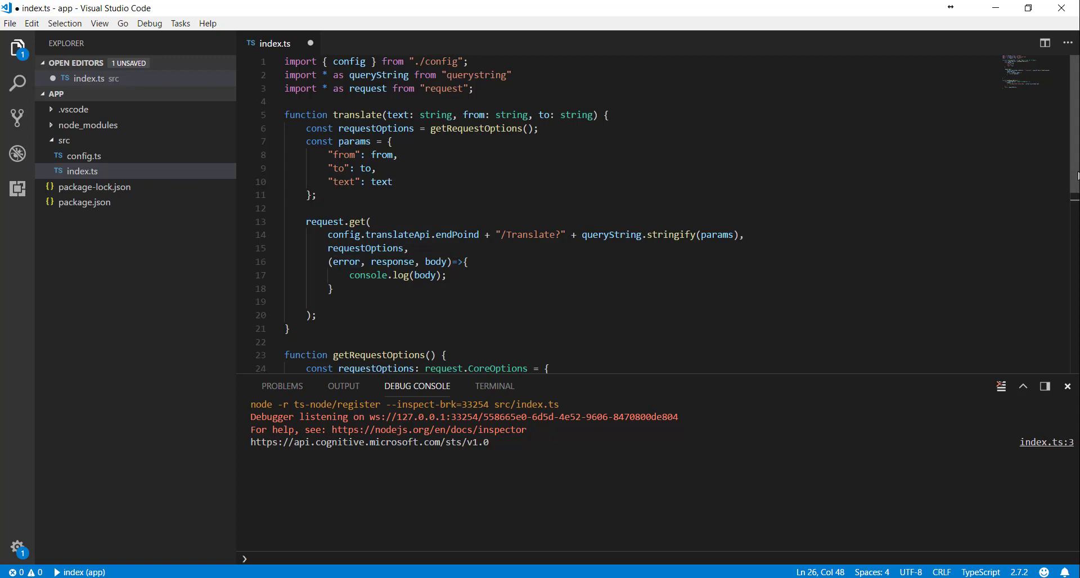
# Step: Point the translate request at config.translateApi's endpoint near the queryString.stringify(params) call
pyautogui.scroll(-3)
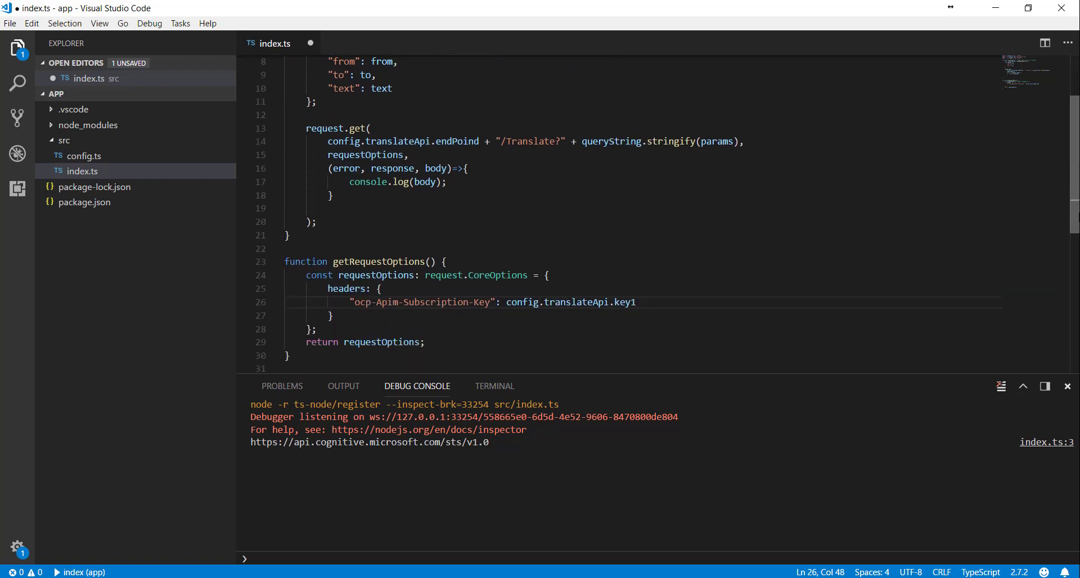
pyautogui.scroll(-3)
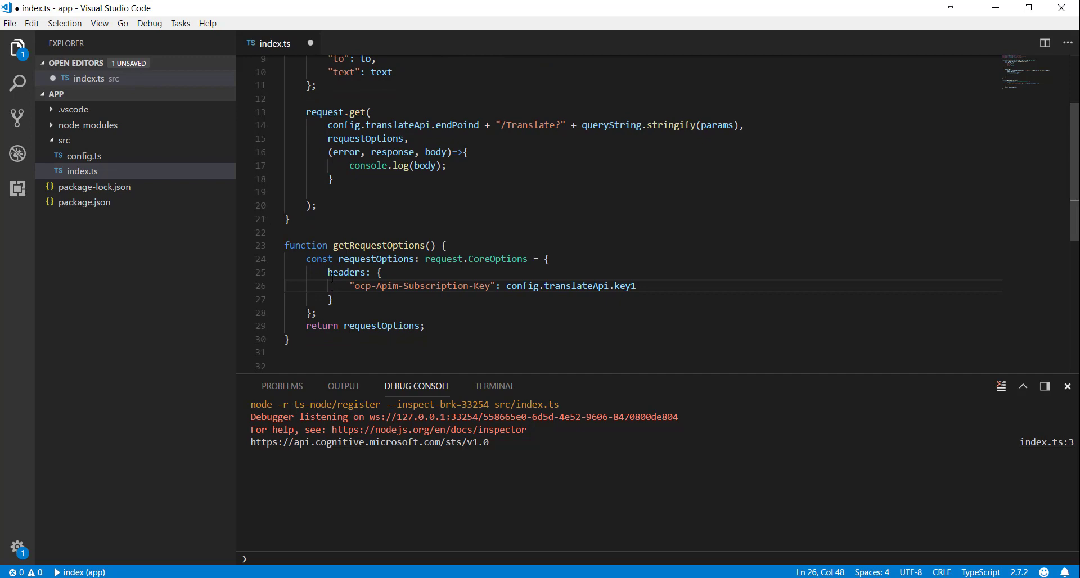
pyautogui.moveTo(327, 272); pyautogui.dragTo(334, 300)
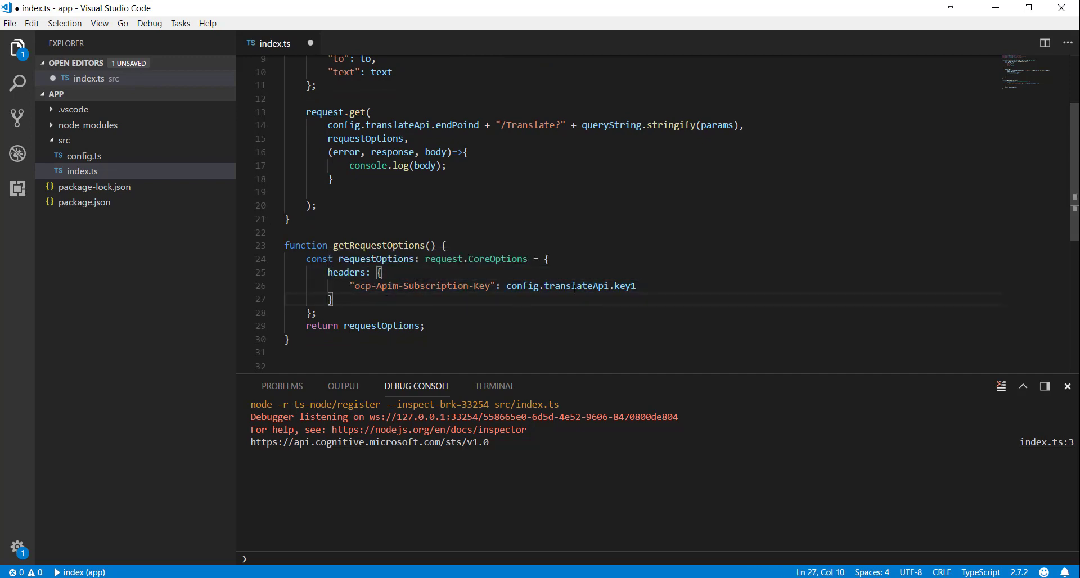
pyautogui.moveTo(508, 285); pyautogui.dragTo(584, 286)
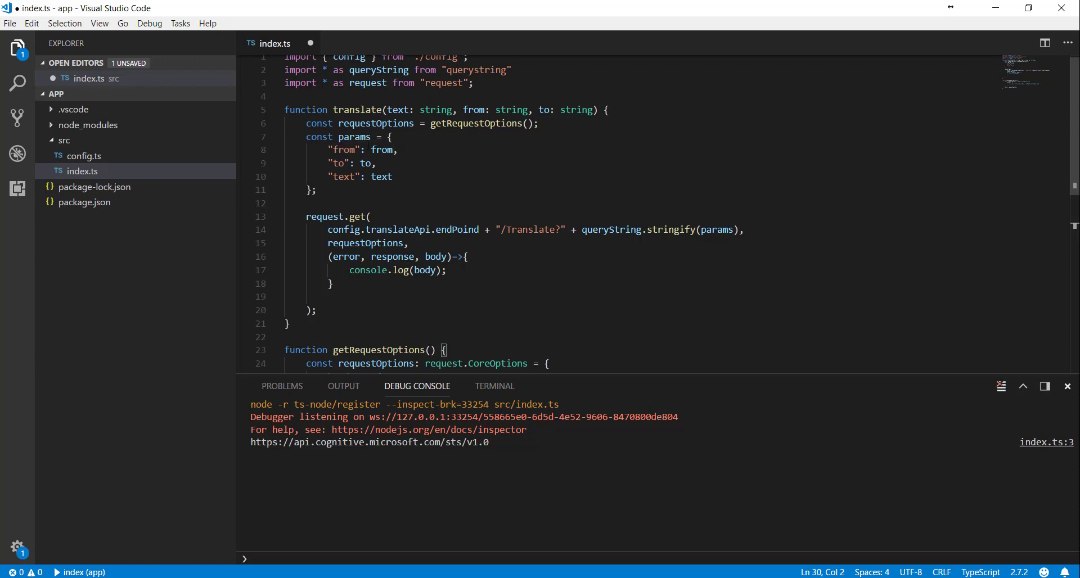
pyautogui.click(582, 230)
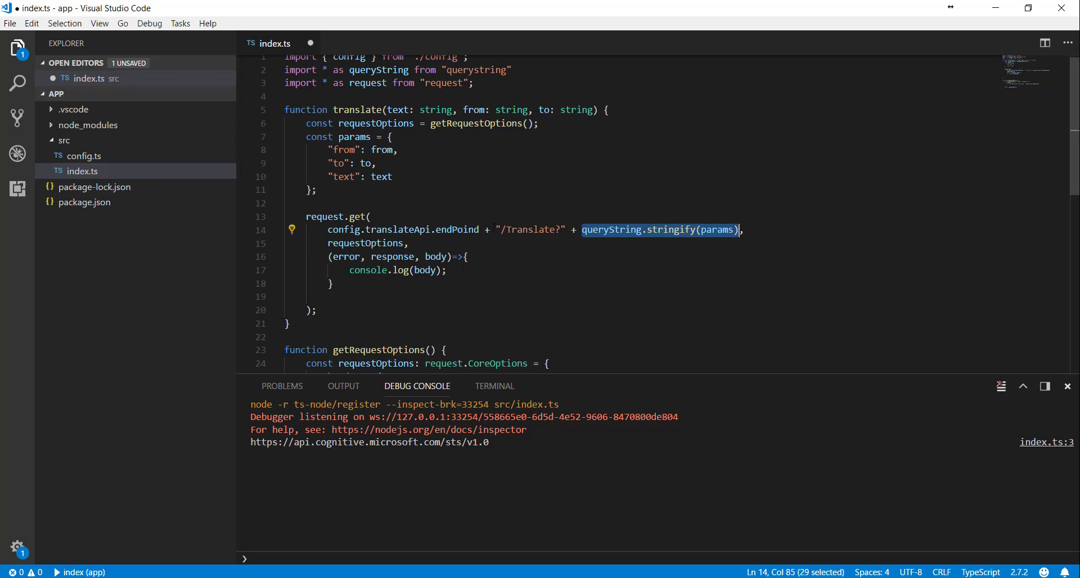
pyautogui.doubleClick(530, 230)
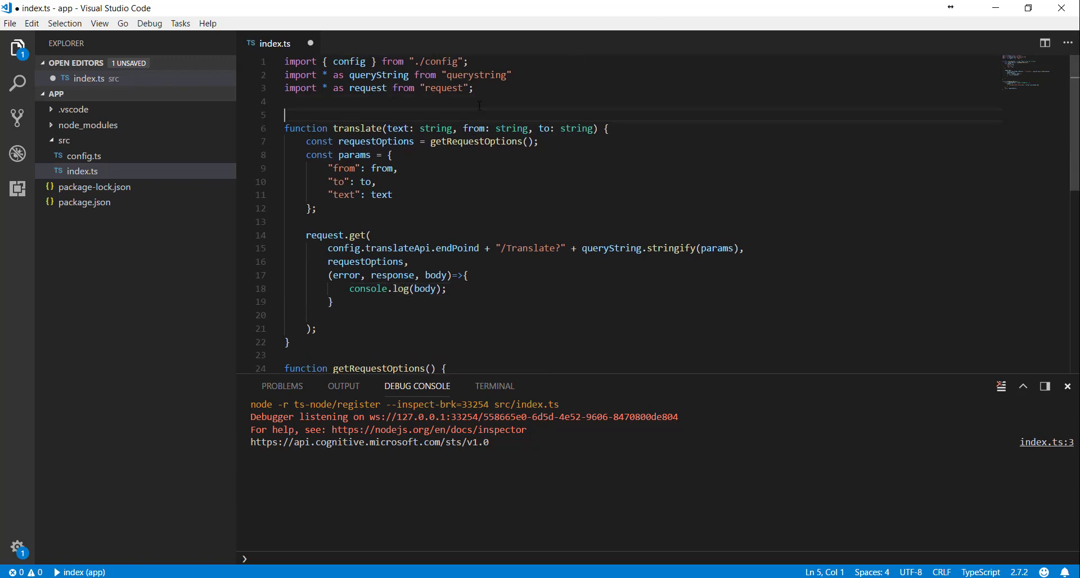
# Step: Add translate("Sibeesh Venu", "en-US", "de"); on line 5 and save index.ts
pyautogui.doubleClick(357, 128)
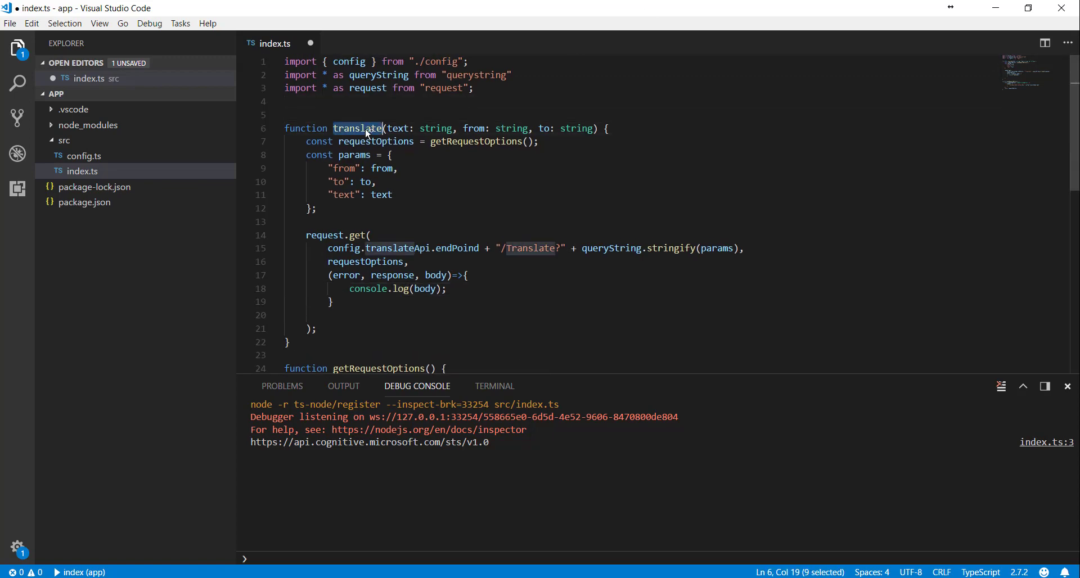
pyautogui.write('translate')
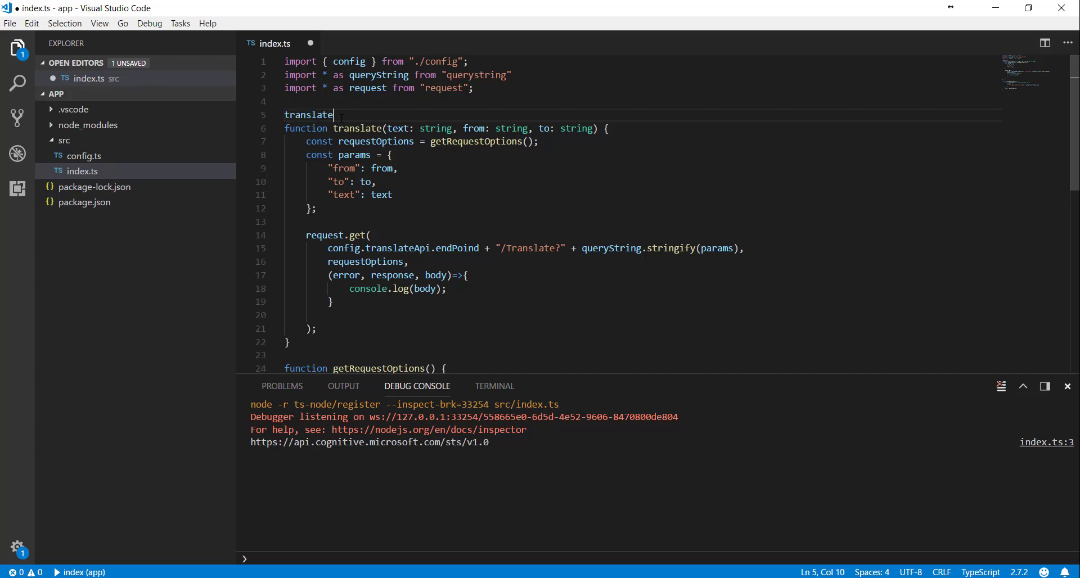
pyautogui.write('("")')
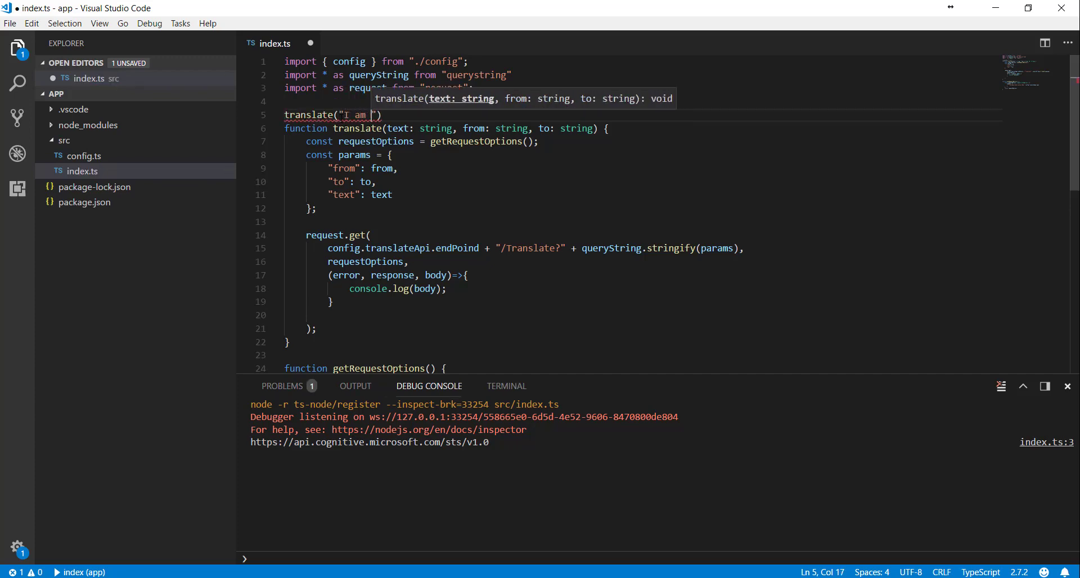
pyautogui.write('Sibeesh')
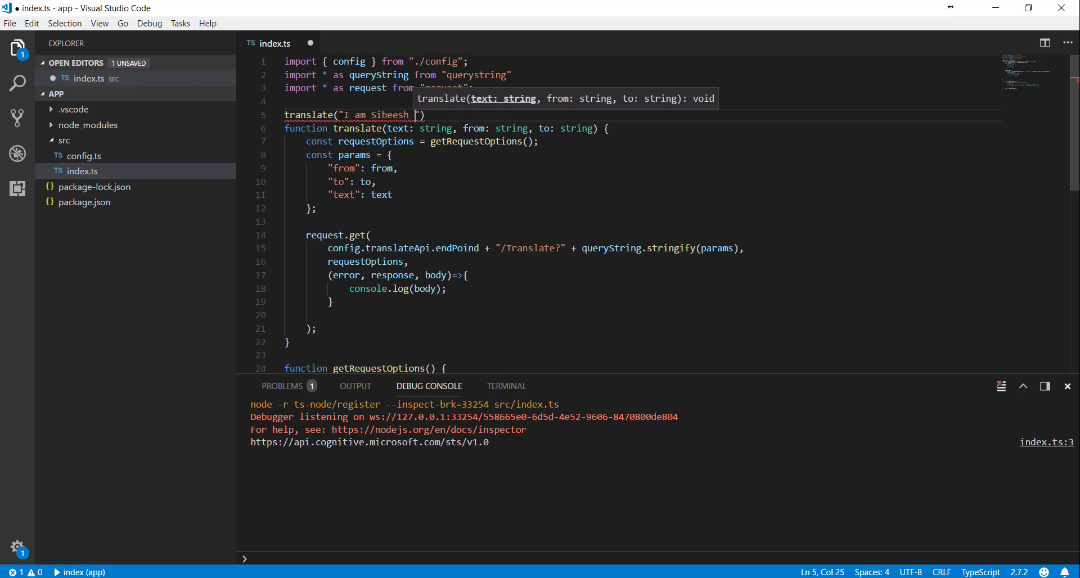
pyautogui.write('Venu')
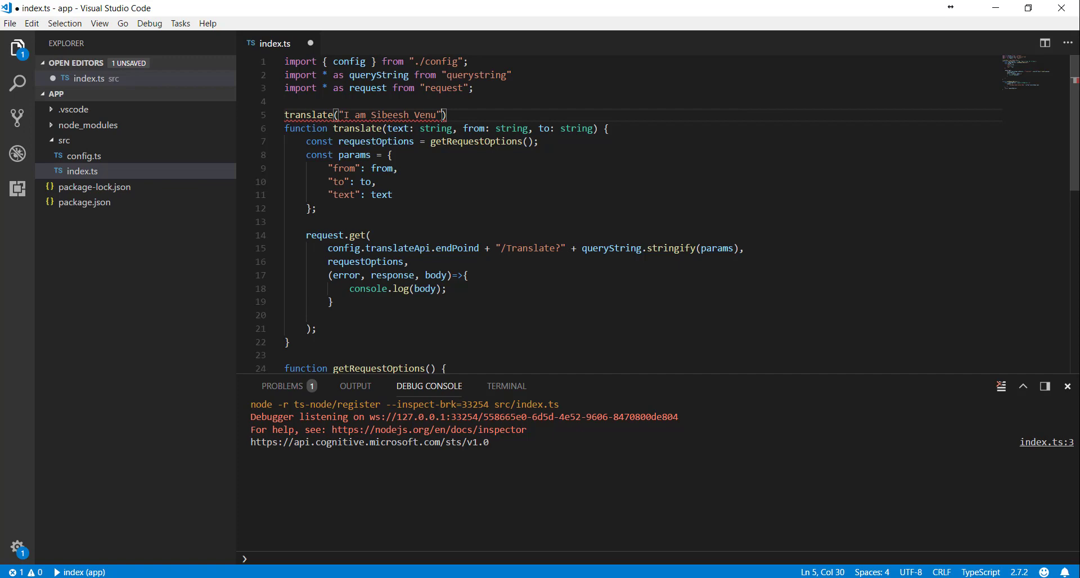
pyautogui.write(', "e')
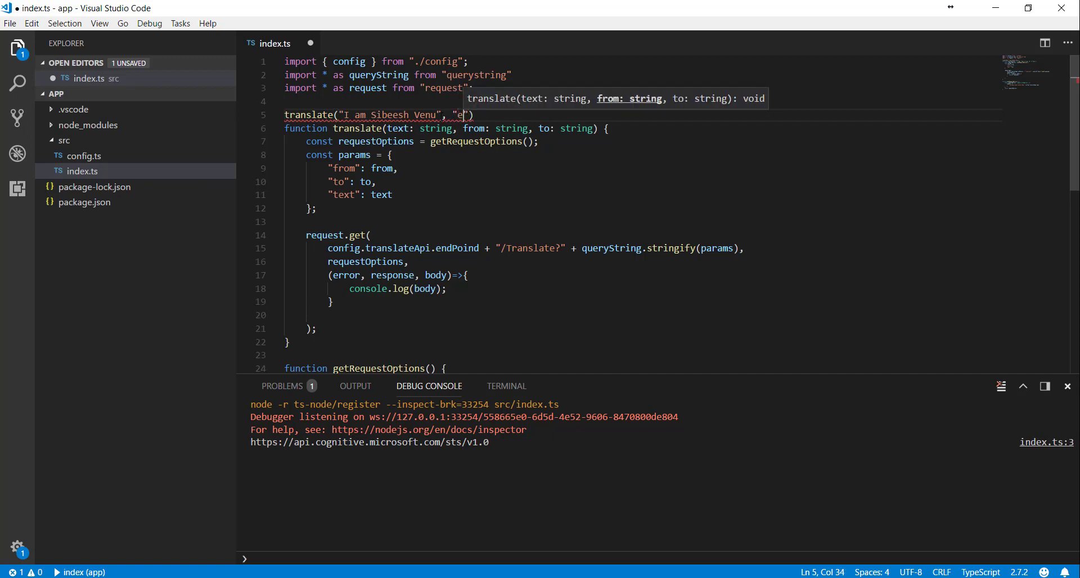
pyautogui.write('n-US", "de')
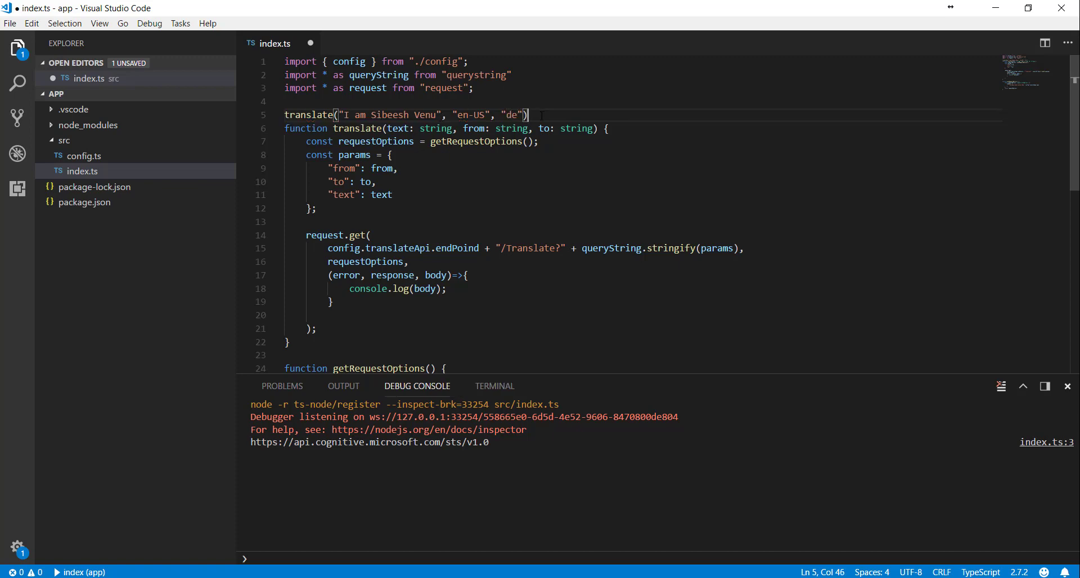
pyautogui.write(';')
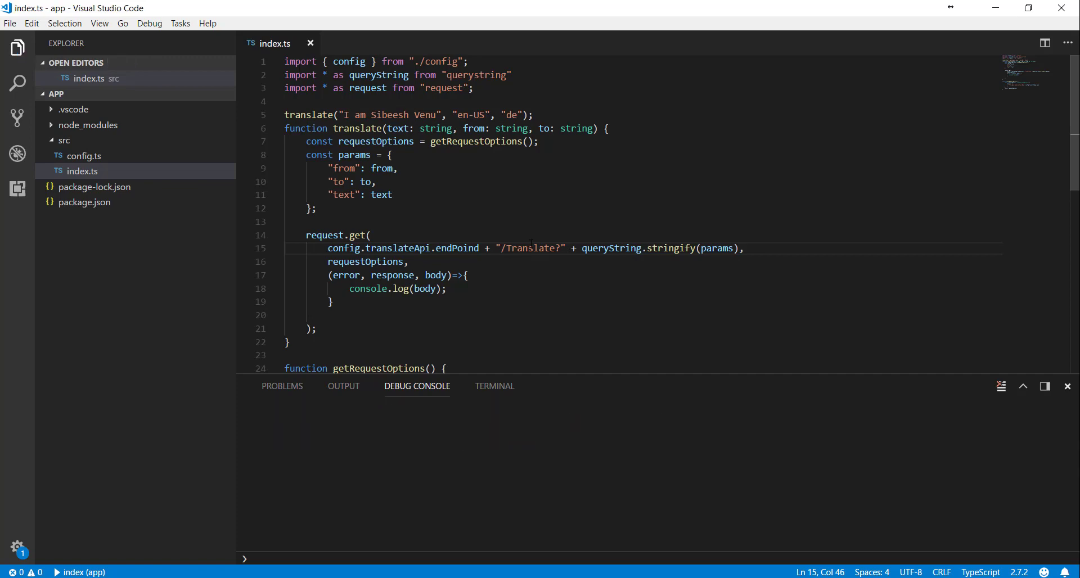
# Step: Launch the debugger and confirm the Debug Console prints the German result "Ich bin Sibeesh Venu"
pyautogui.click(57, 572)
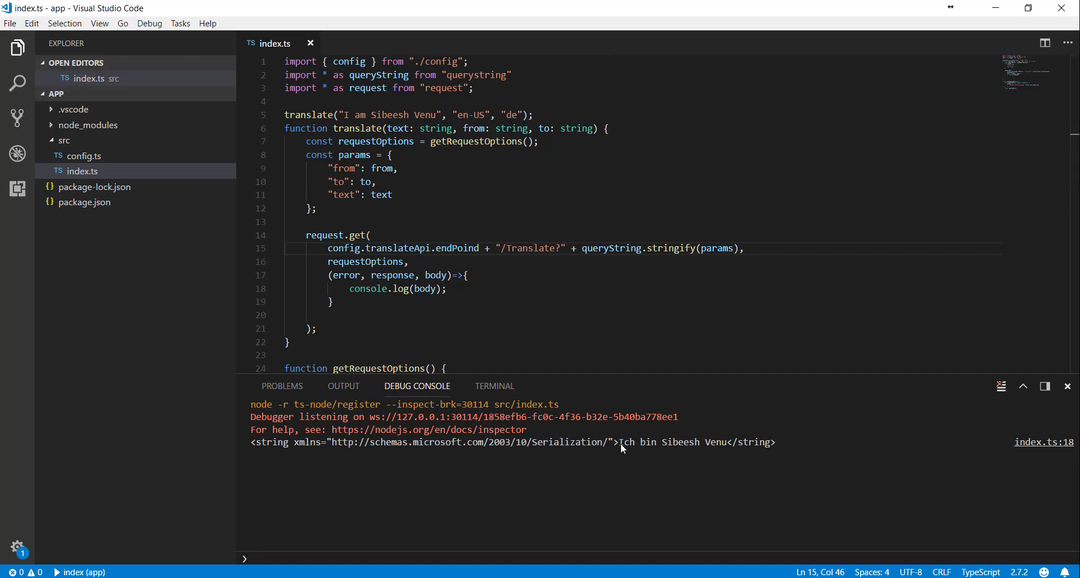
pyautogui.doubleClick(628, 443)
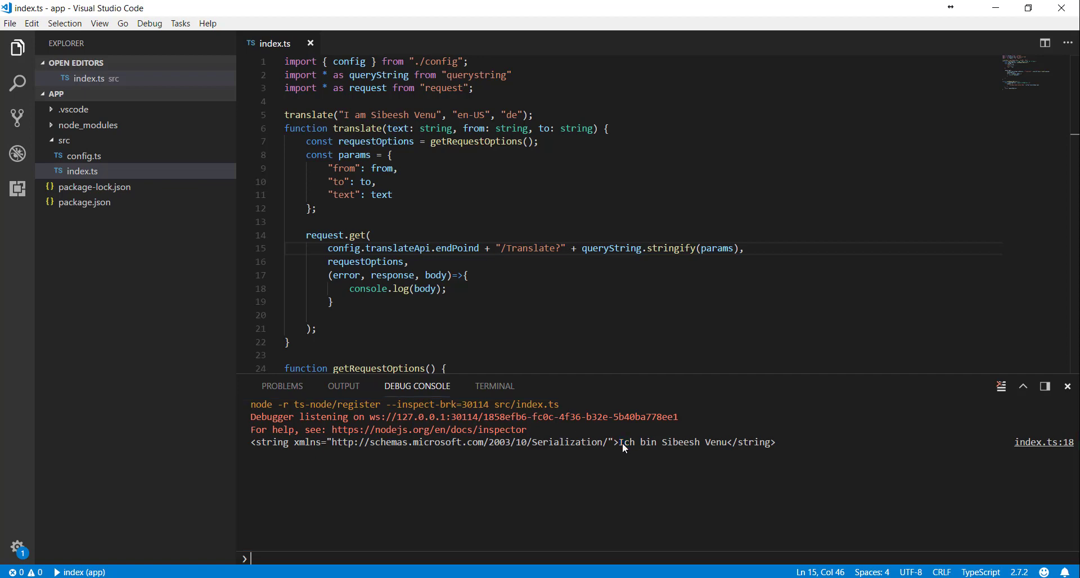
pyautogui.doubleClick(627, 442)
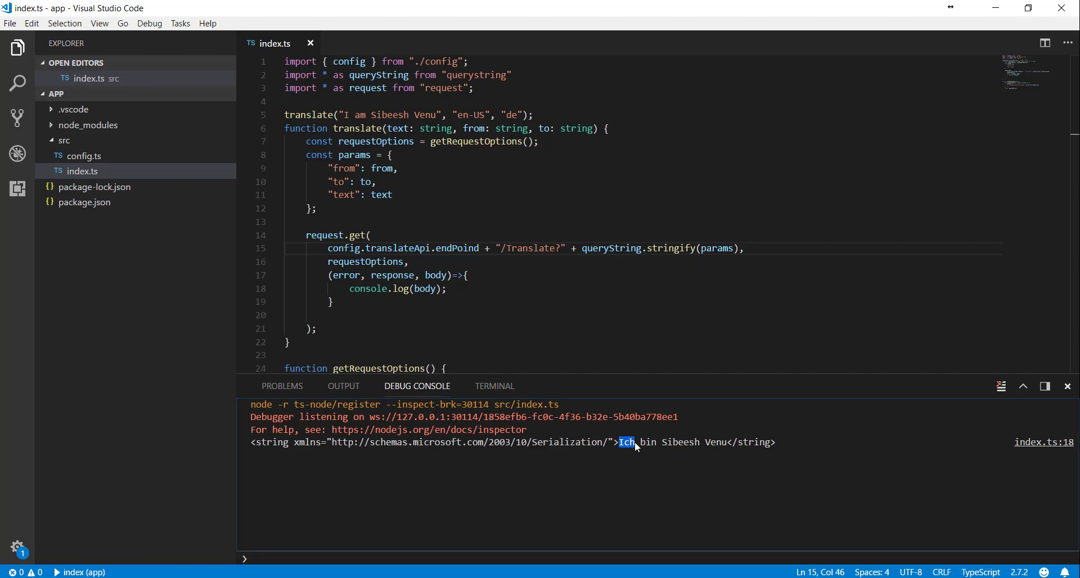
pyautogui.moveTo(576, 227)
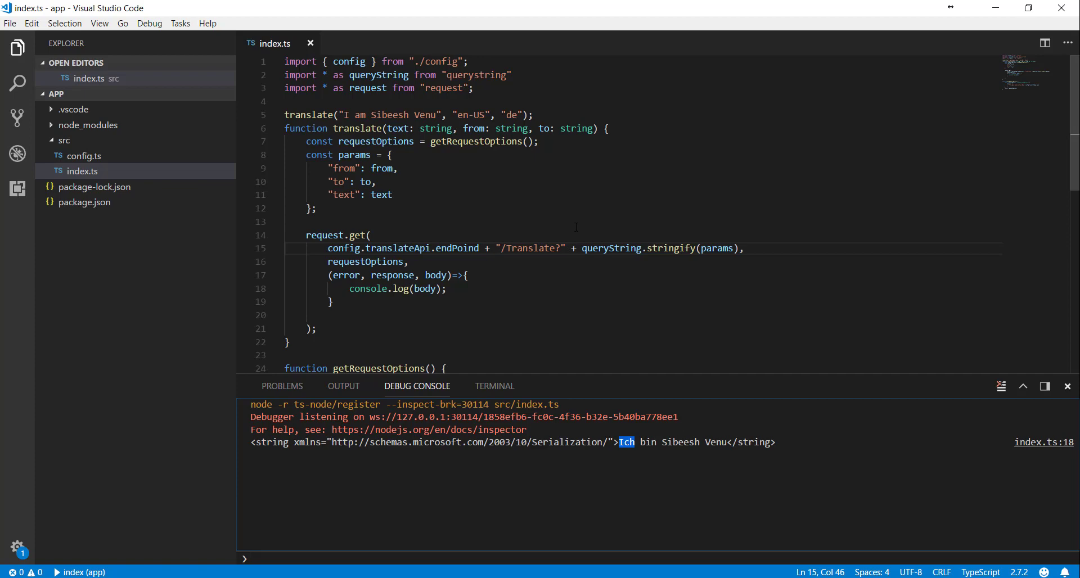
pyautogui.scroll(-3)
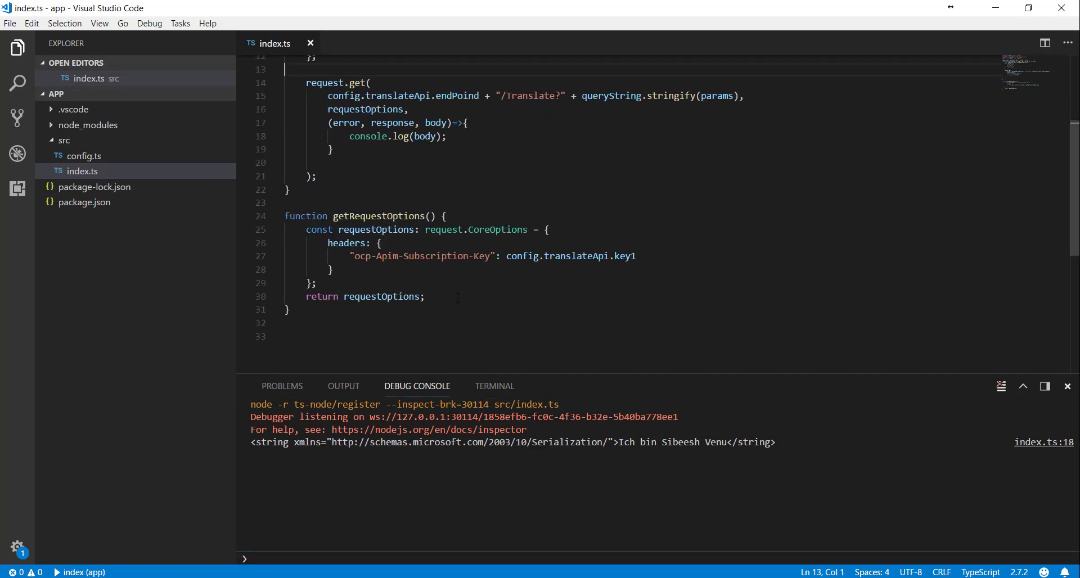
pyautogui.click(457, 297)
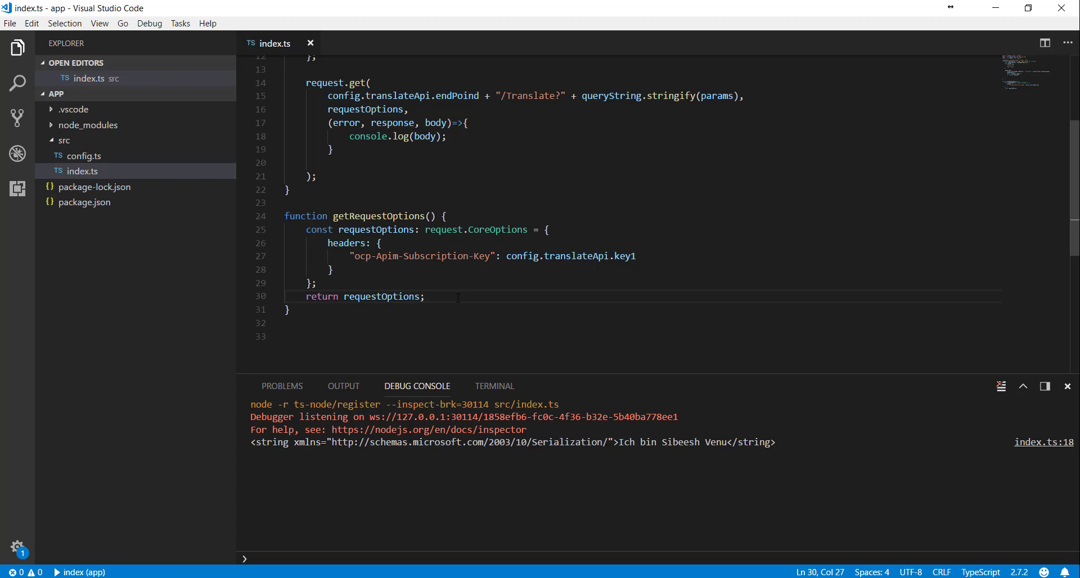